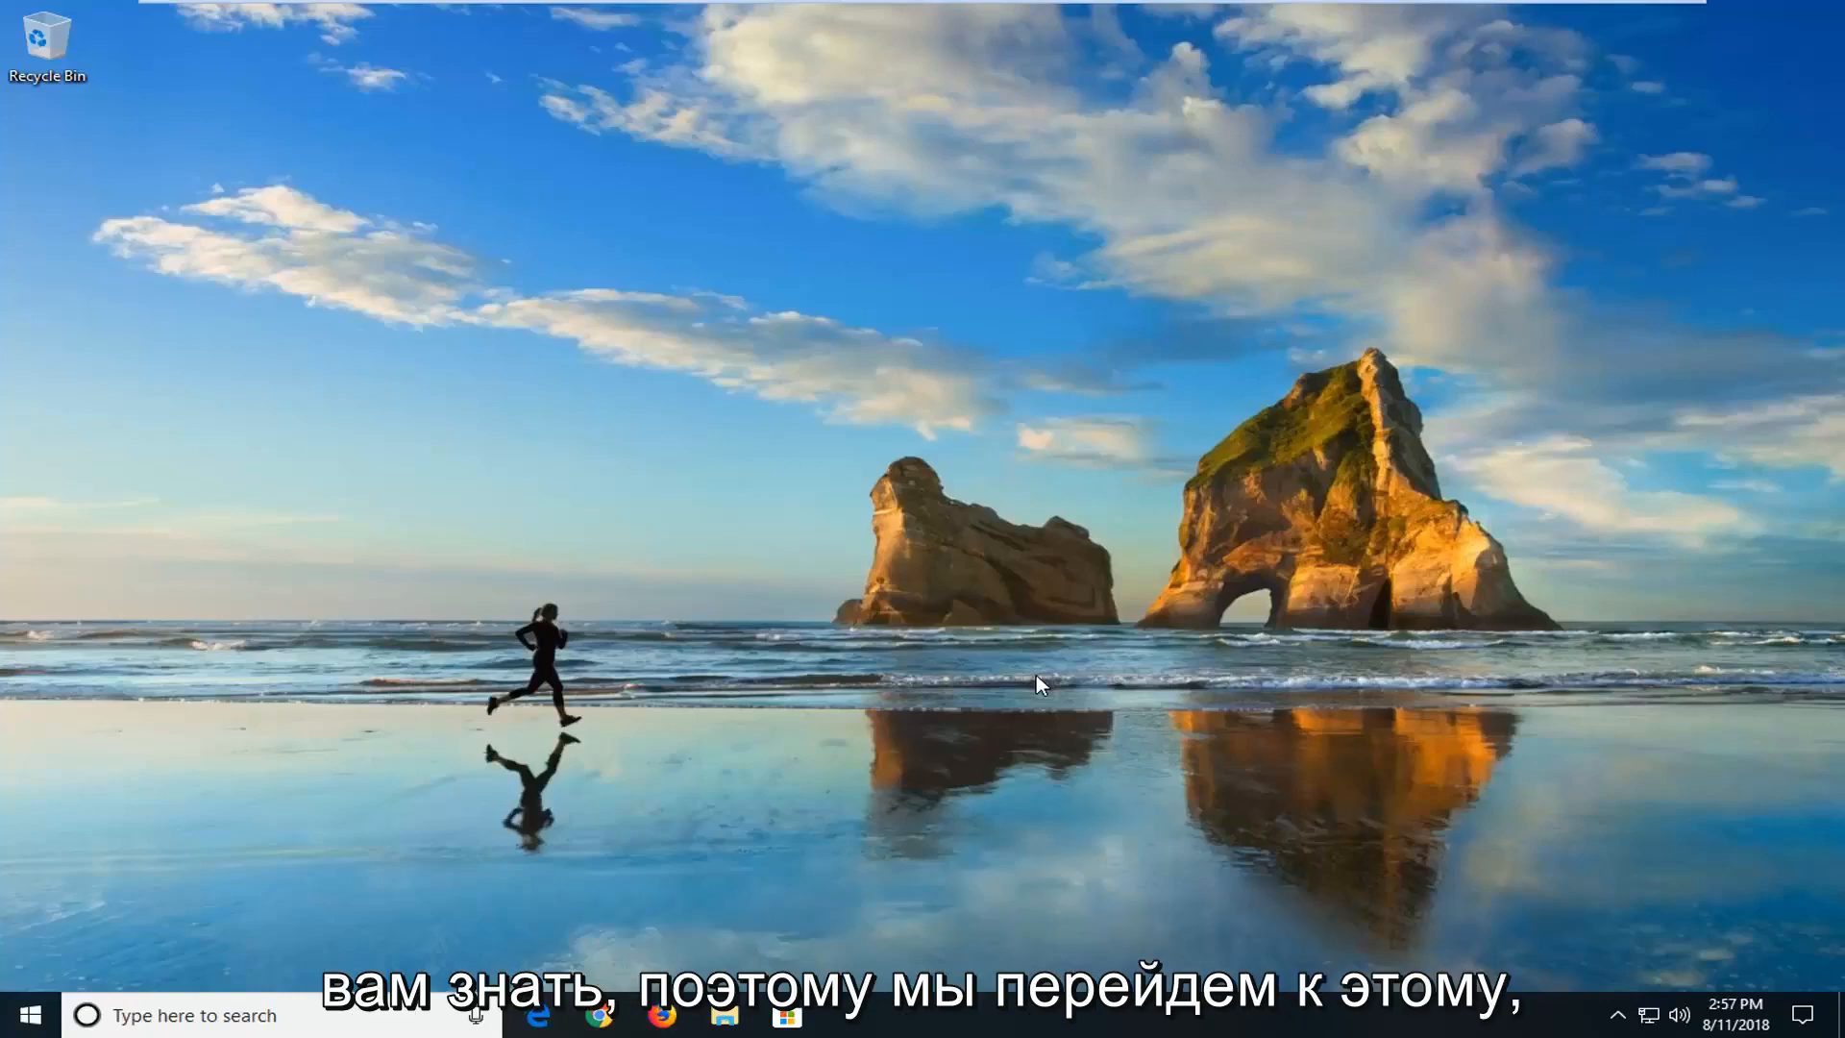
mouse_move(732, 601)
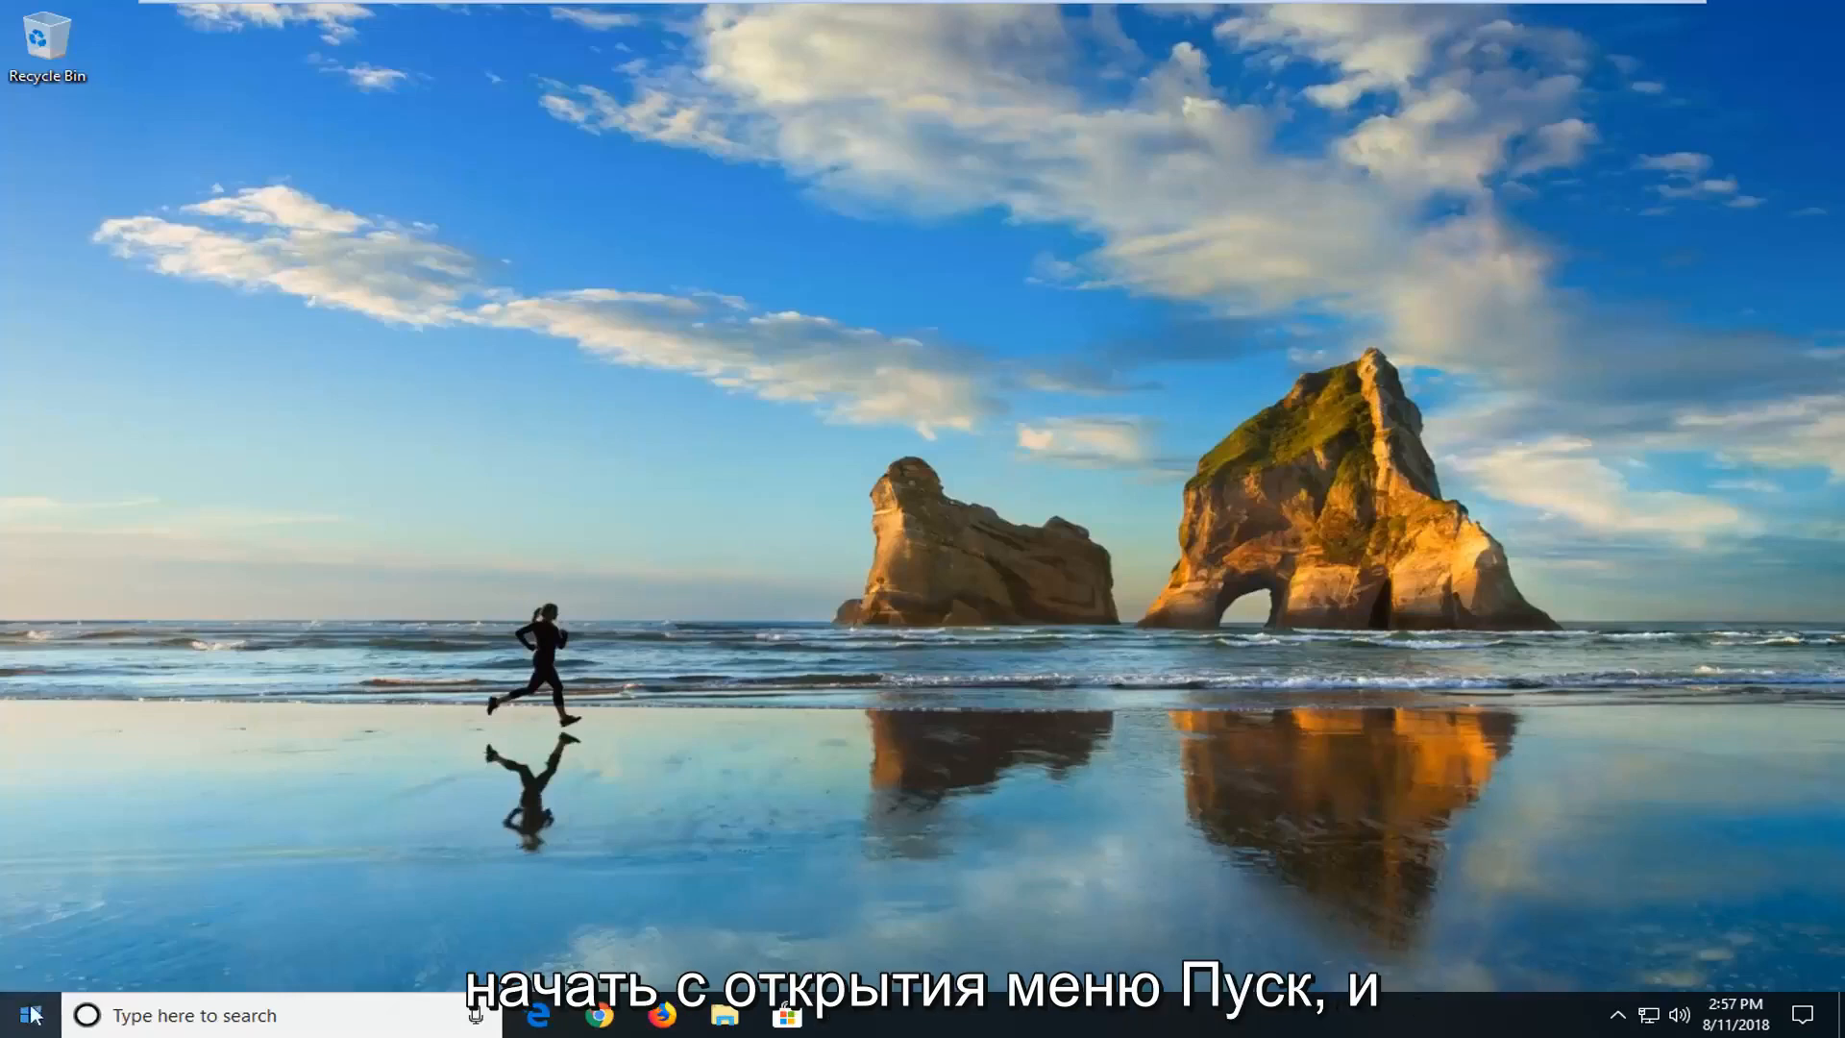
Step: Search 'trouble' from Start and open the Troubleshoot system settings result
click(23, 1014)
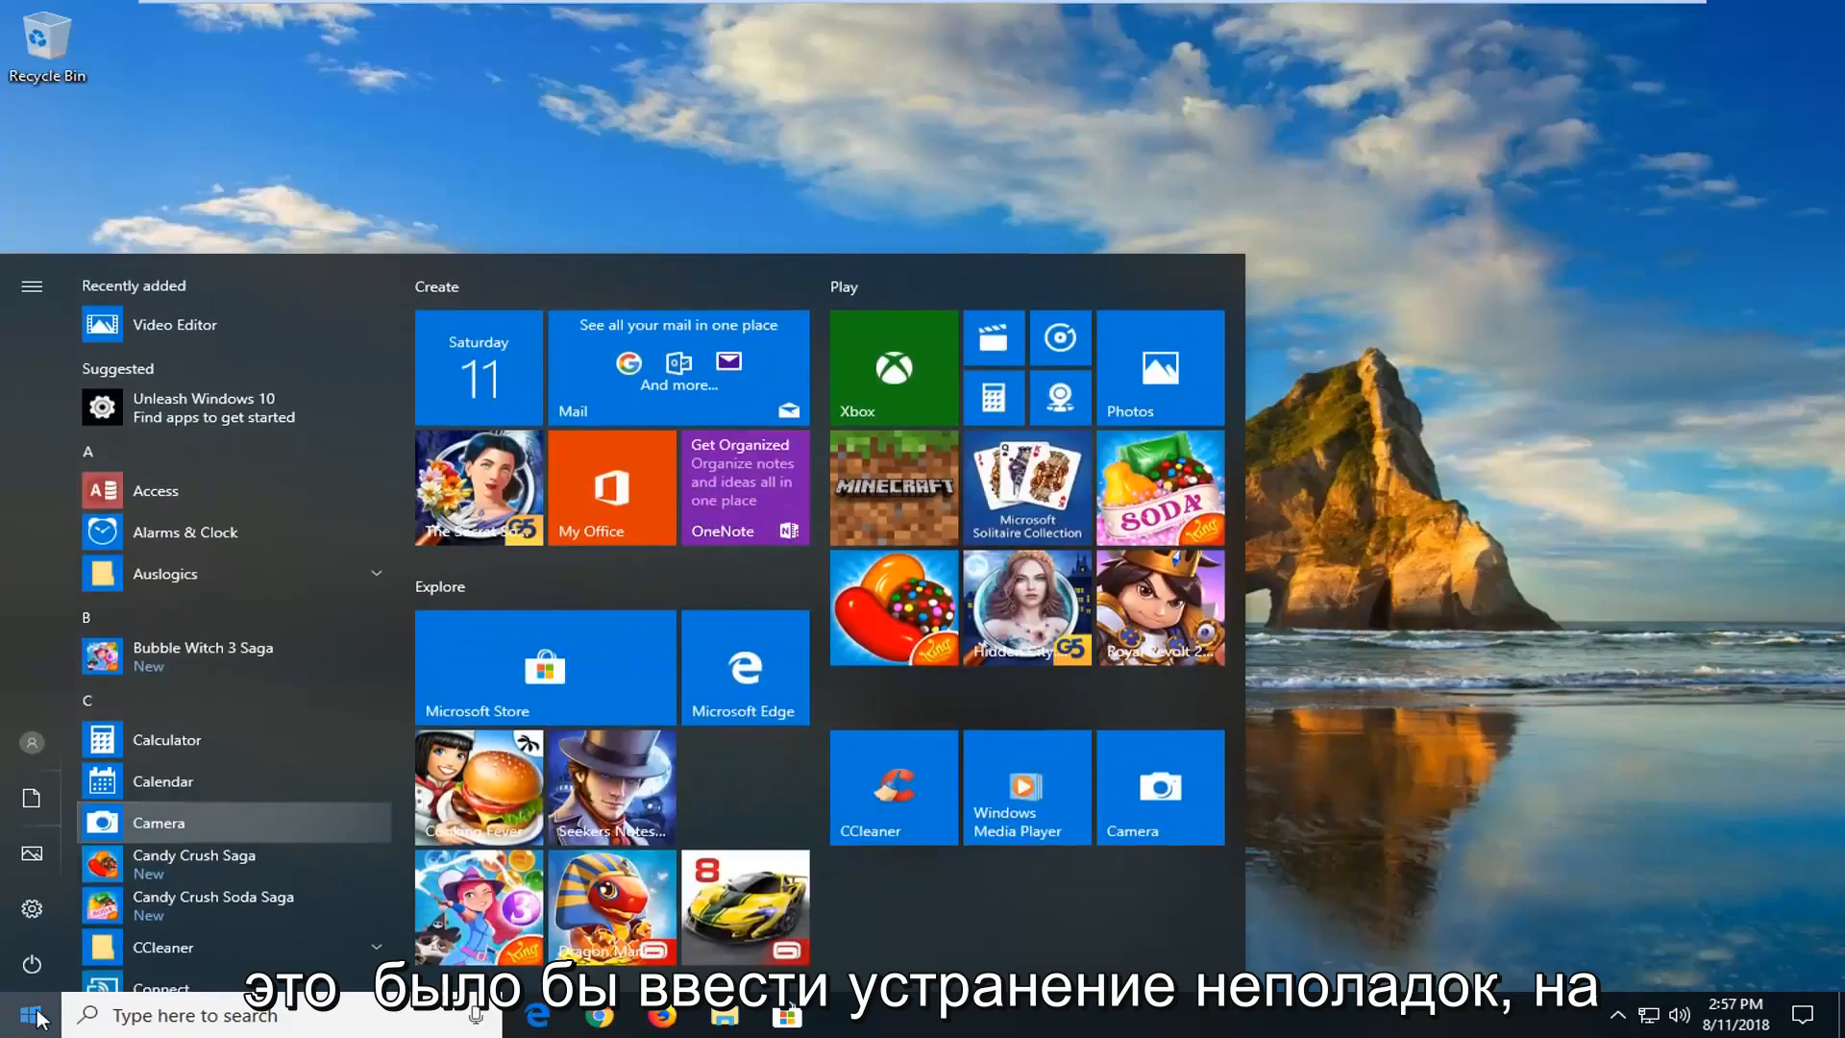
text(troubleshoot)
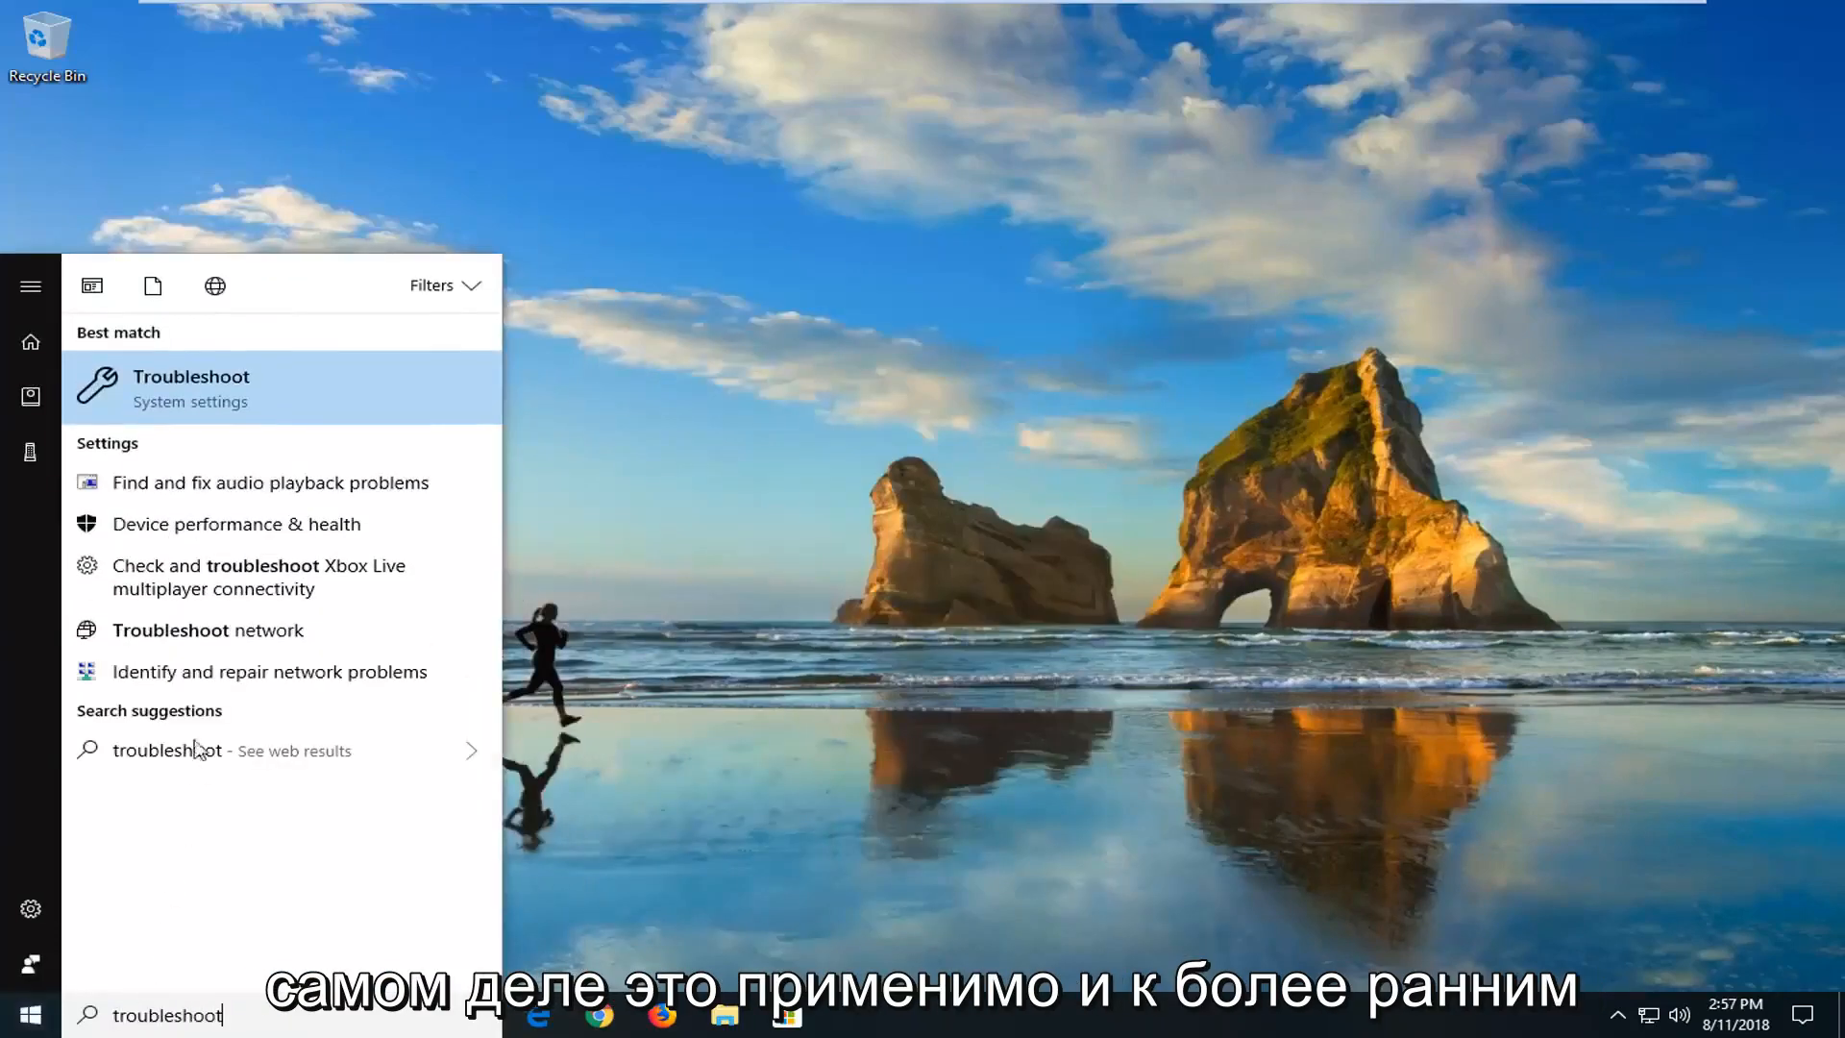
mouse_move(208, 419)
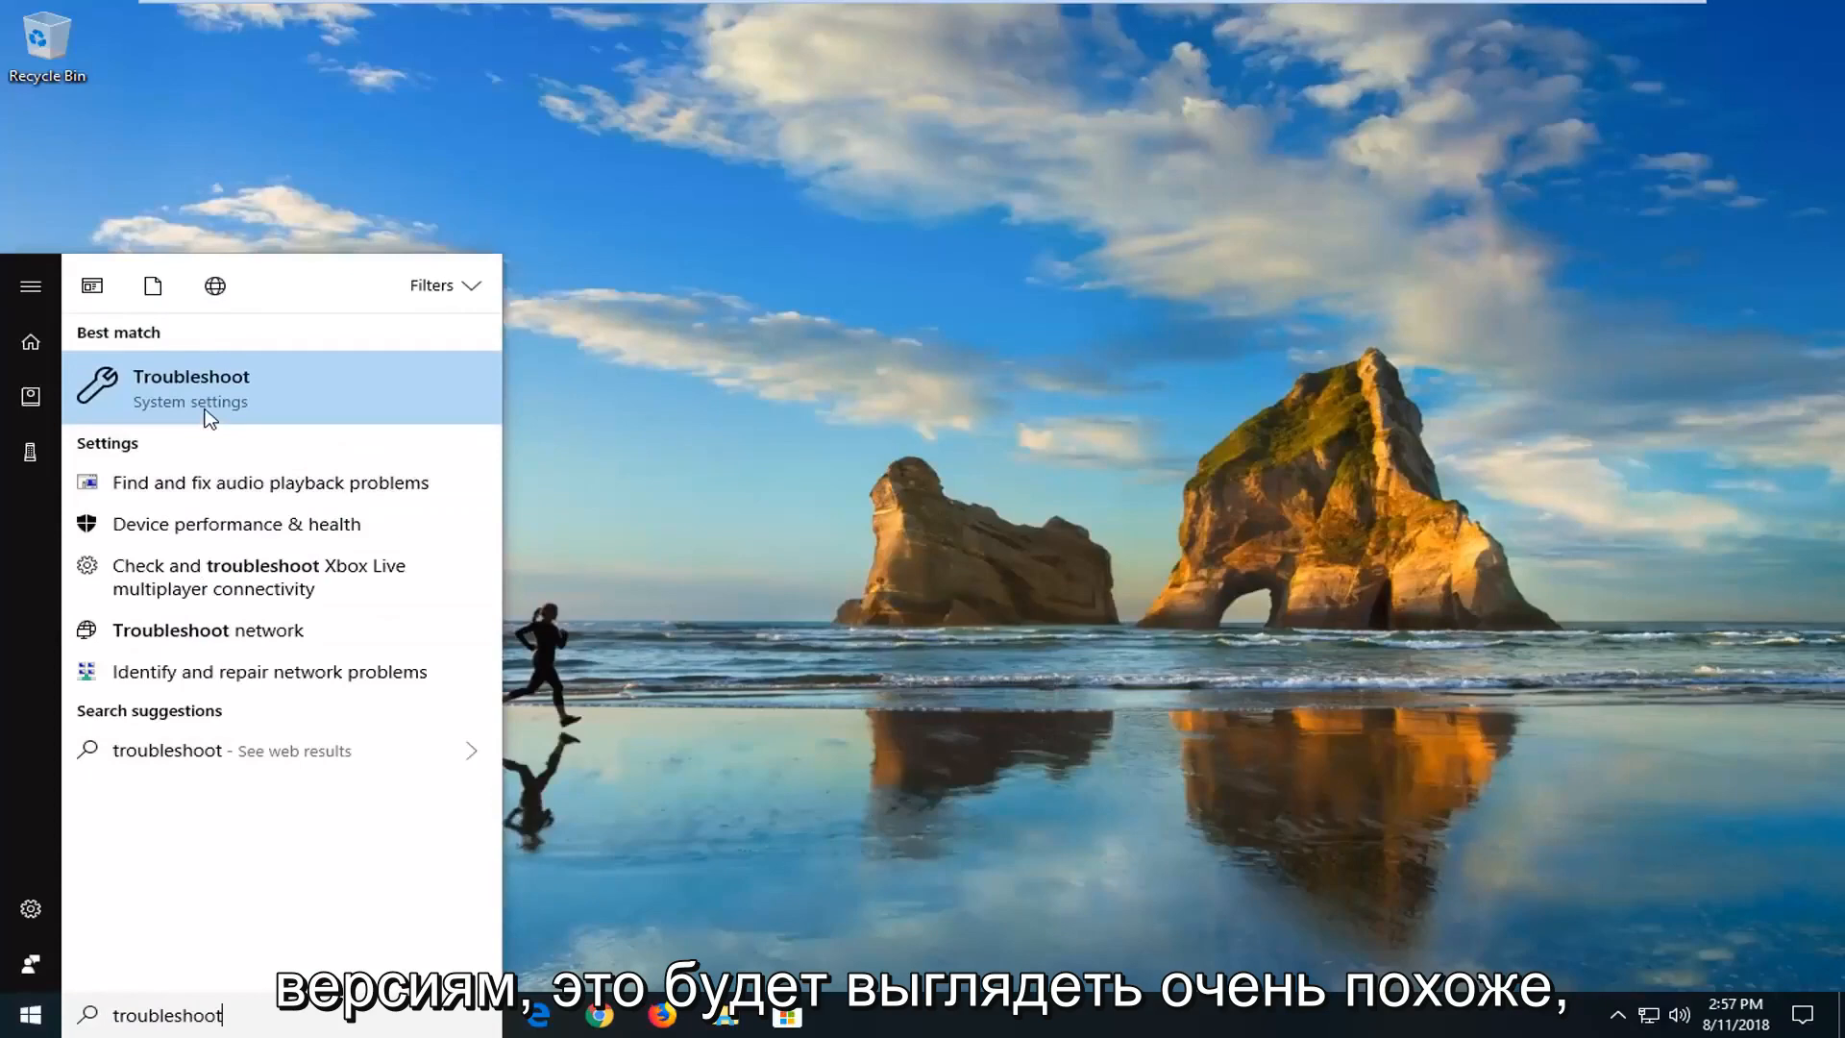
mouse_move(187, 400)
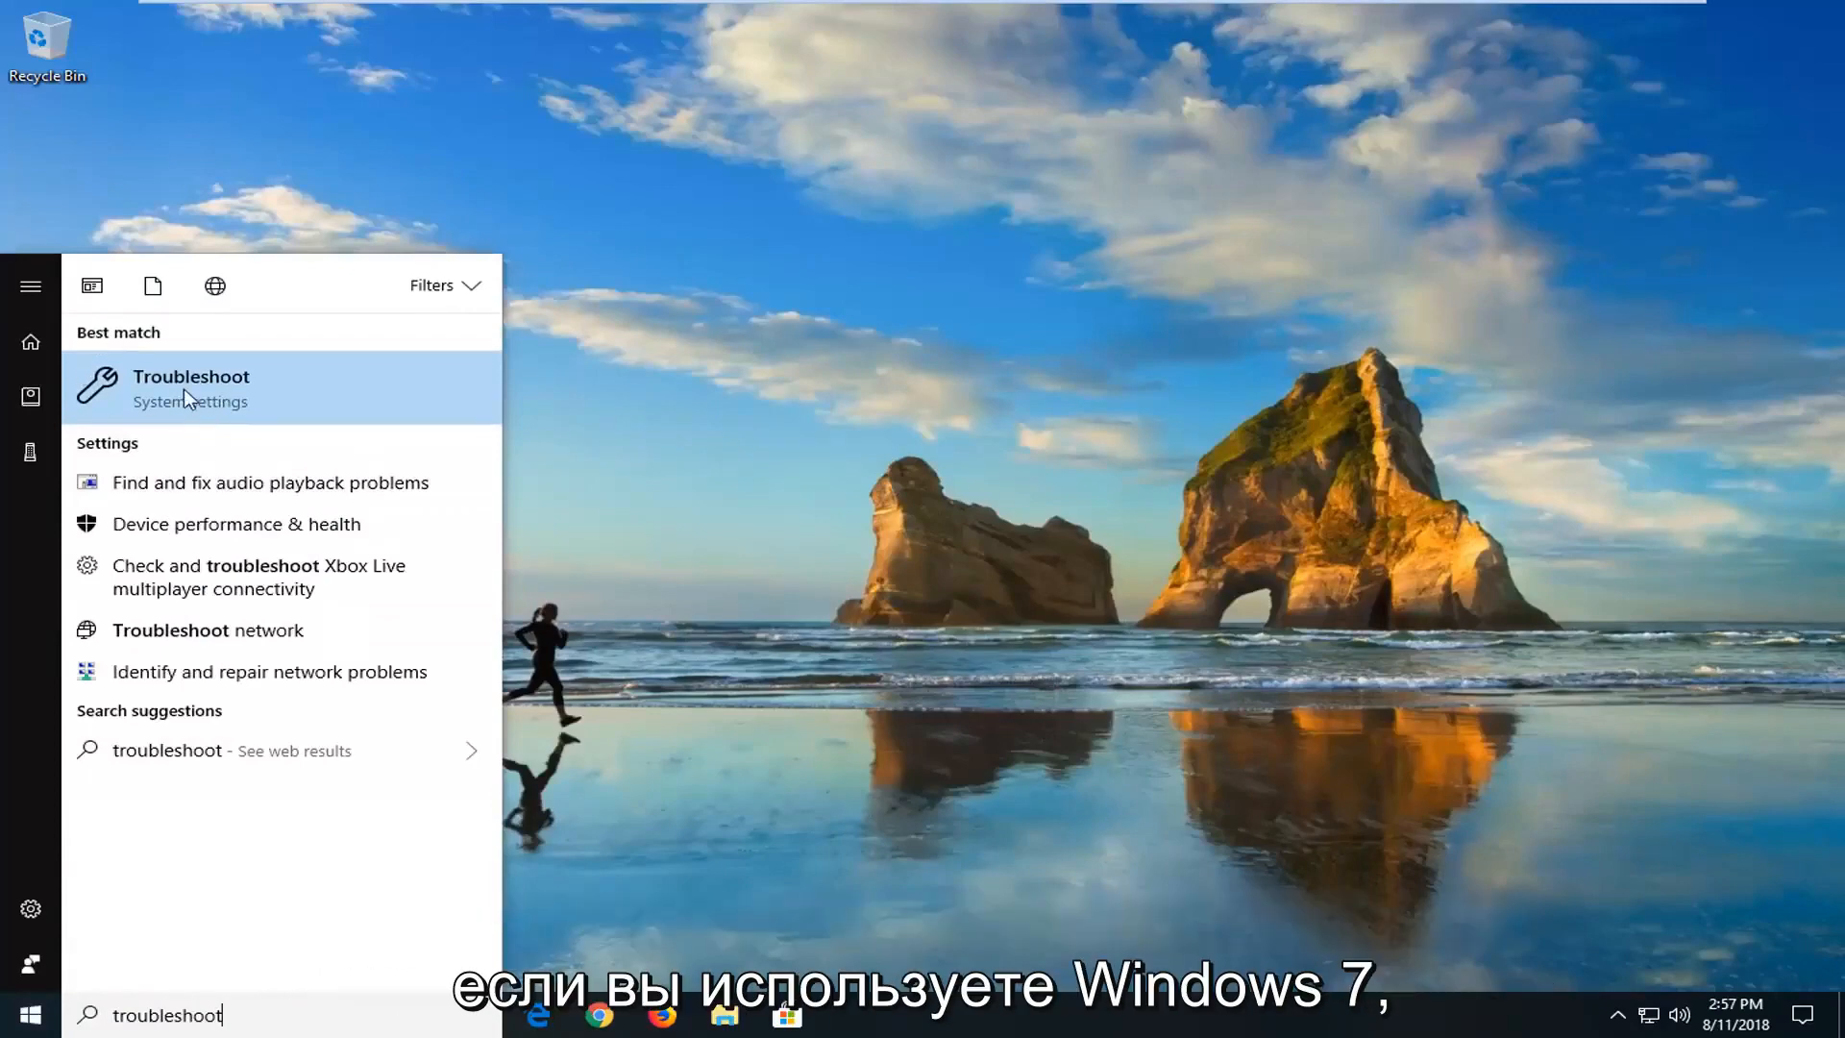
click(191, 387)
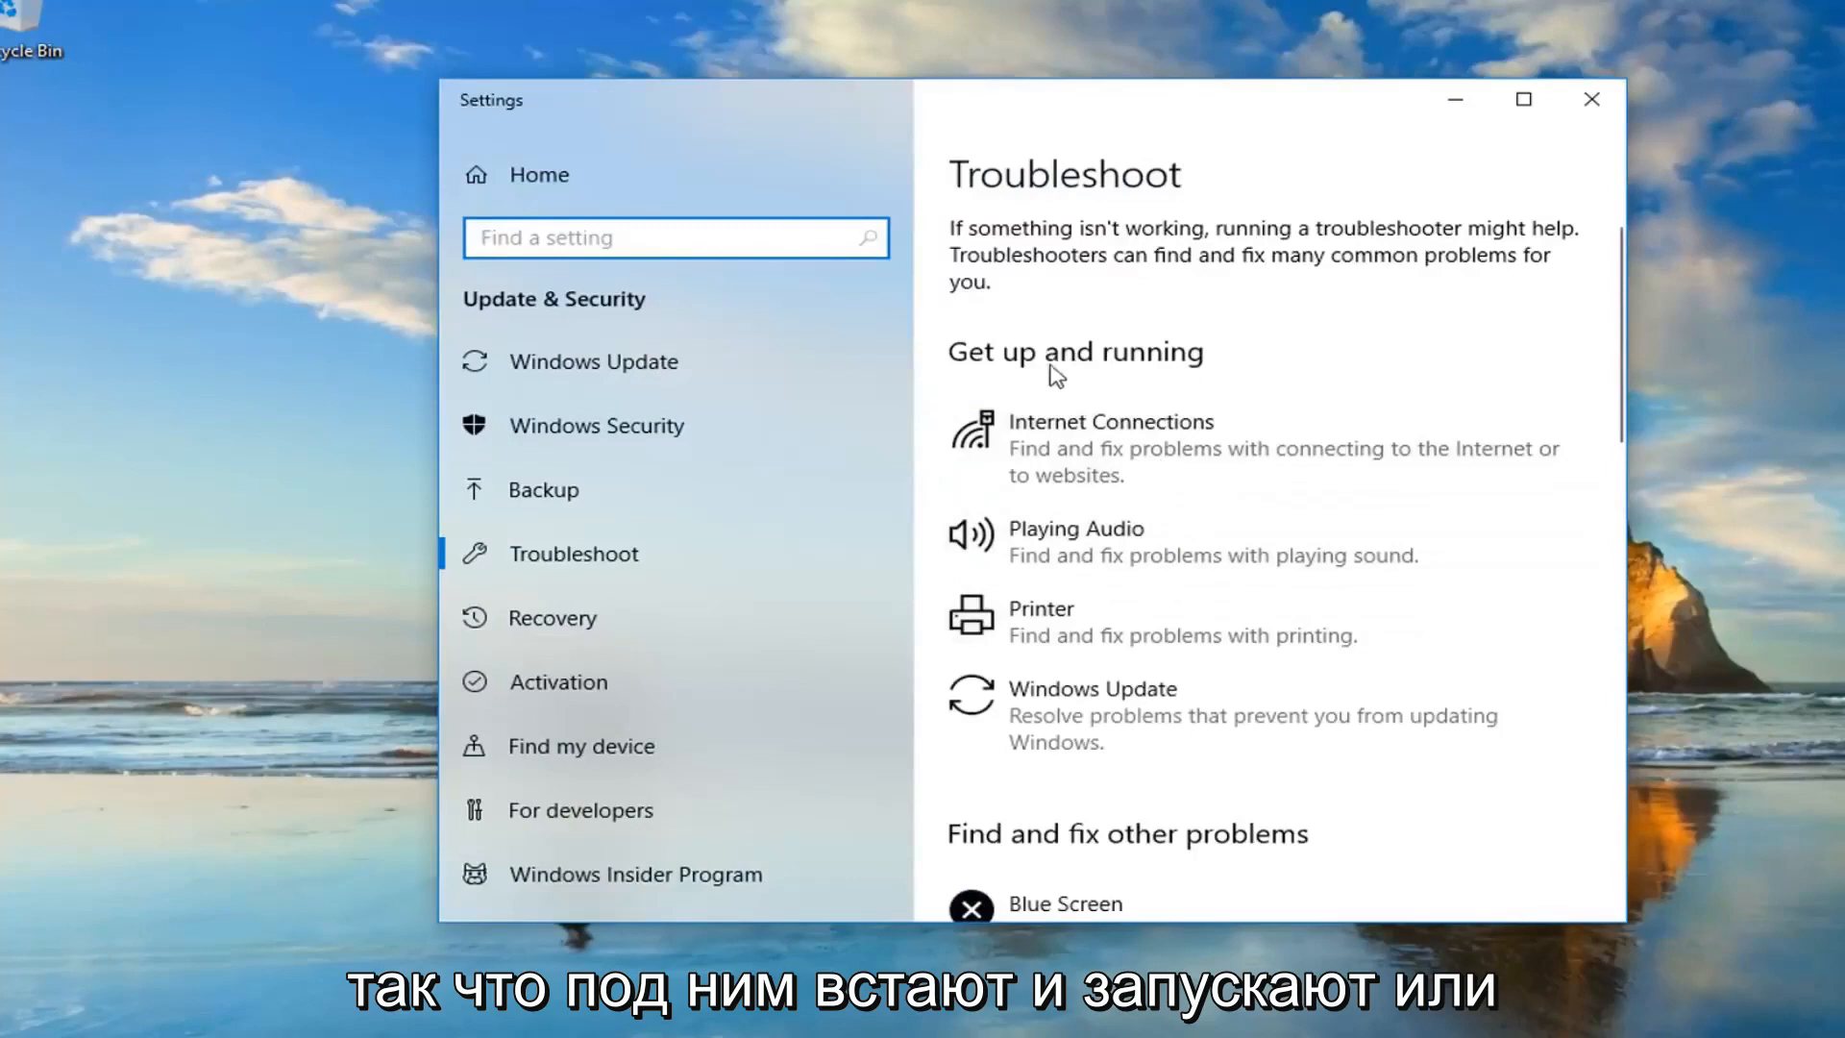
mouse_move(1051, 715)
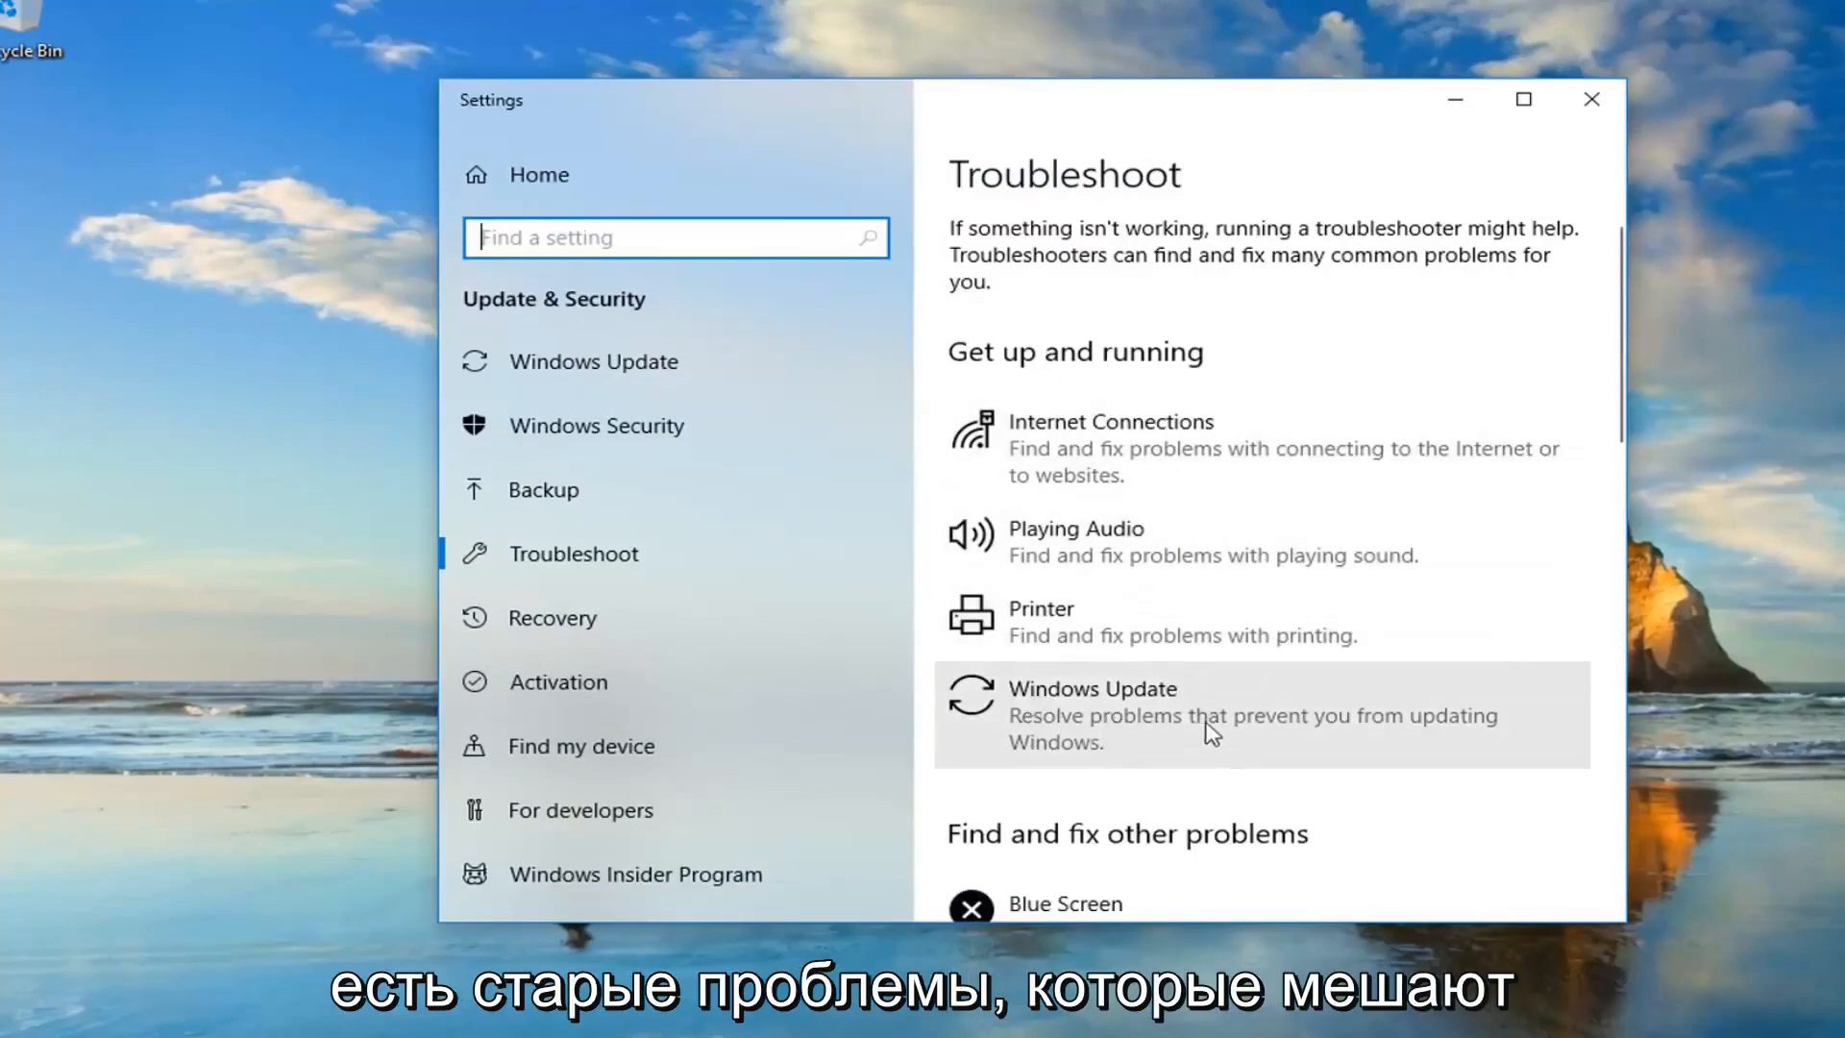
Step: Expand the Windows Update entry on the Troubleshoot page
click(1259, 715)
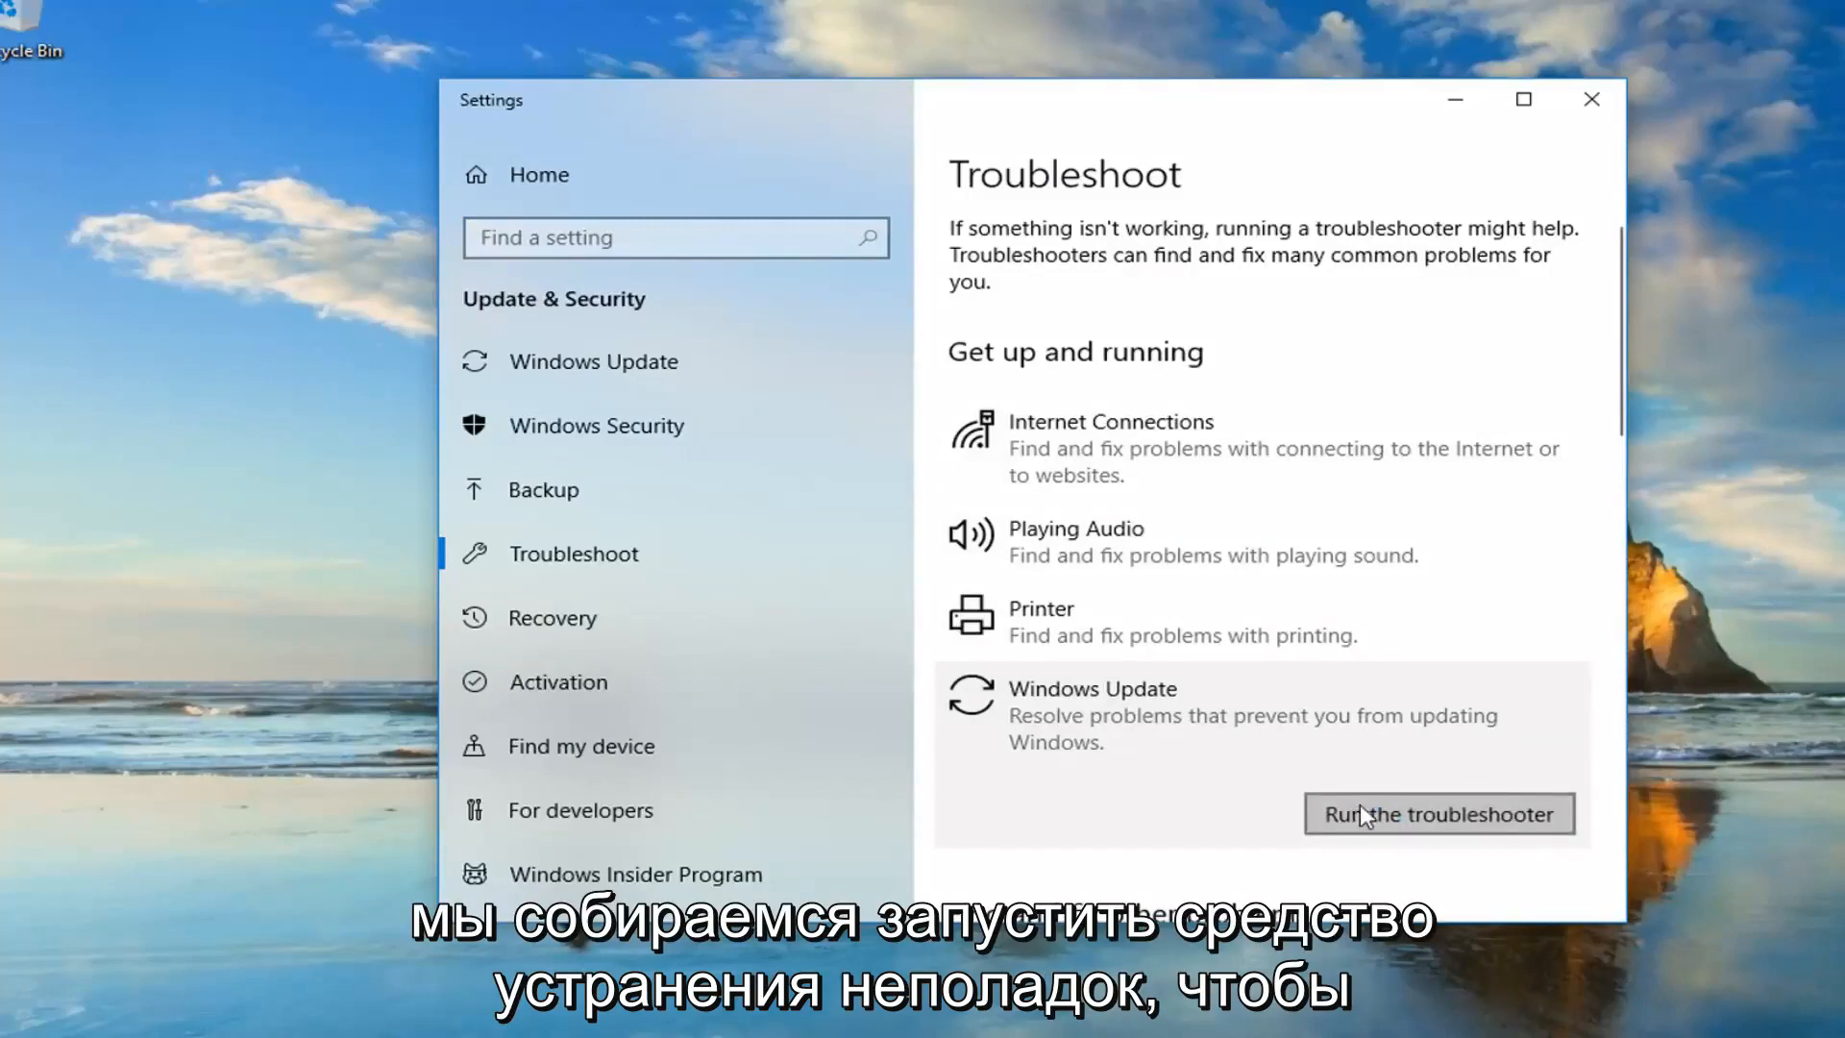
Step: Run the Windows Update troubleshooter past the pending-reboot warning and close it
click(1438, 813)
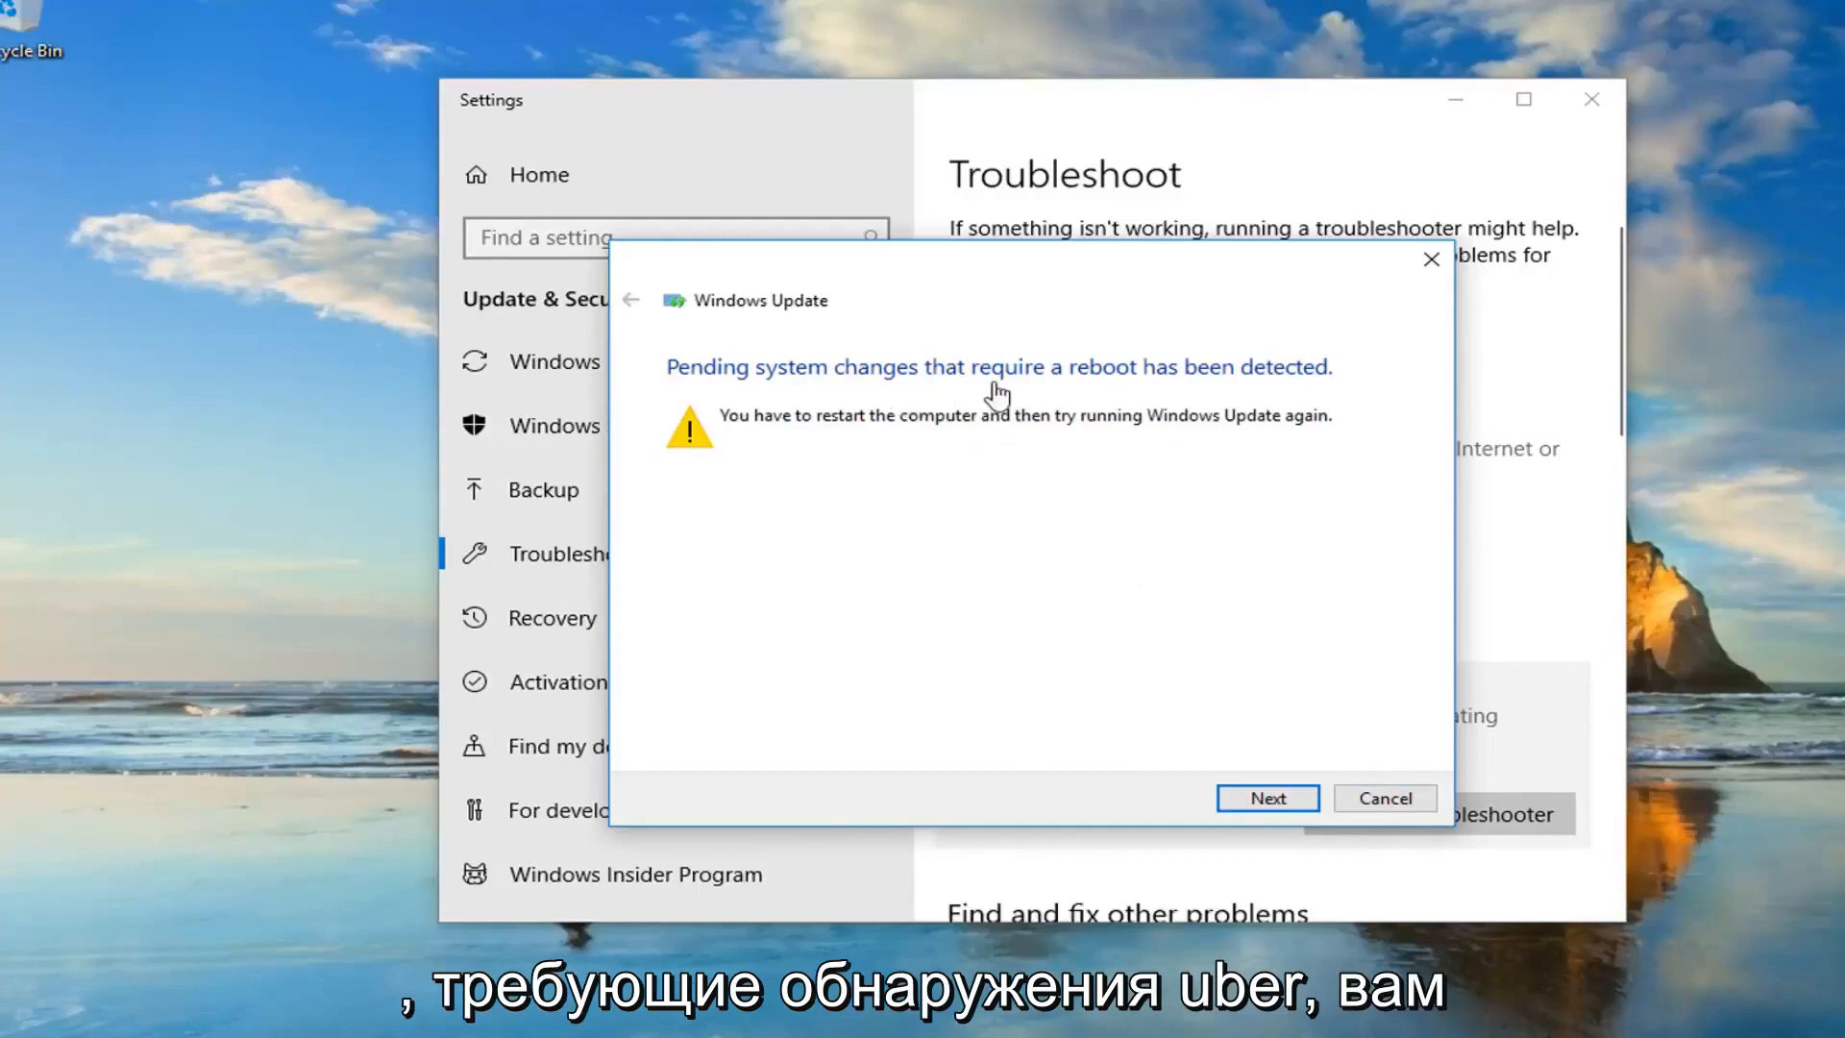
mouse_move(917, 435)
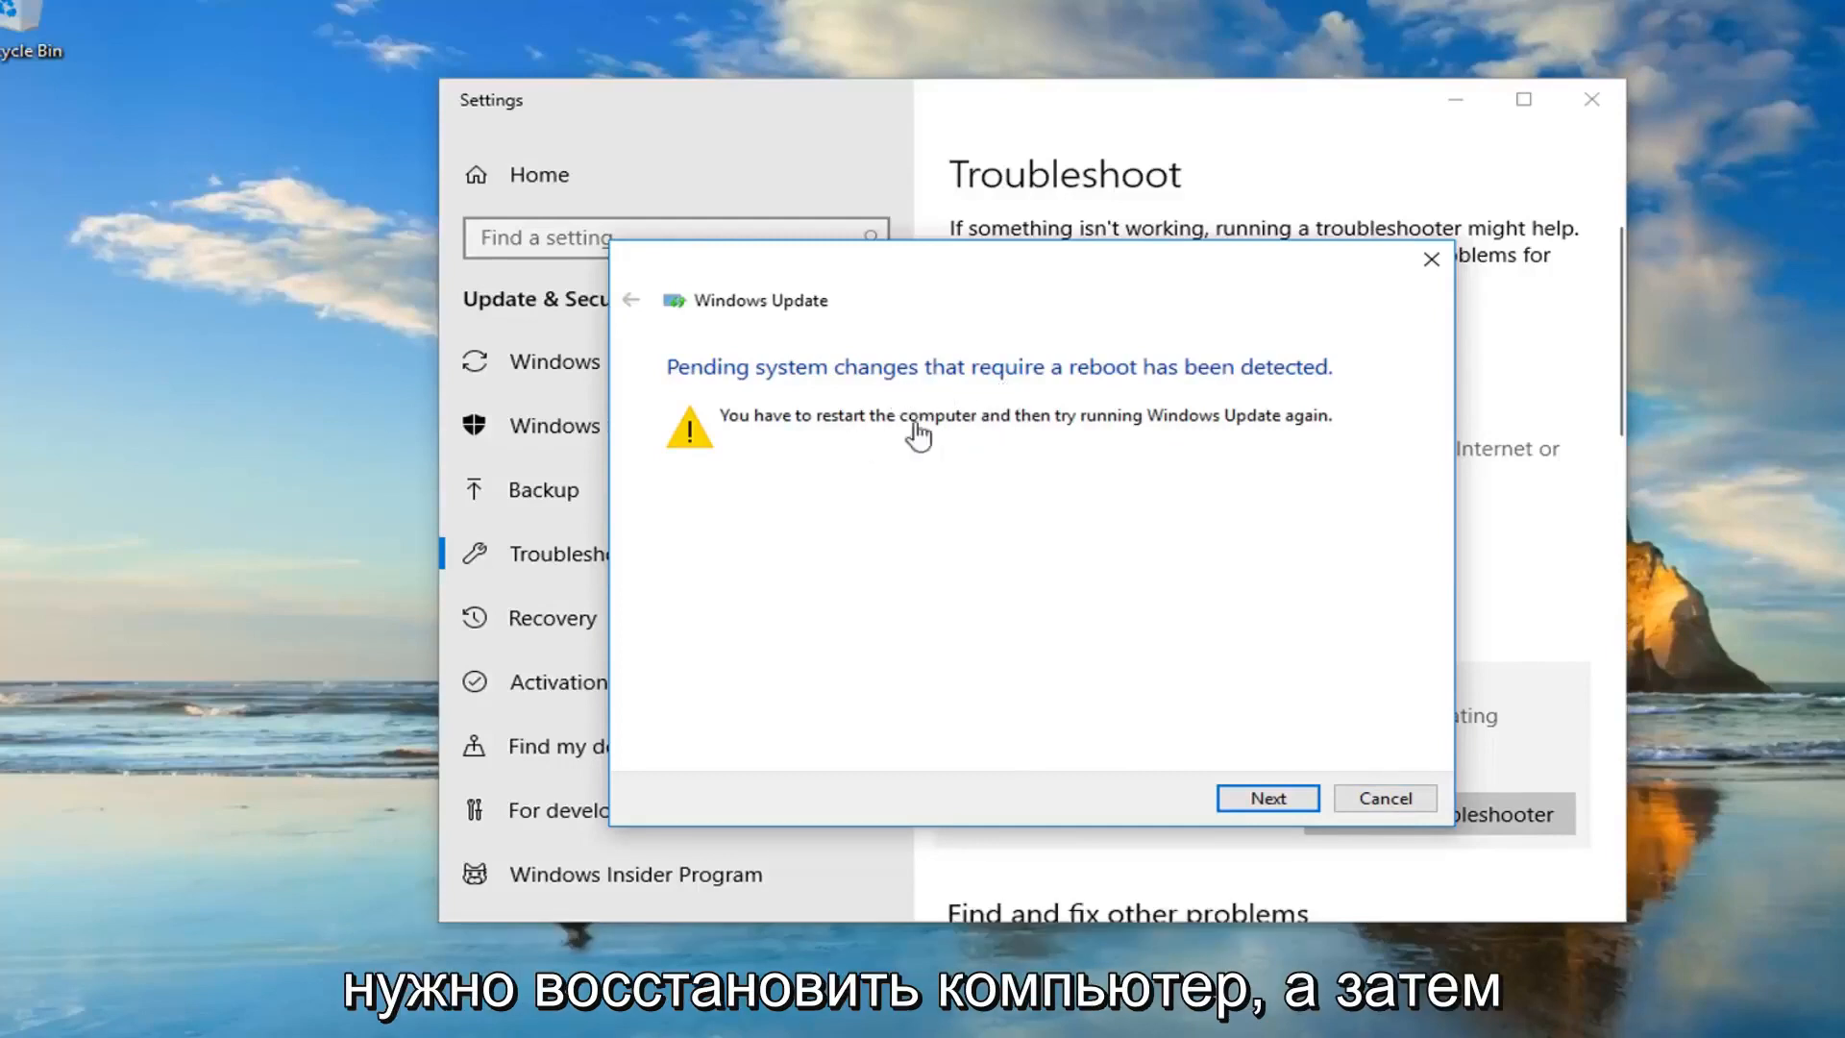
mouse_move(1125, 436)
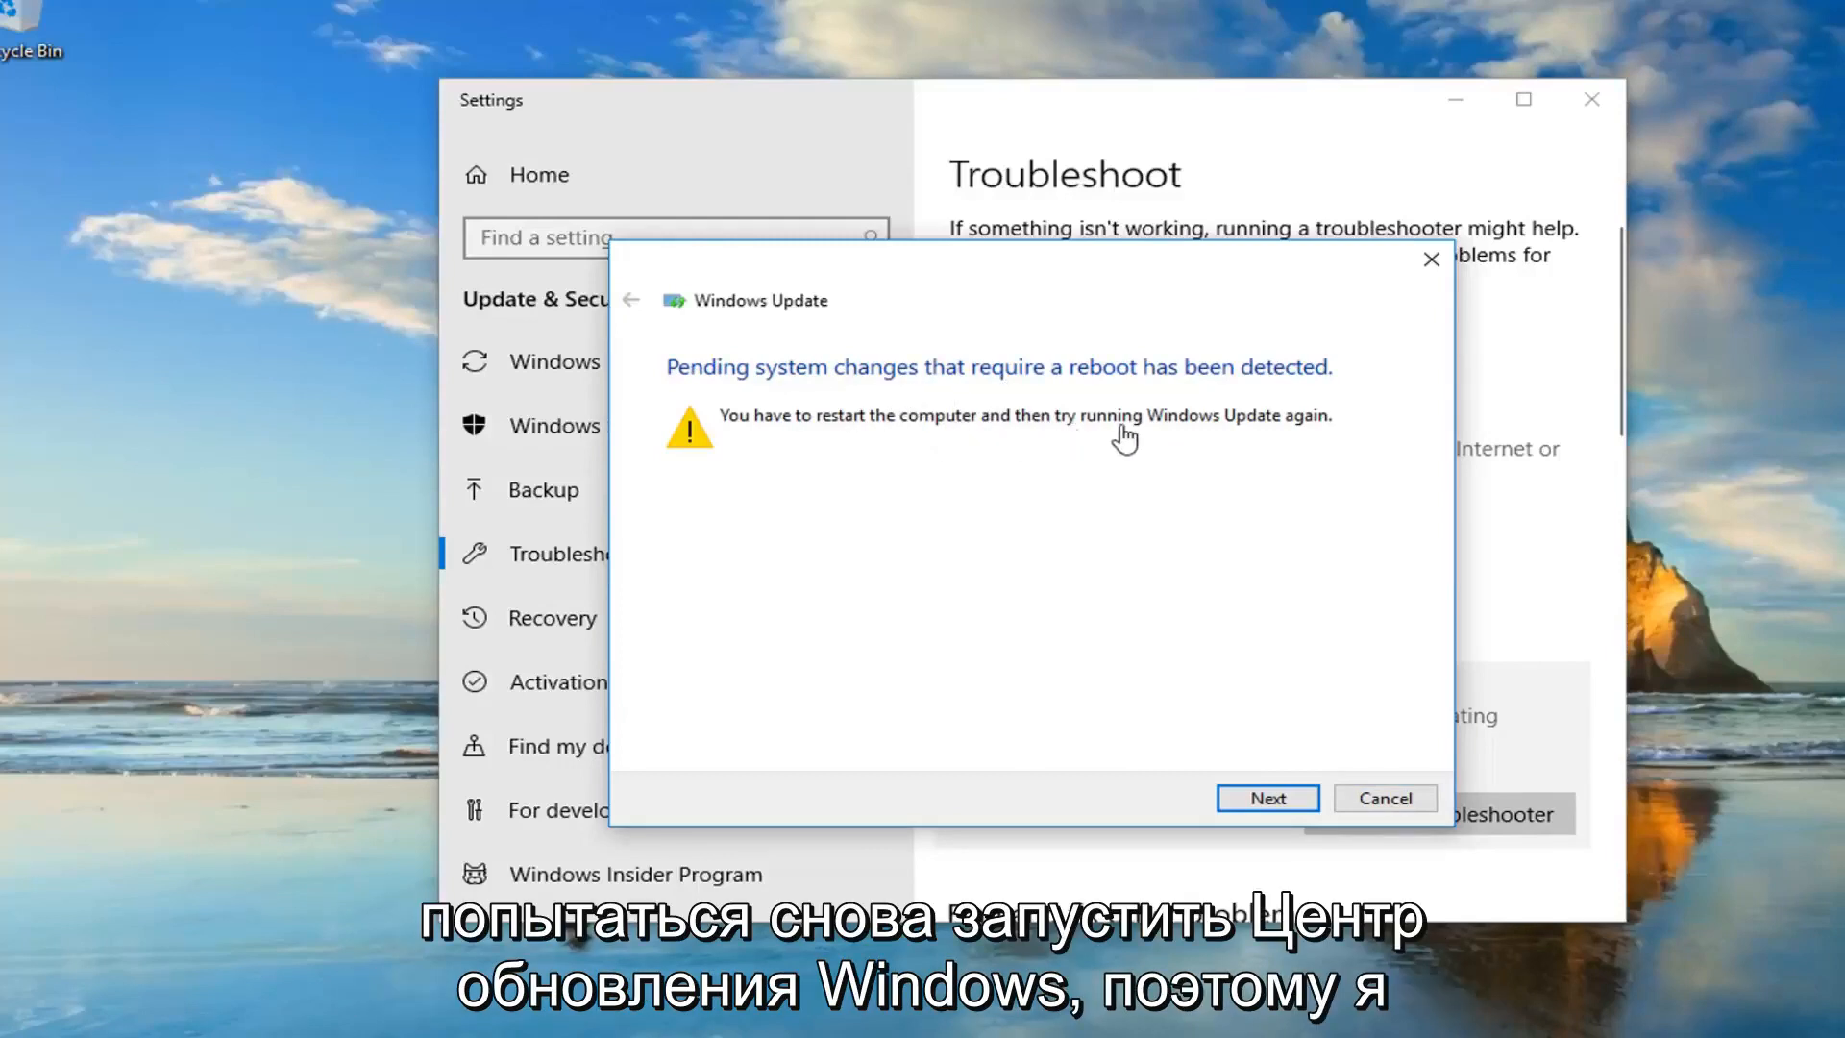
click(1266, 798)
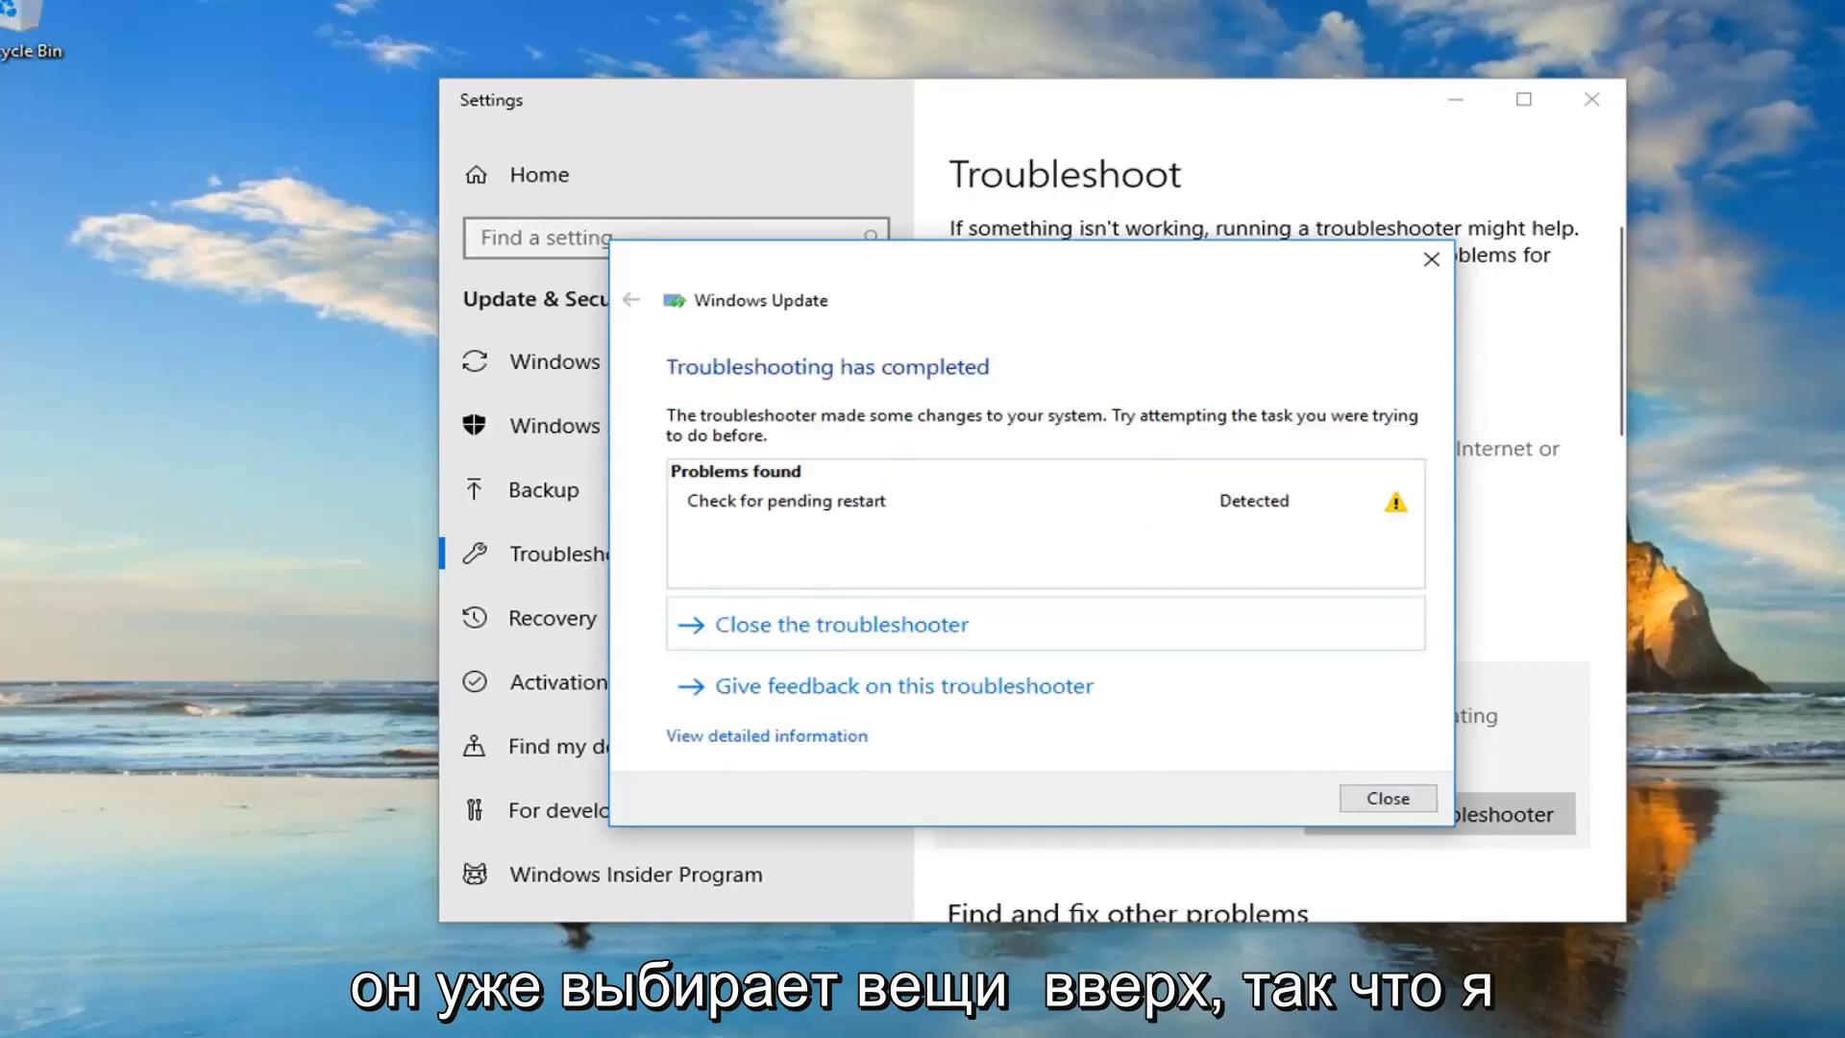
click(1386, 797)
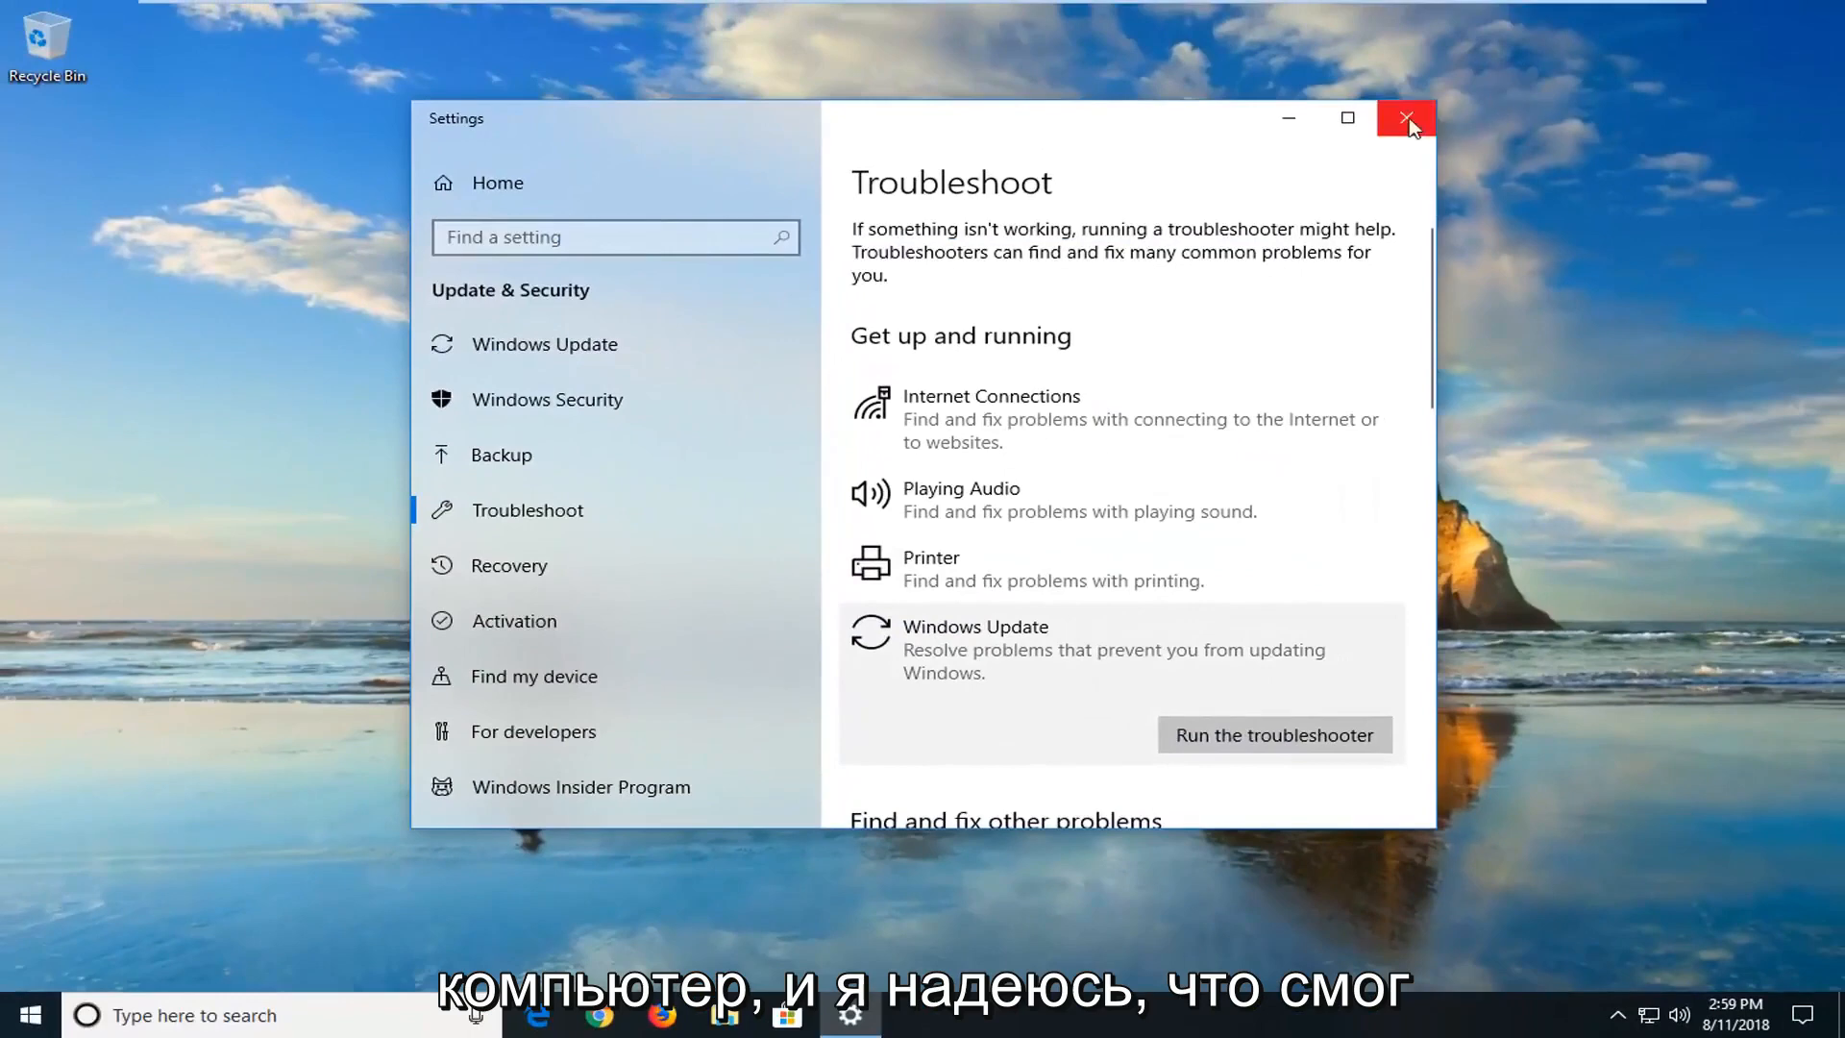
Step: Close the Settings window and reopen the Start menu
click(1405, 118)
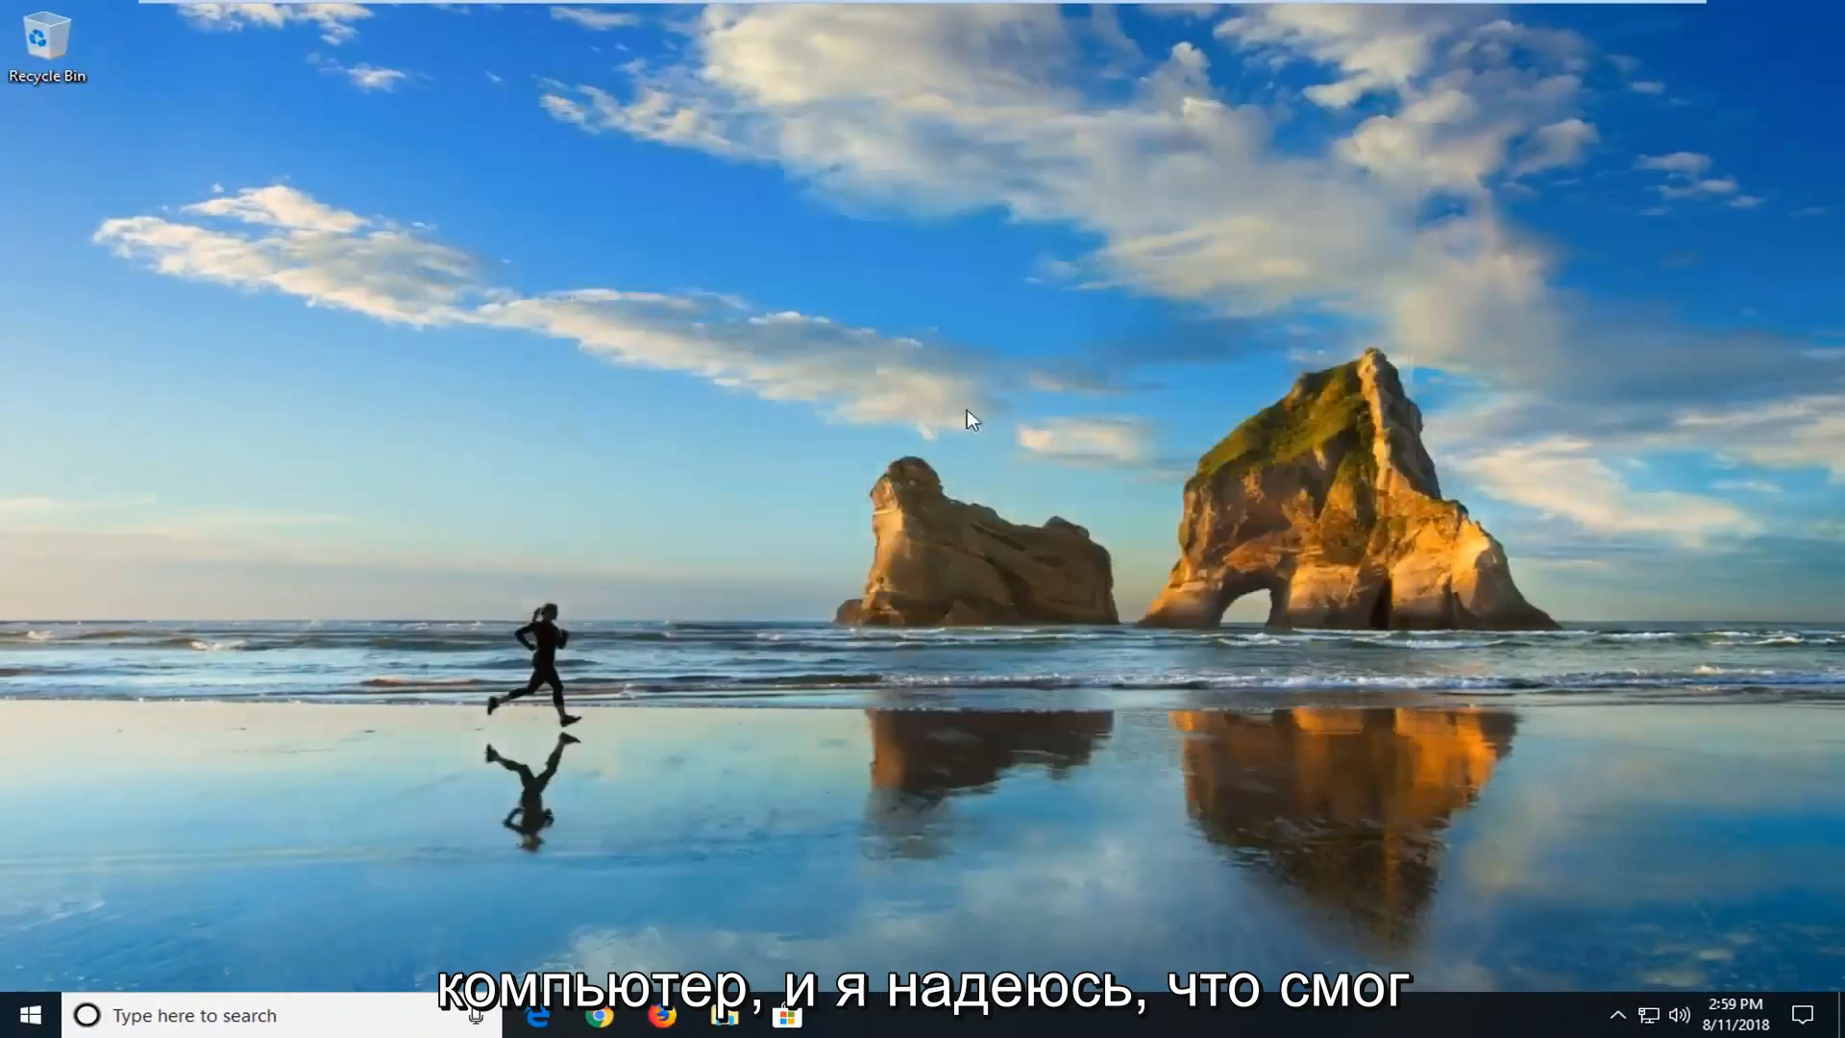
mouse_move(527, 494)
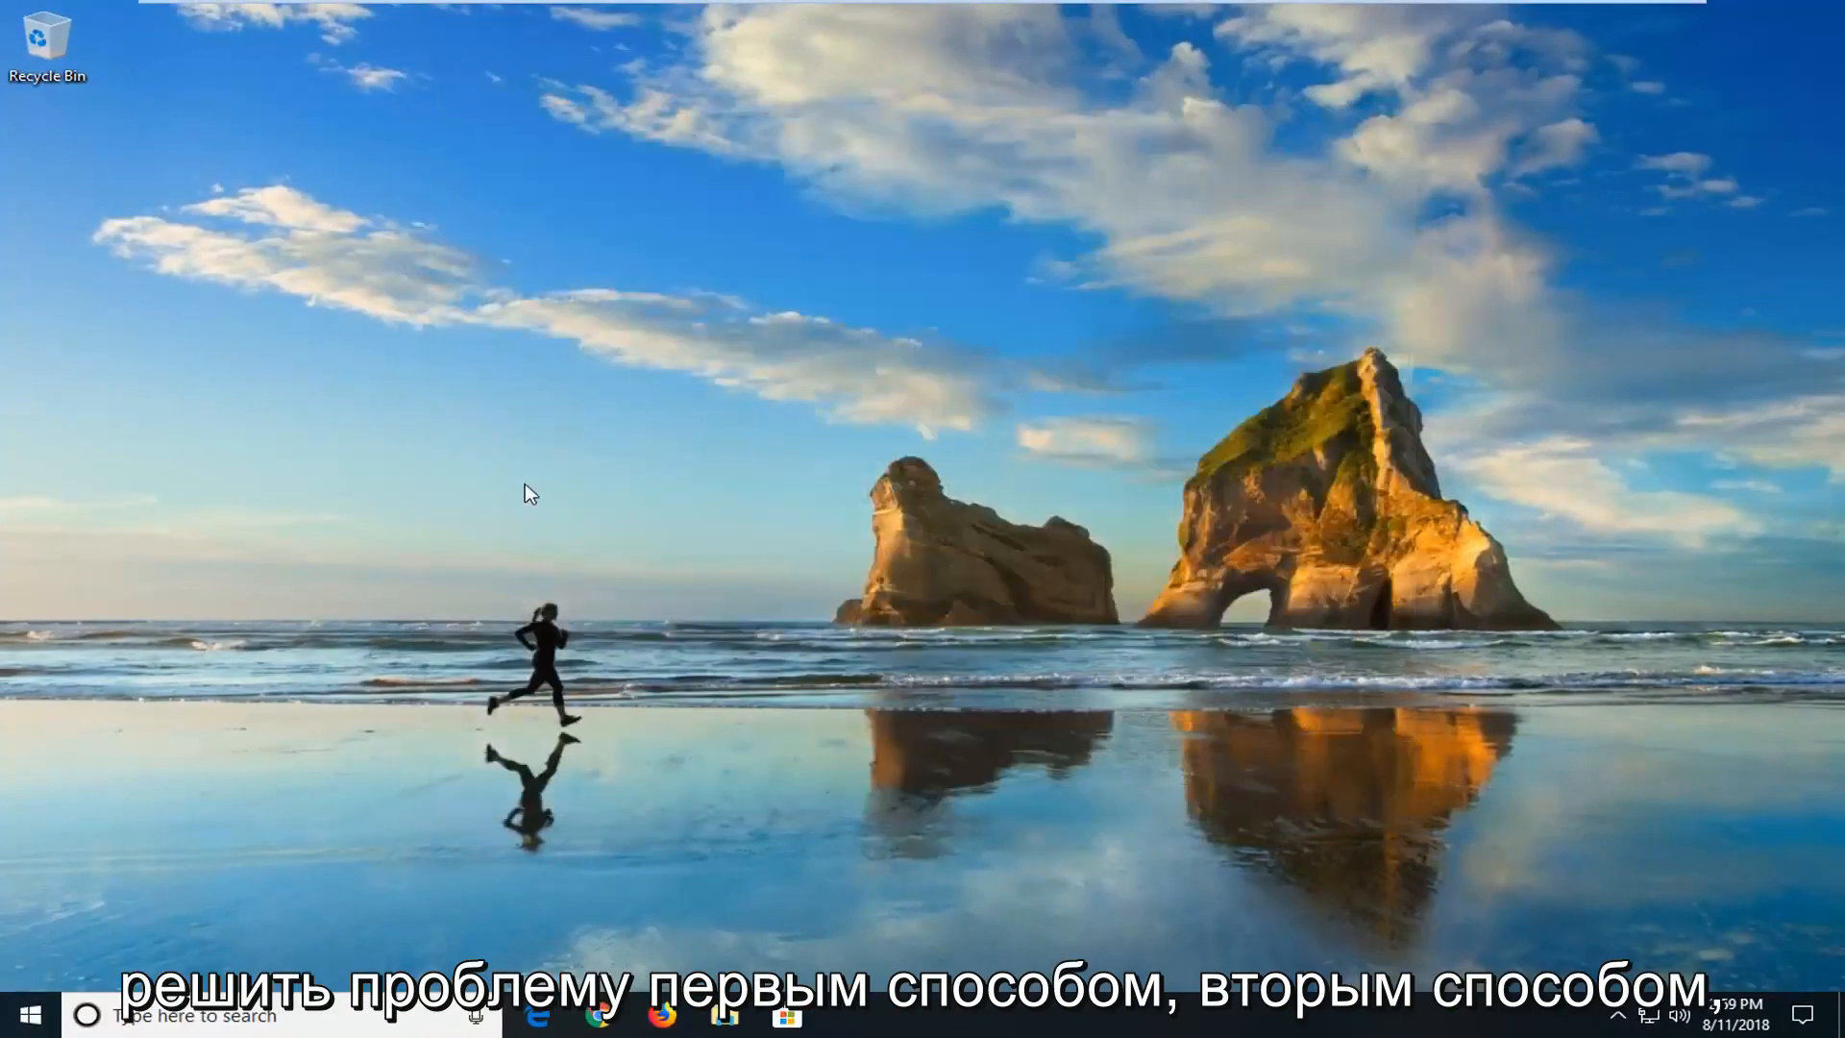
mouse_move(588, 523)
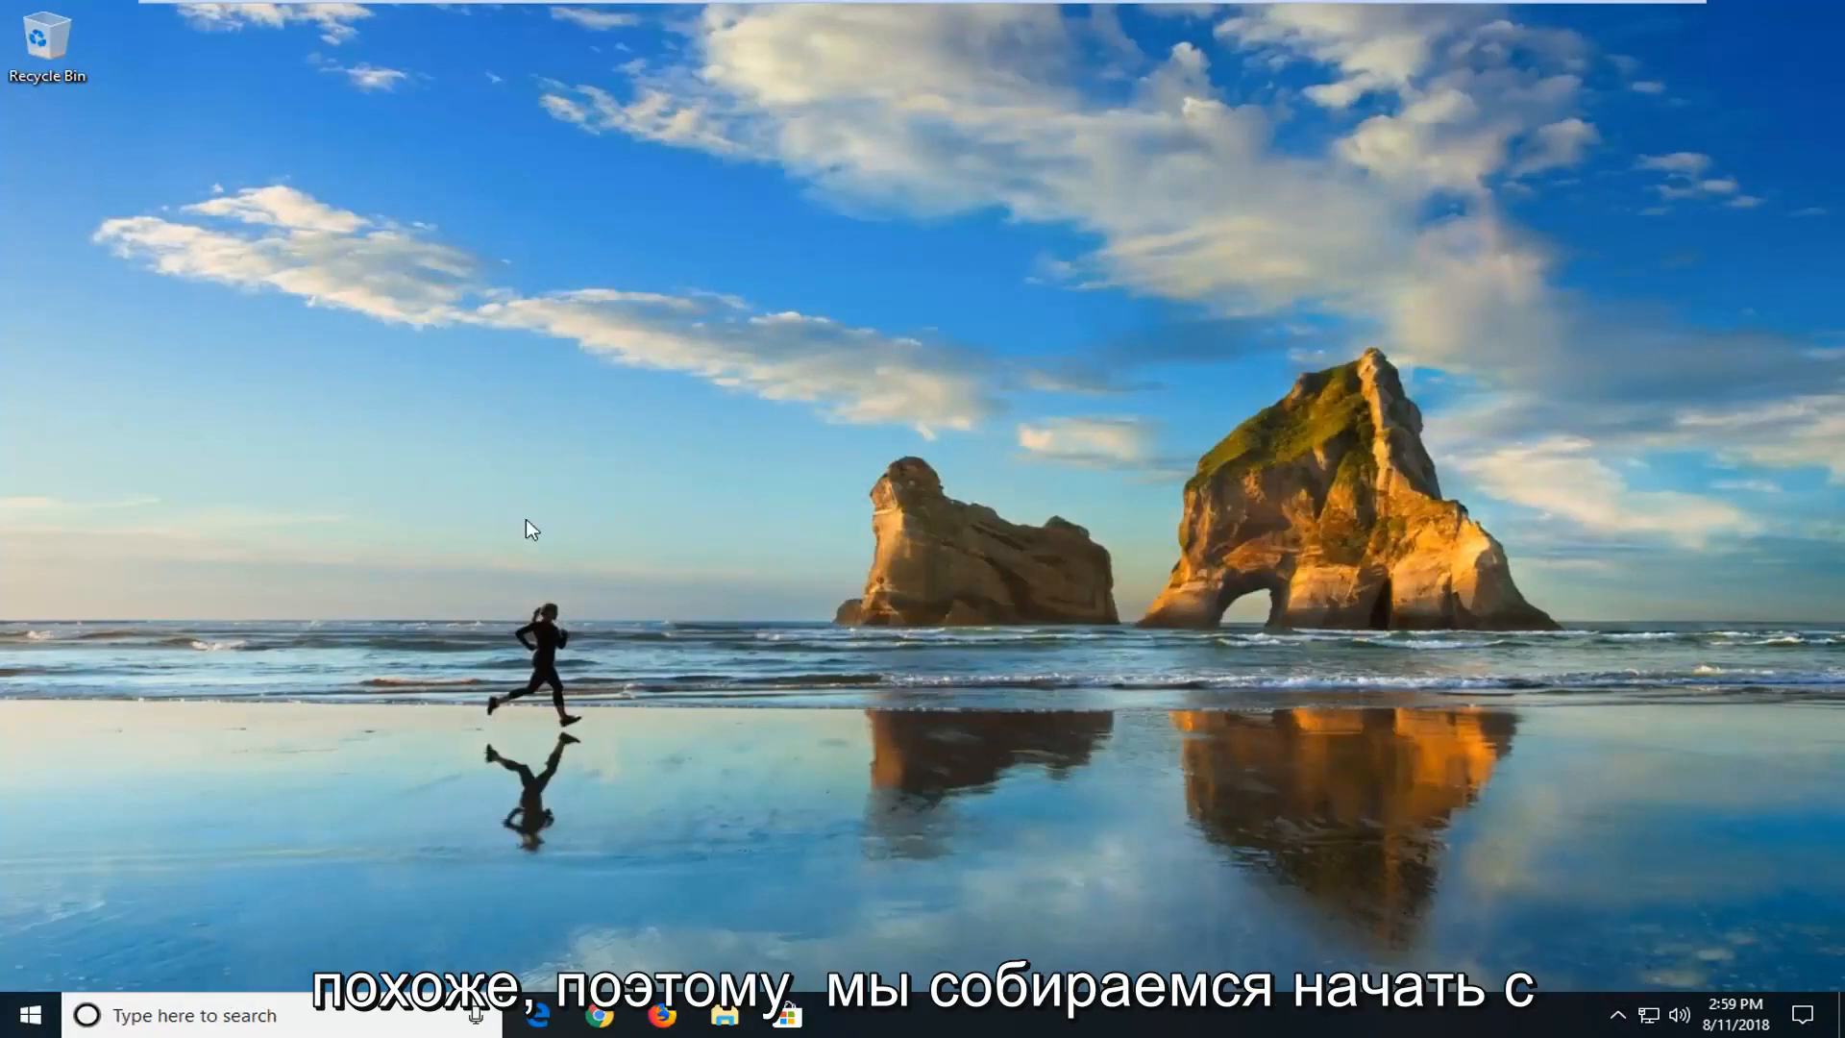
click(23, 1015)
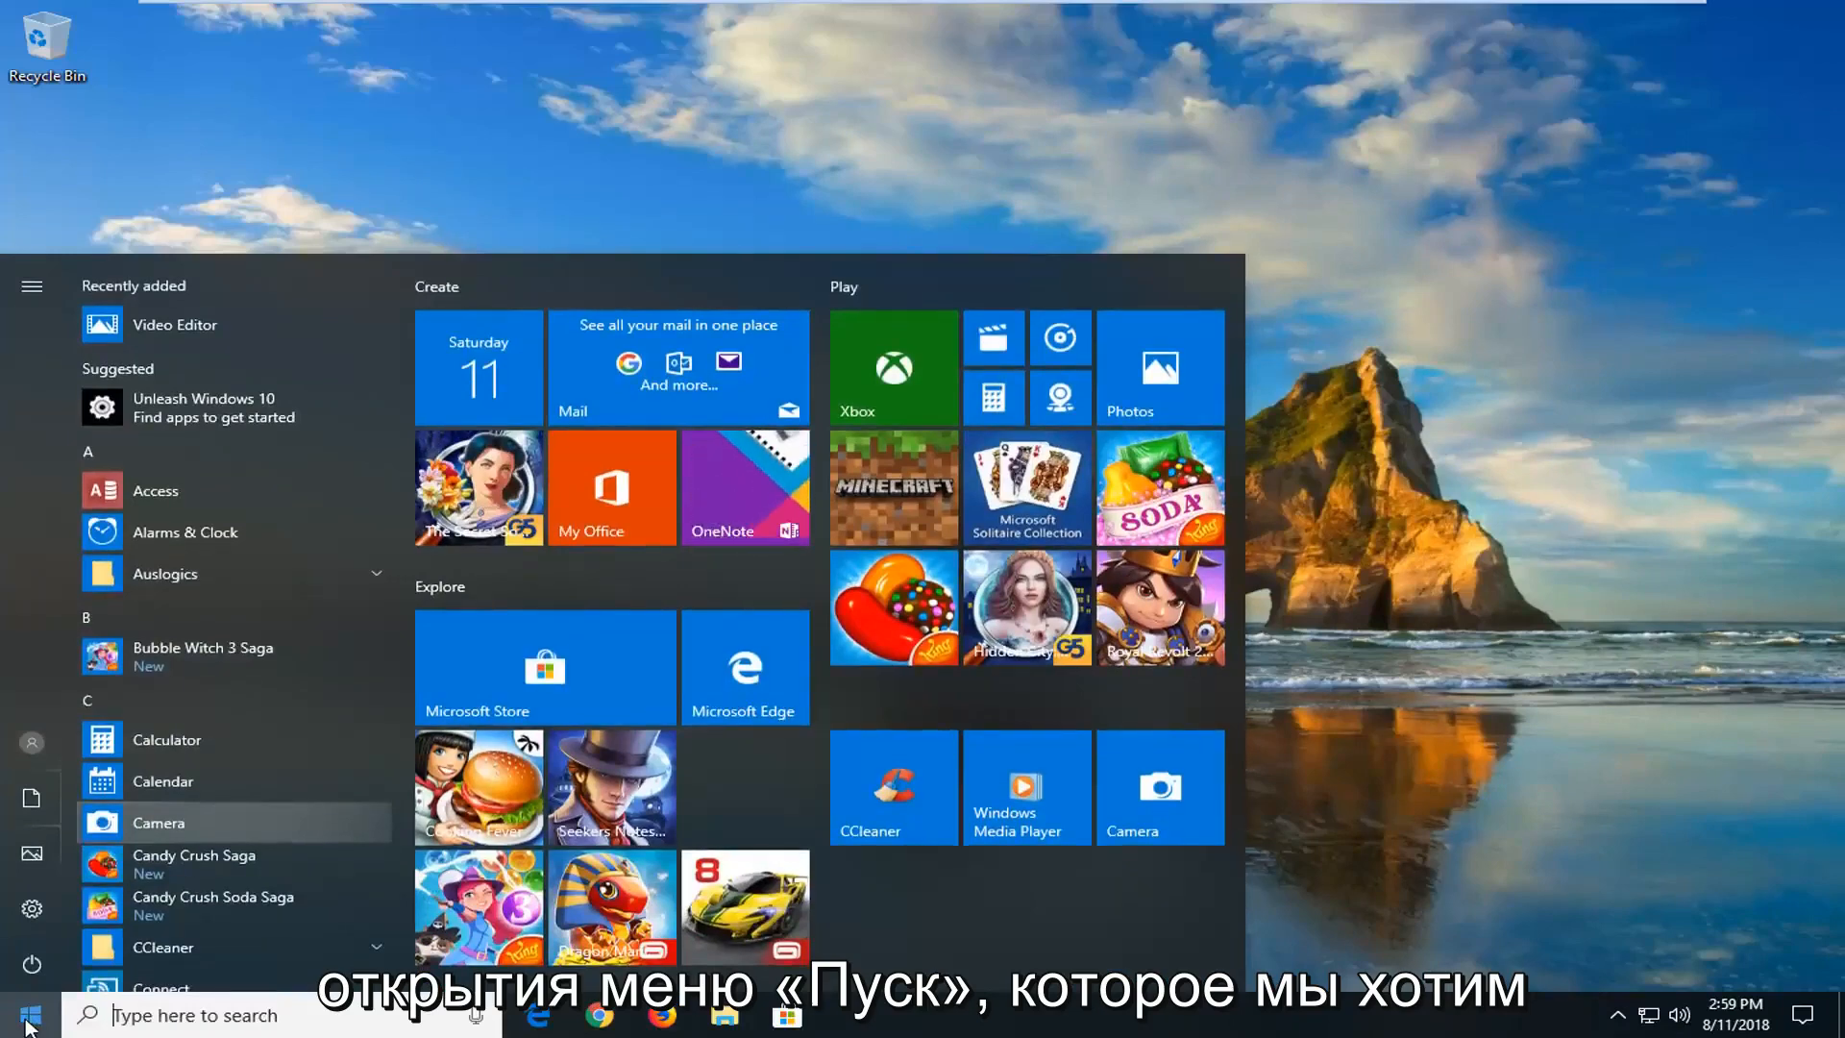
Step: Search 'file exp' and launch File Explorer from the results
text(file exp)
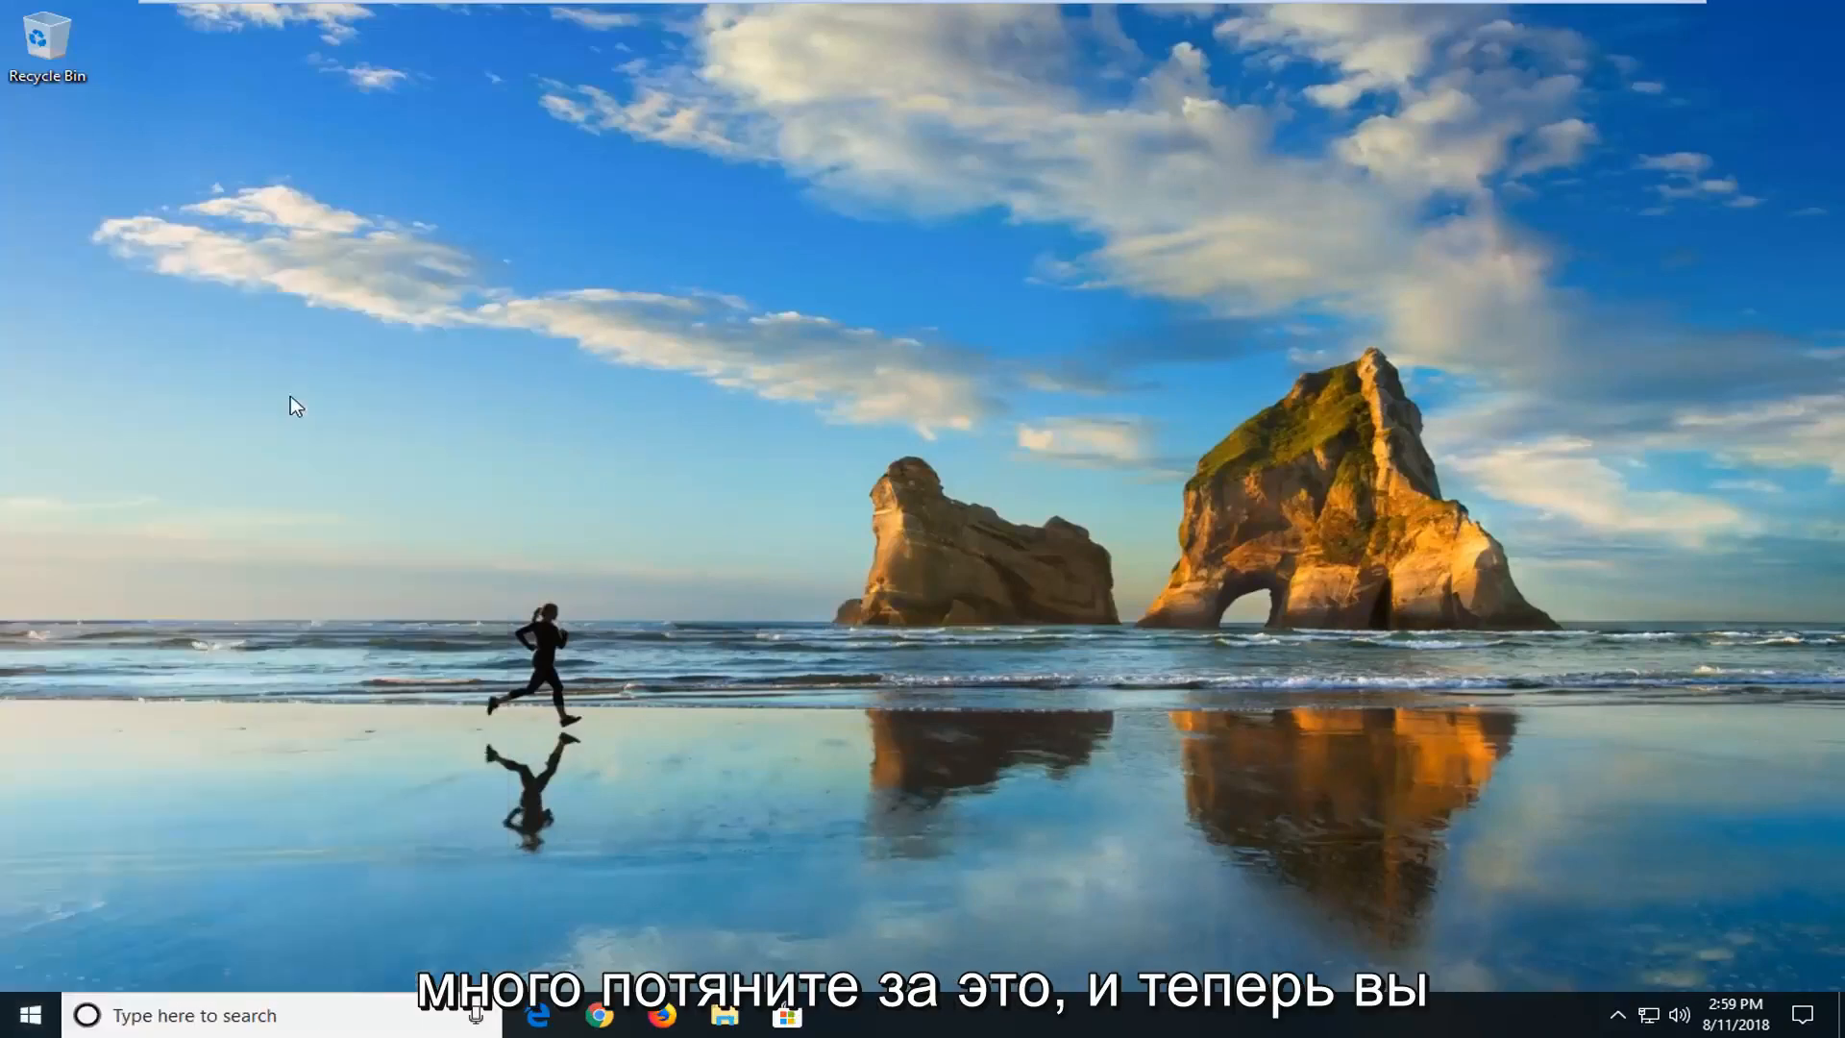
click(724, 1015)
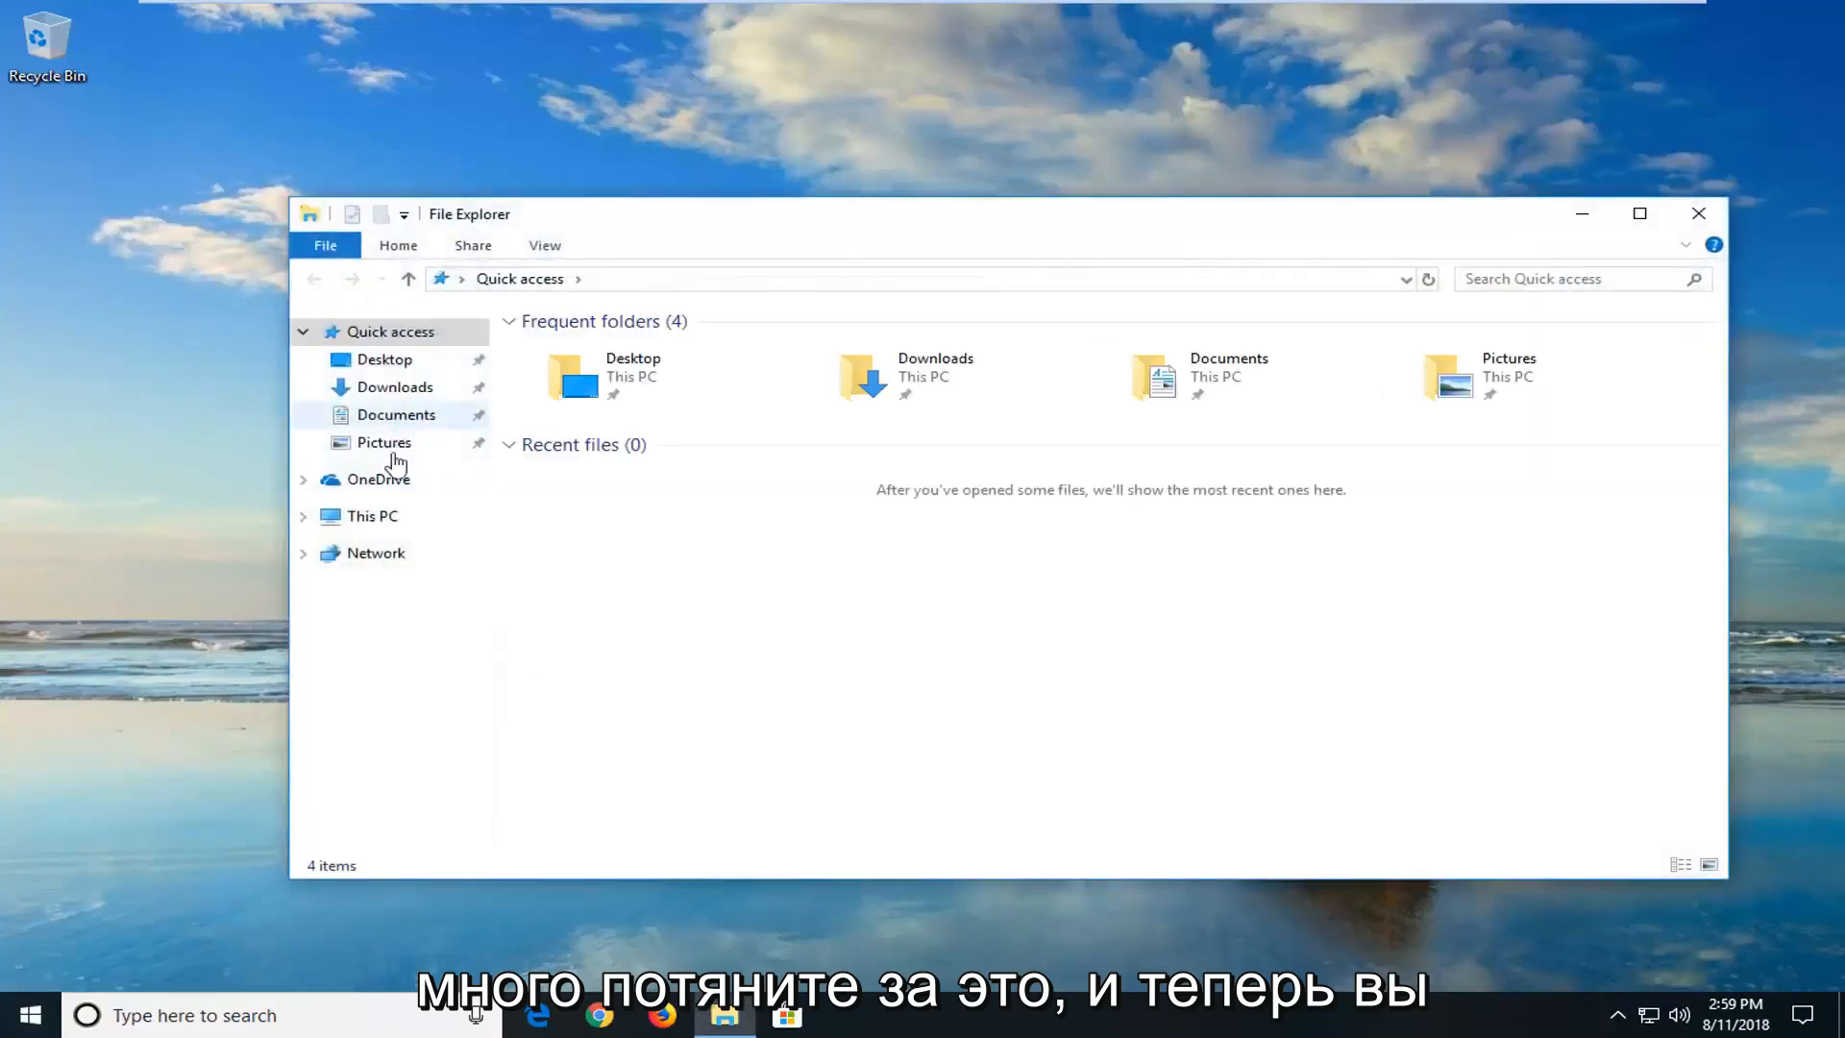
Step: Navigate This PC > Local Disk (C:) > Windows > SoftwareDistribution
click(371, 515)
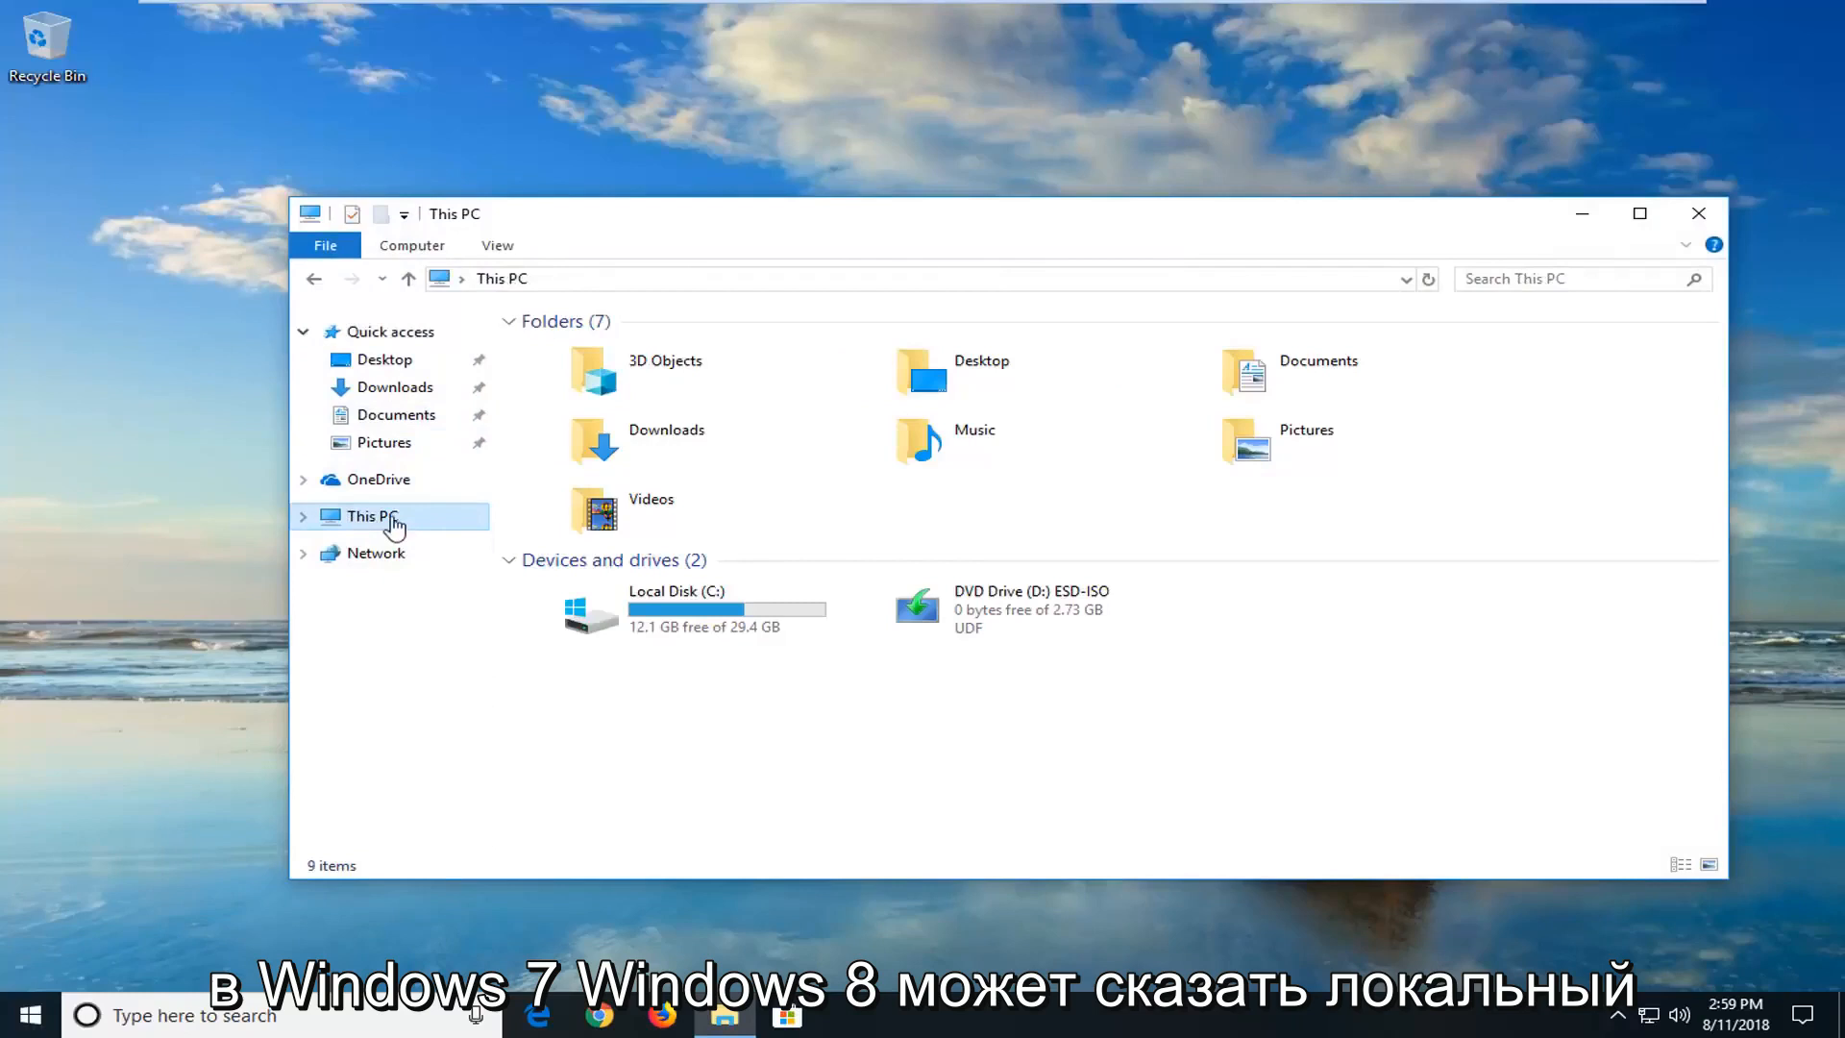
click(677, 609)
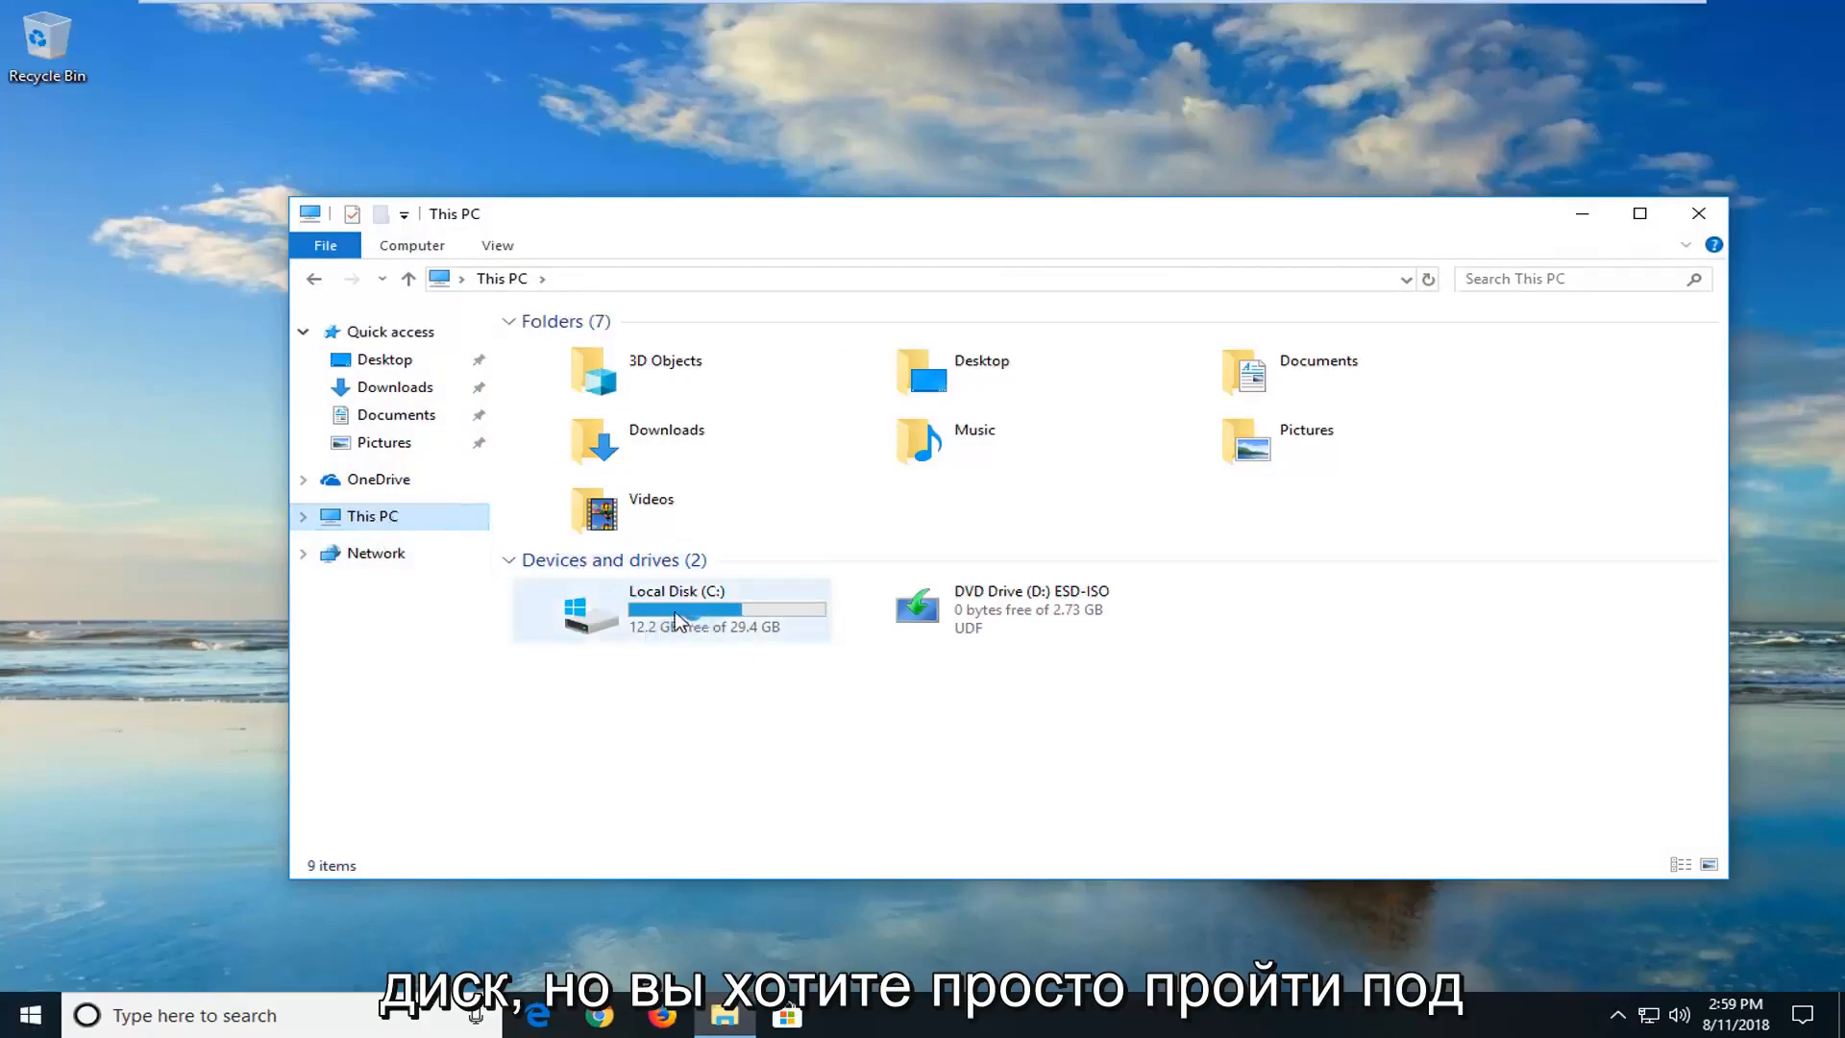
mouse_move(760, 612)
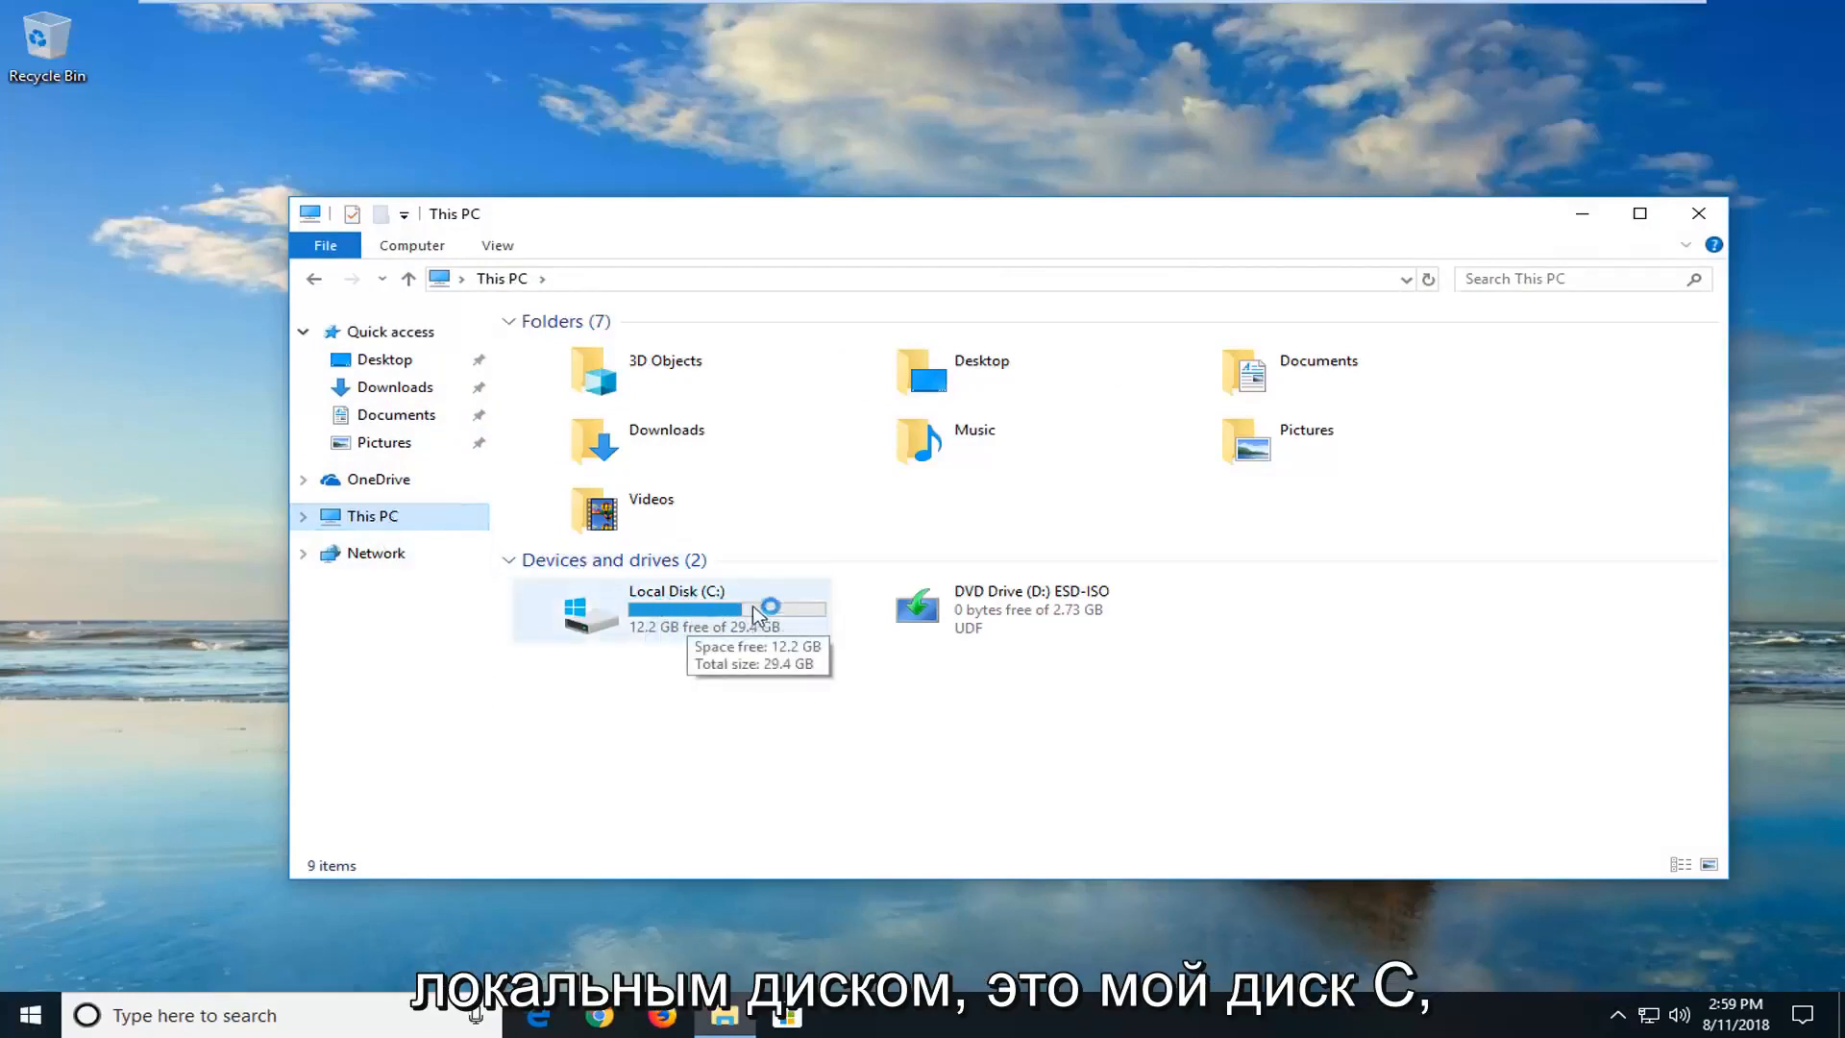
double_click(676, 609)
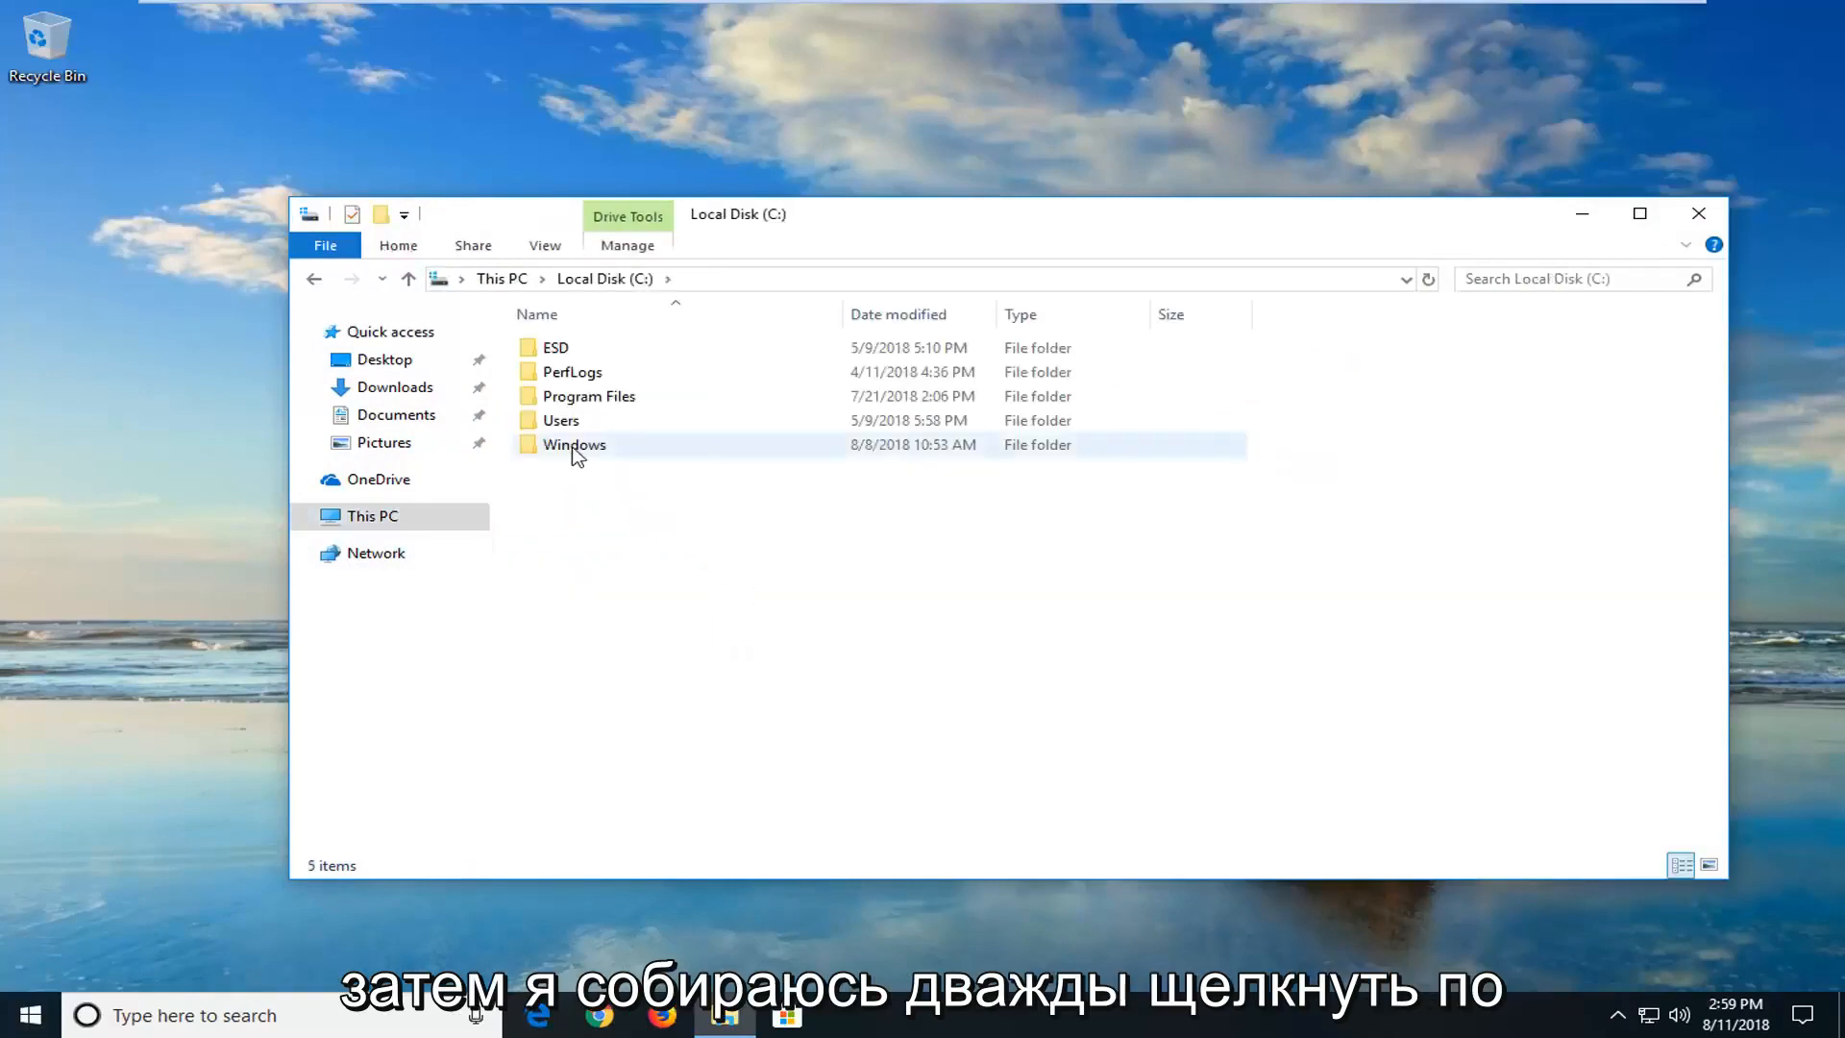
double_click(575, 444)
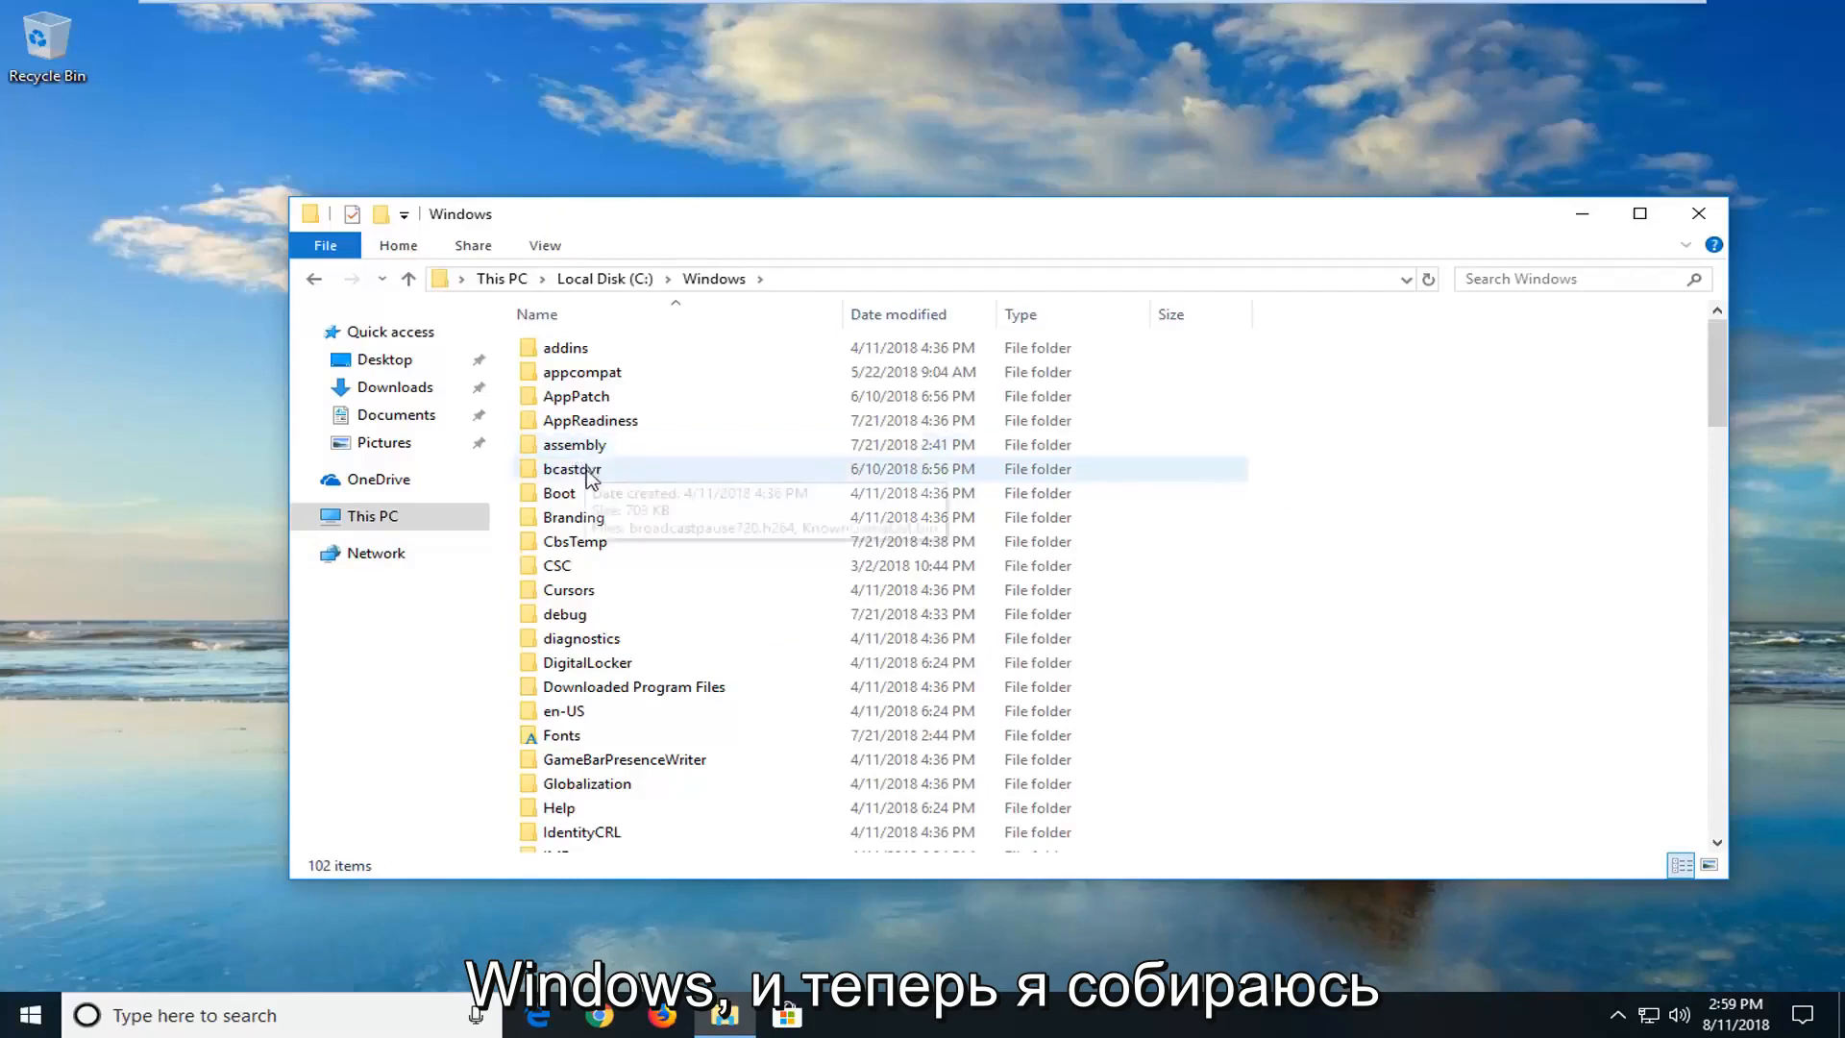
scroll(down, 3)
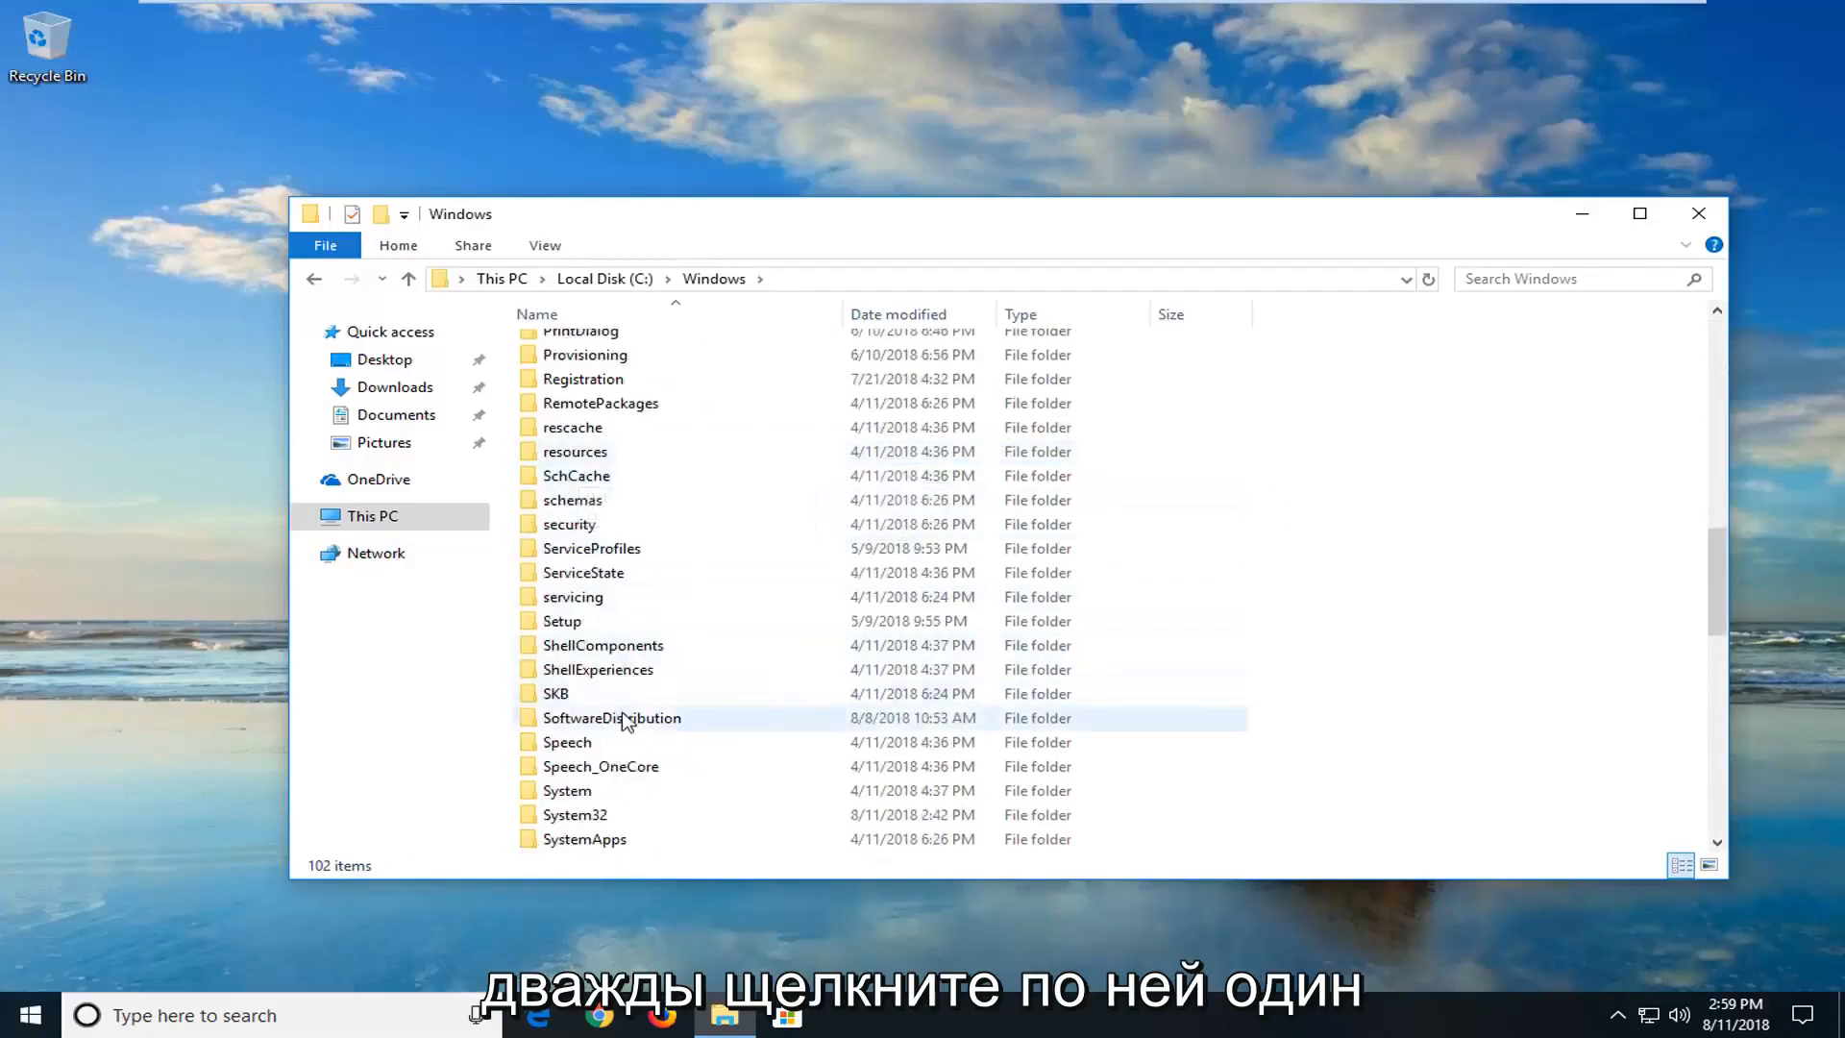
double_click(612, 717)
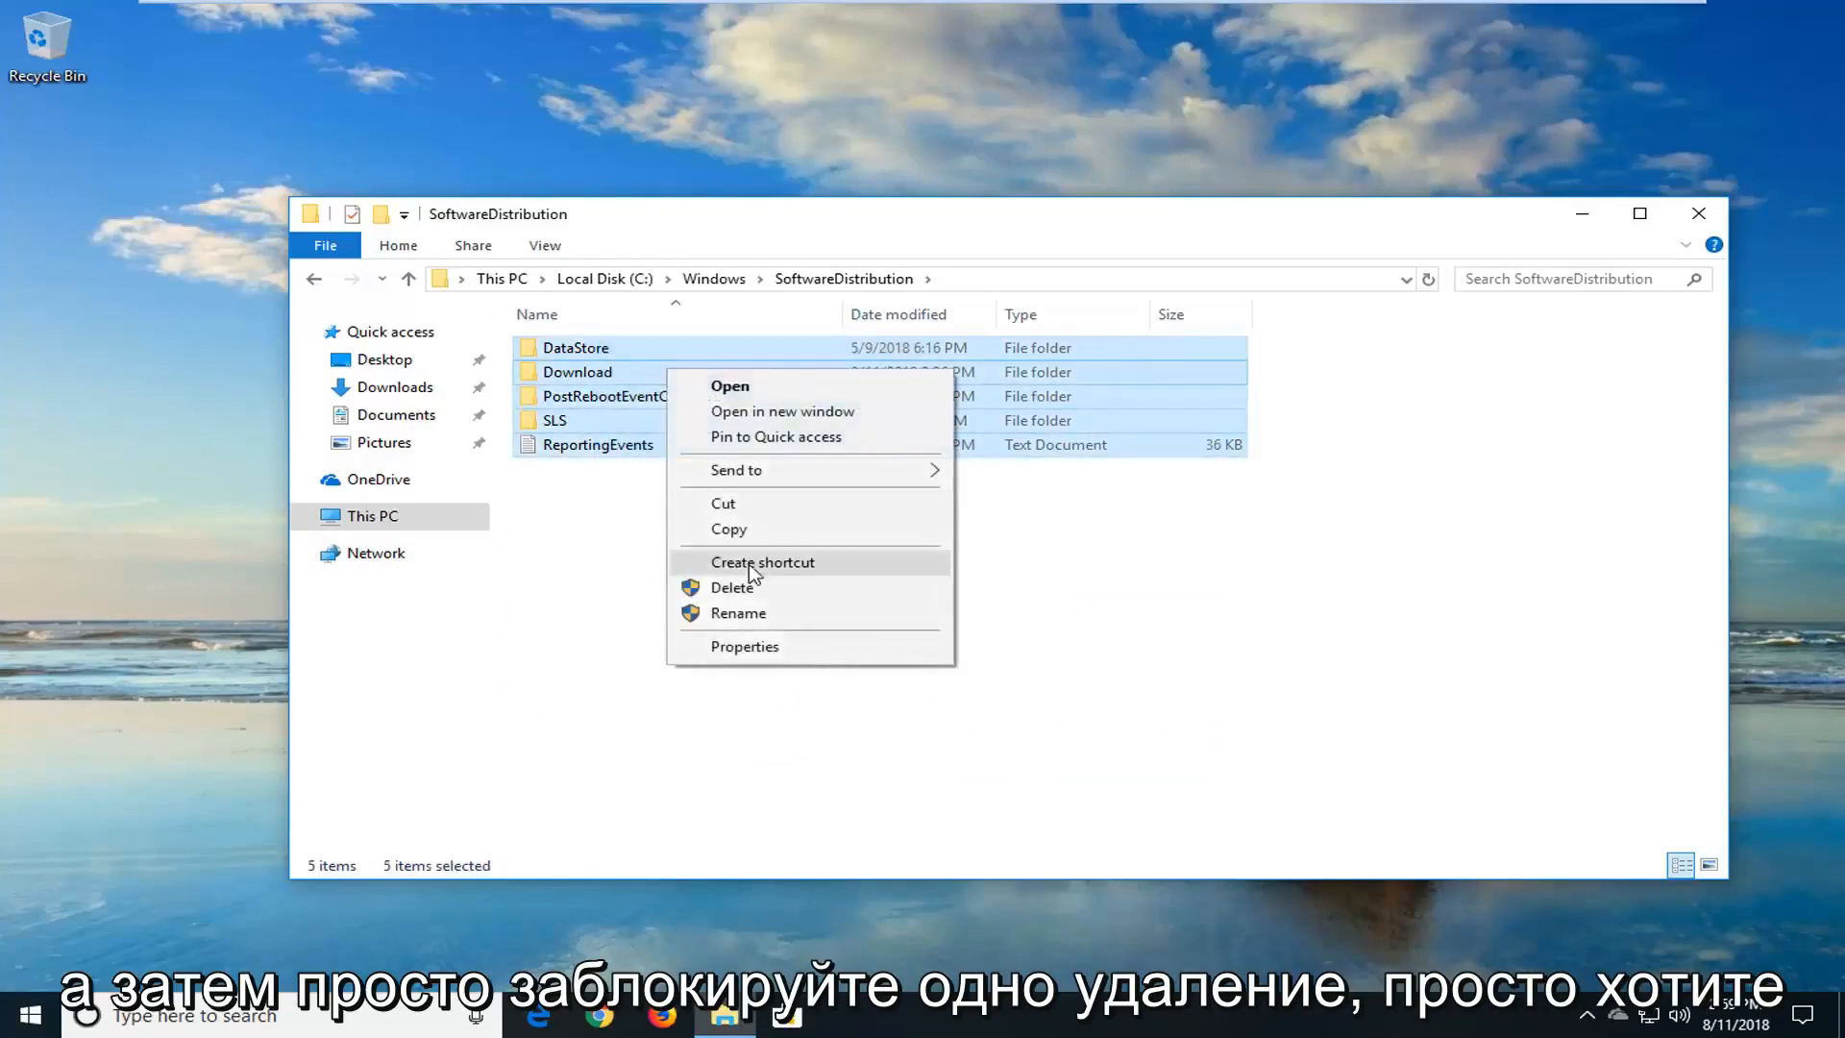
Step: Delete SoftwareDistribution contents, skipping in-use DataStore and ReportingEvents, then close File Explorer
click(733, 588)
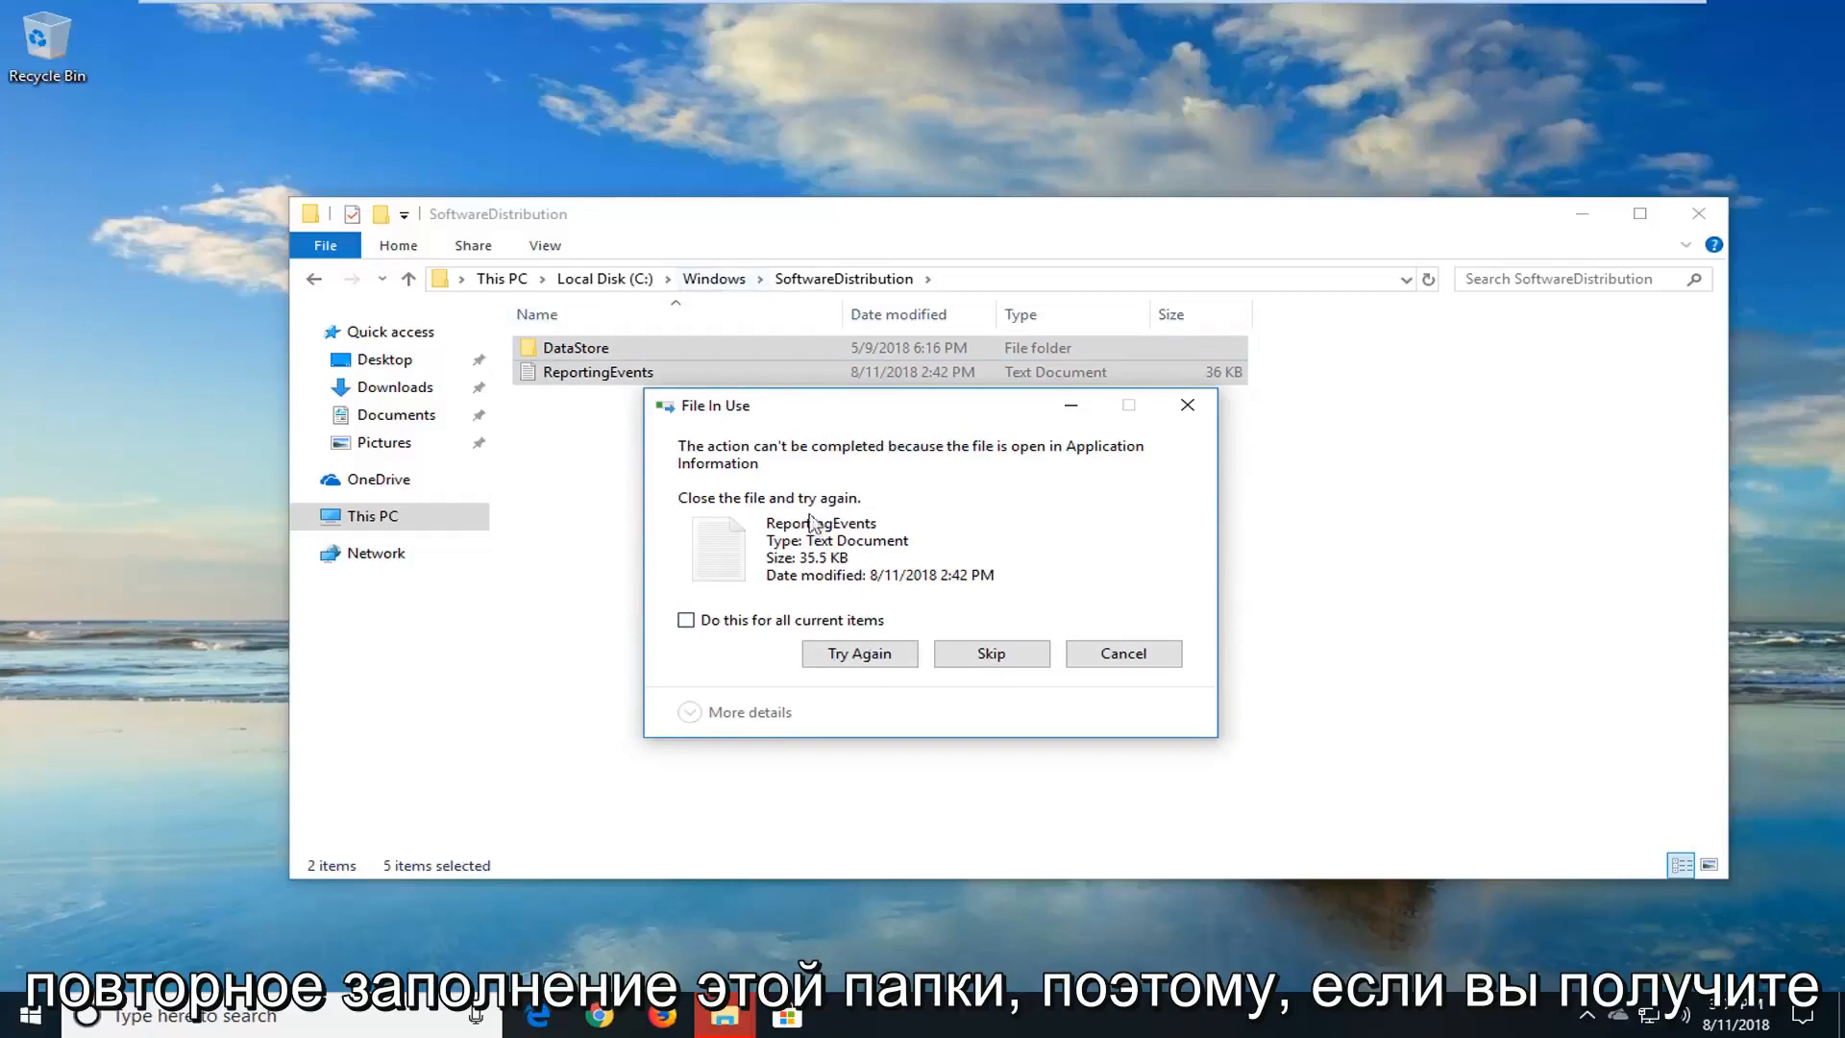
mouse_move(888, 459)
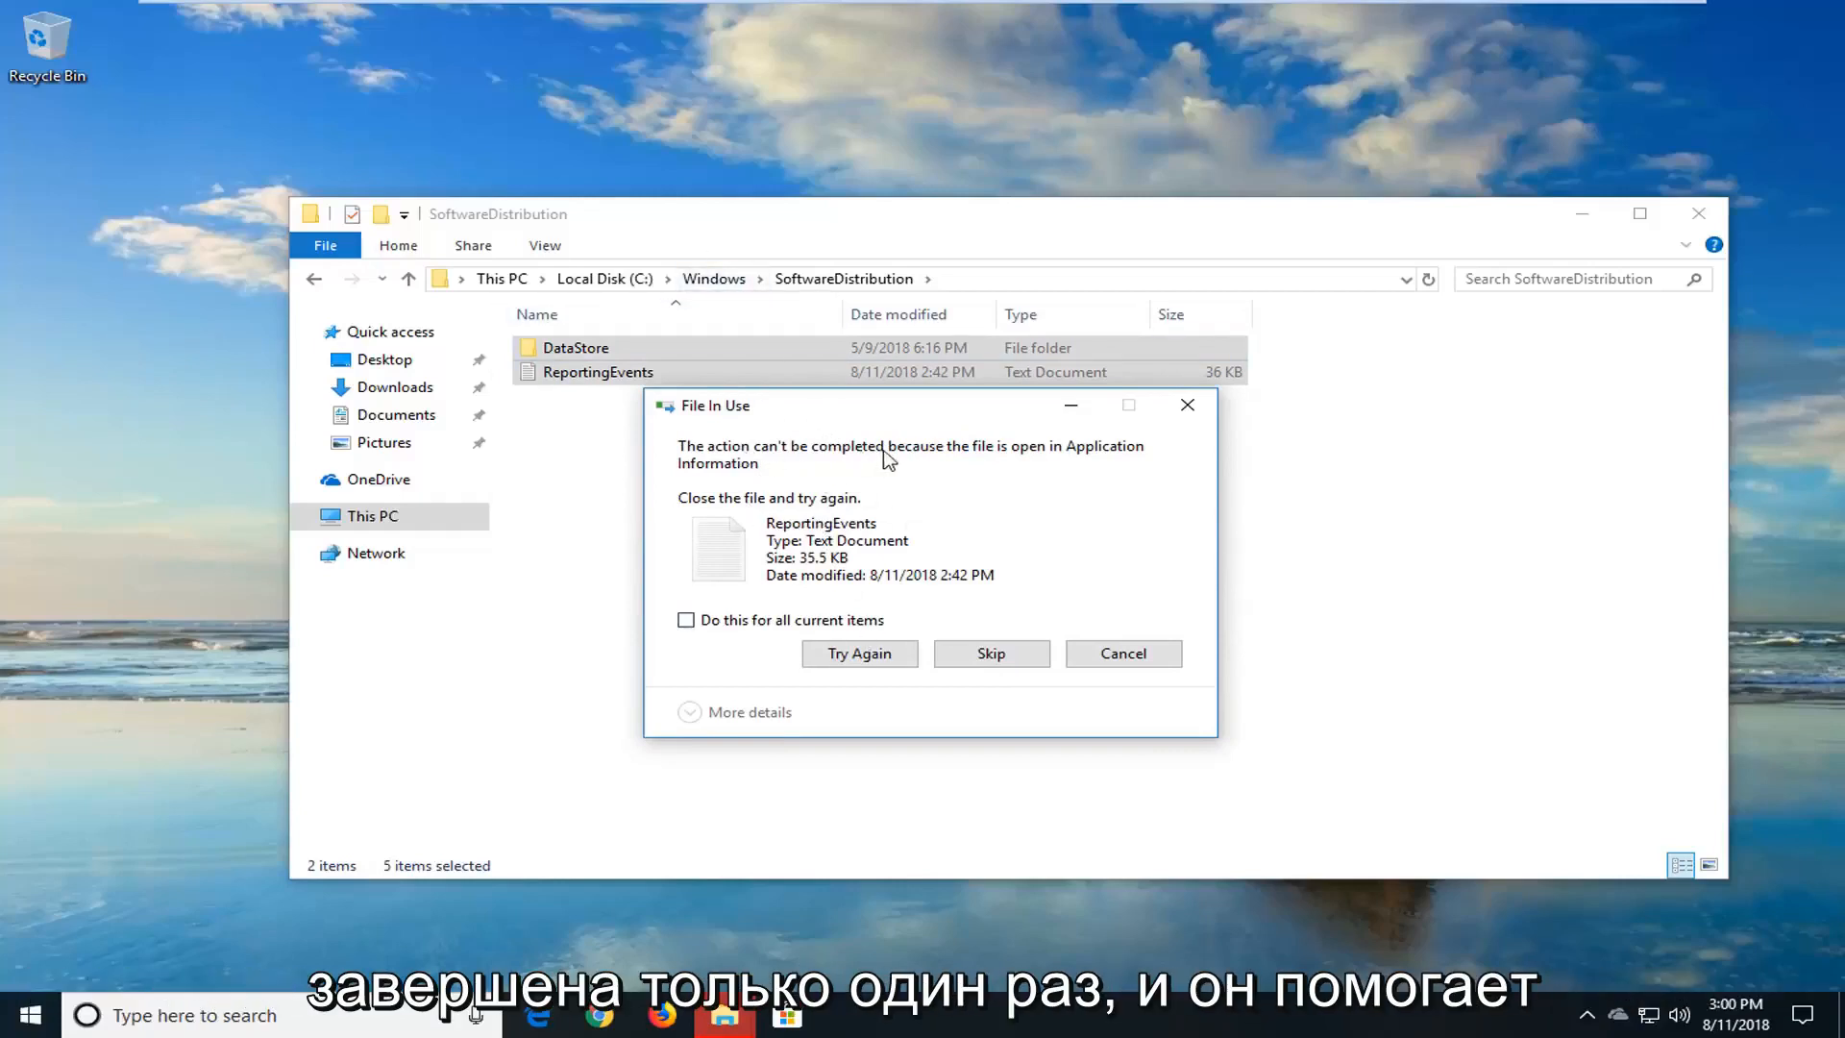
click(989, 653)
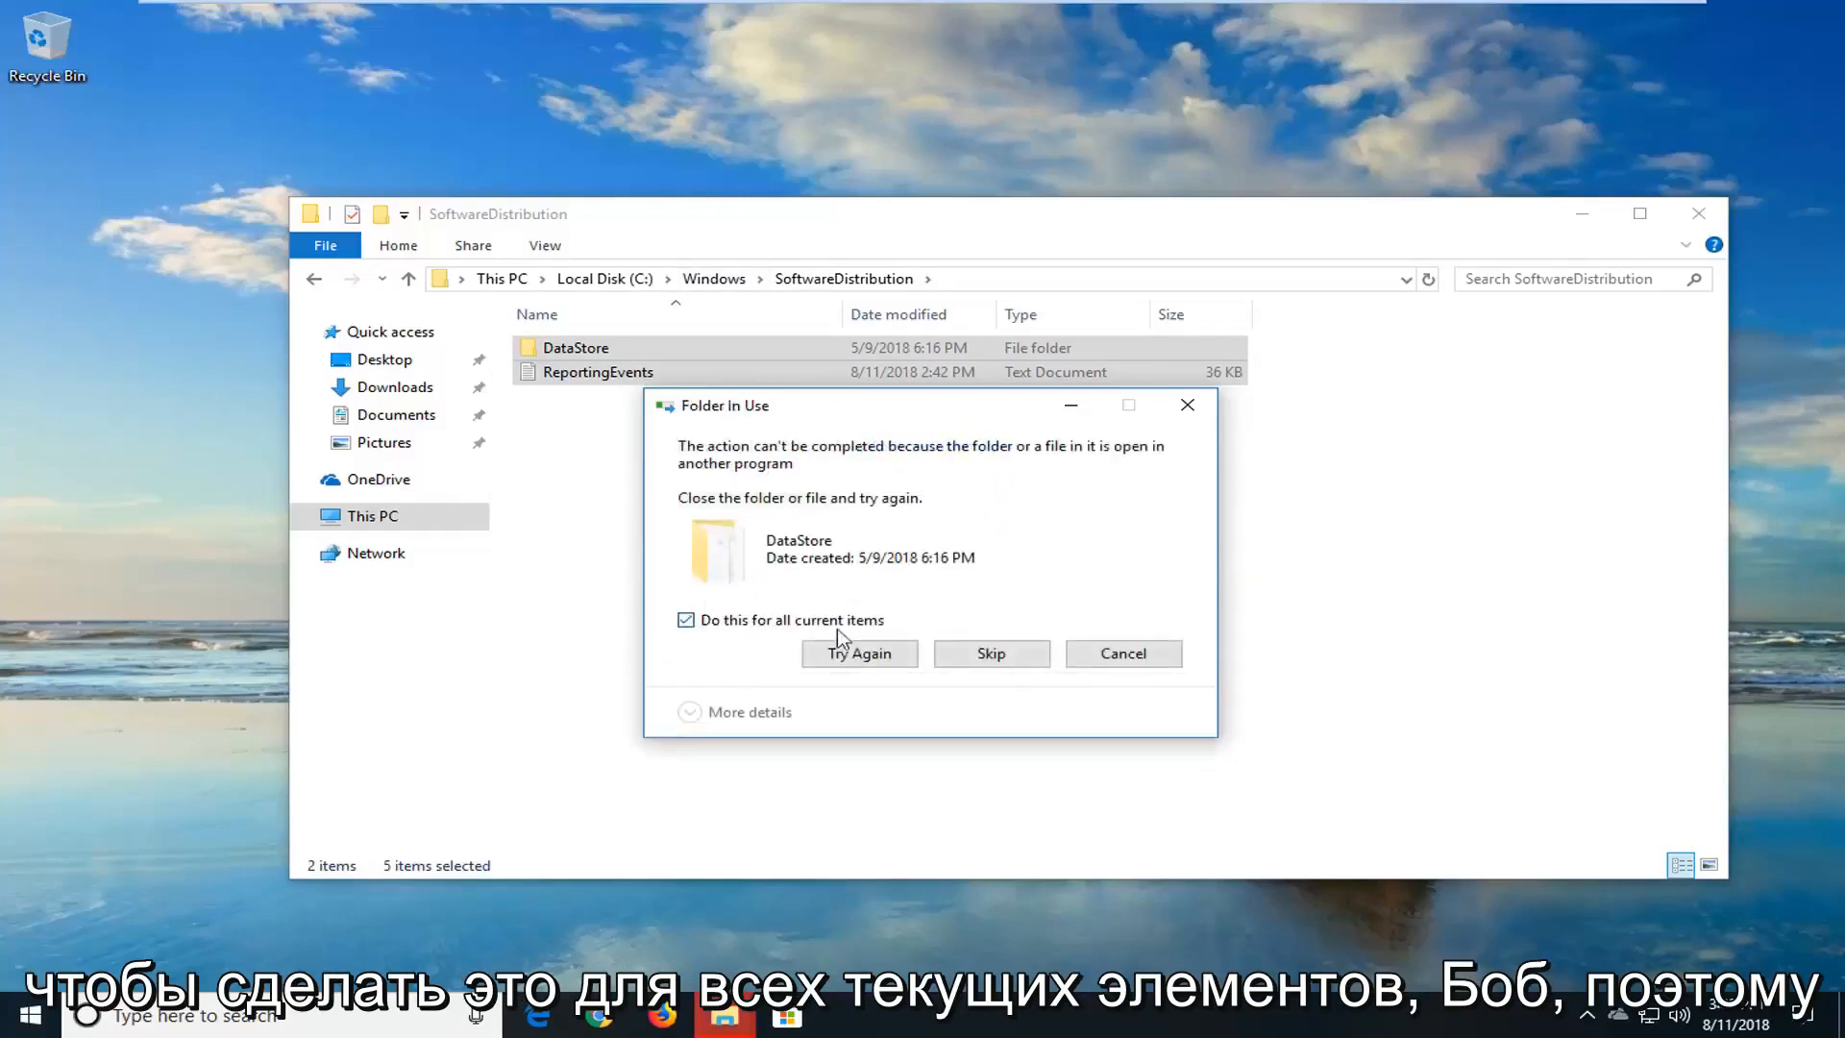
click(989, 653)
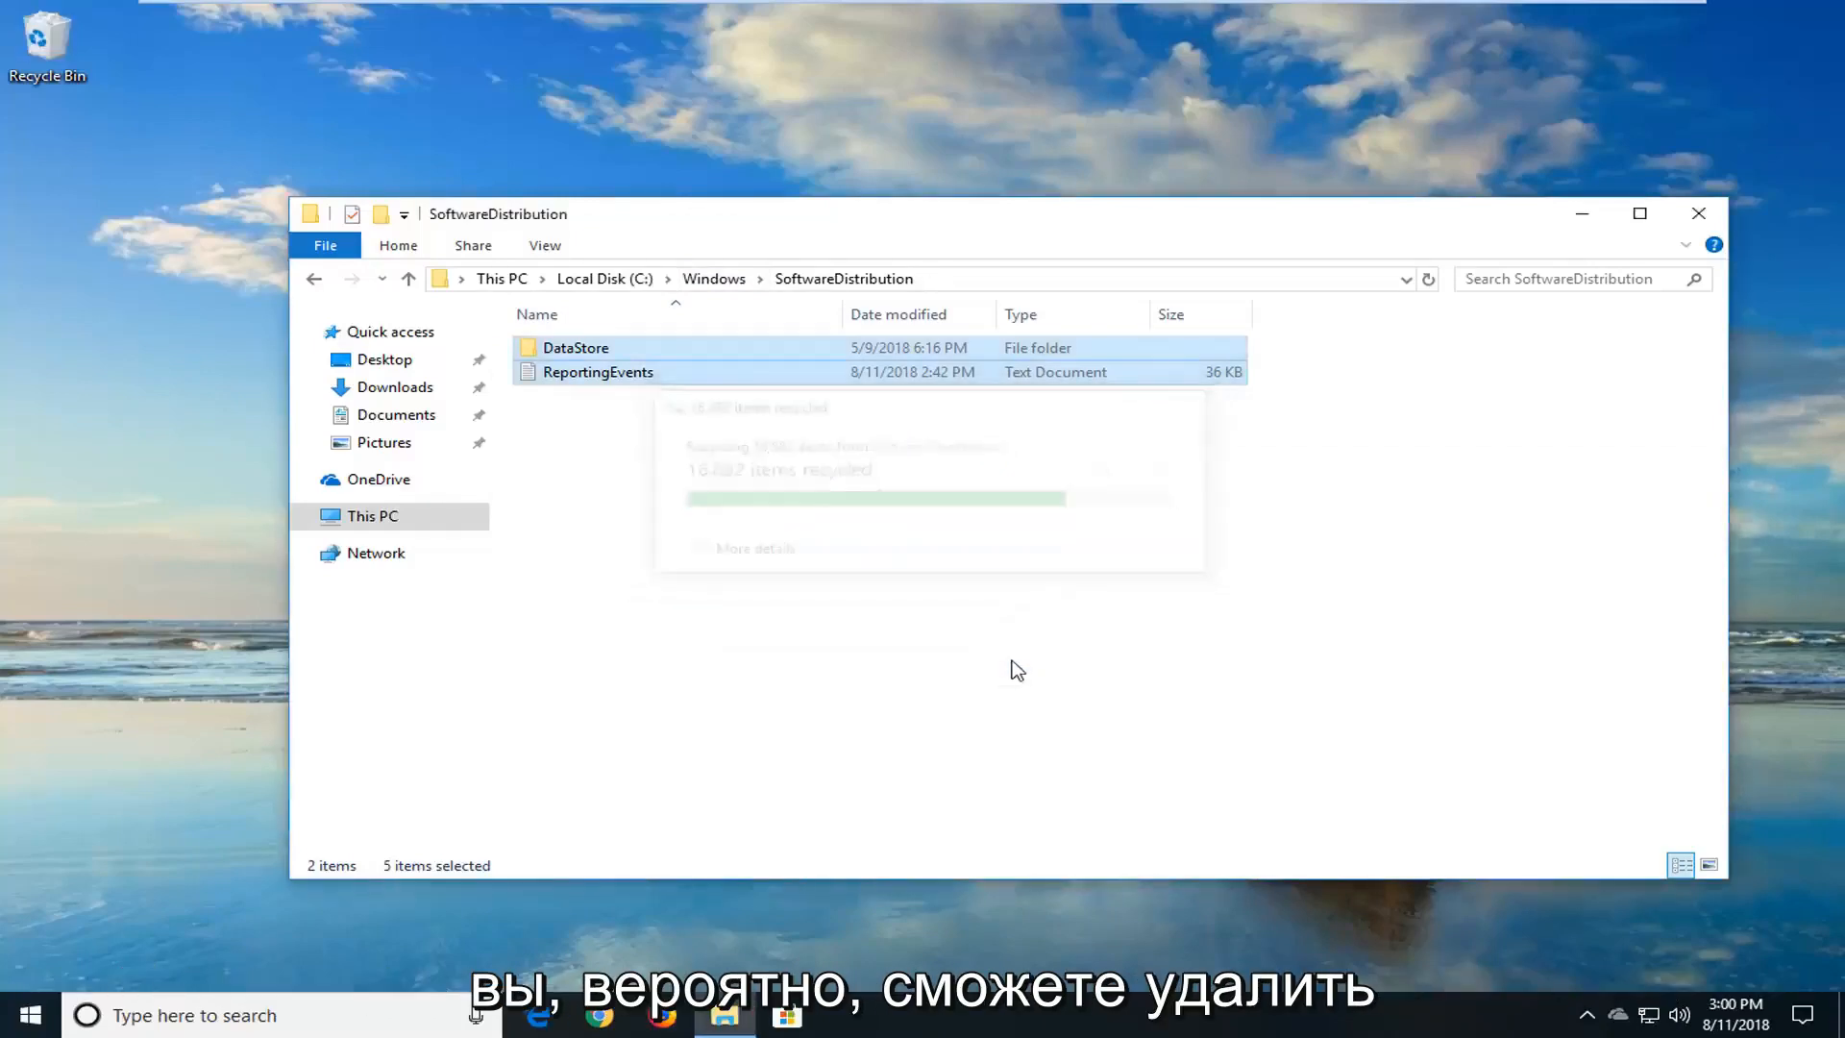
double_click(575, 348)
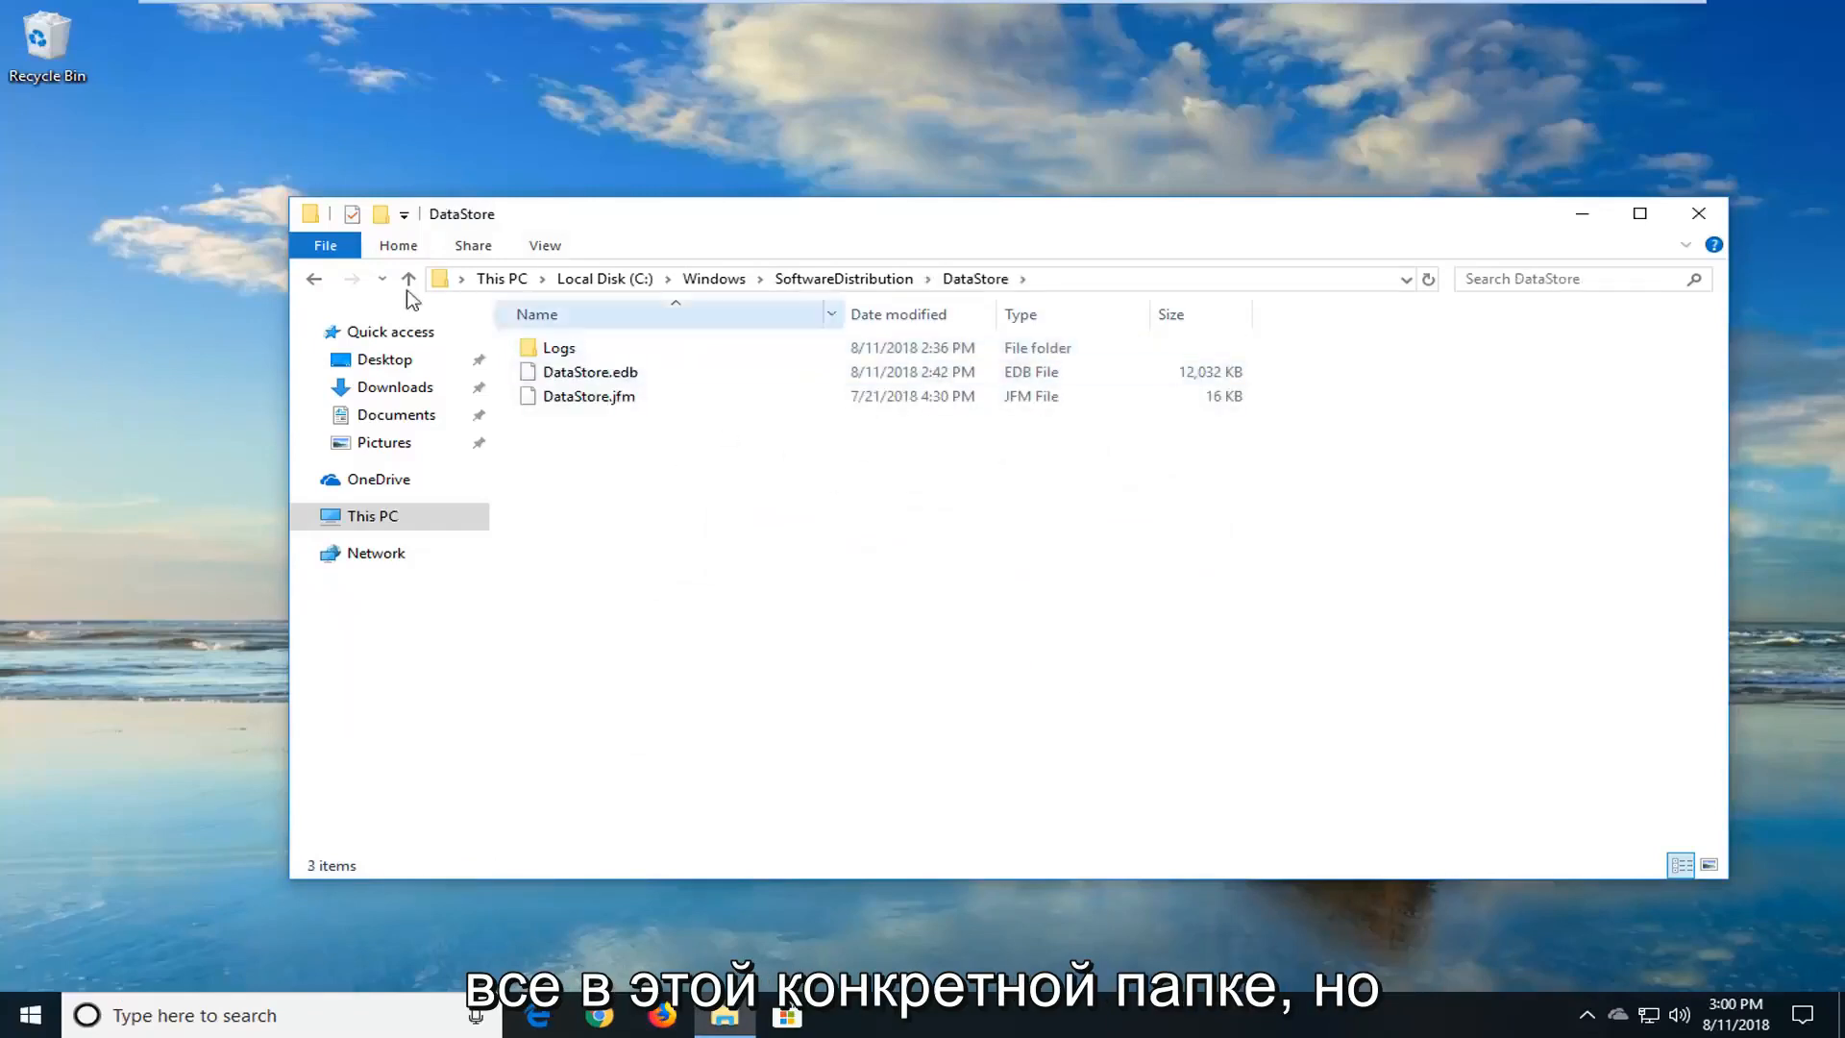
click(407, 279)
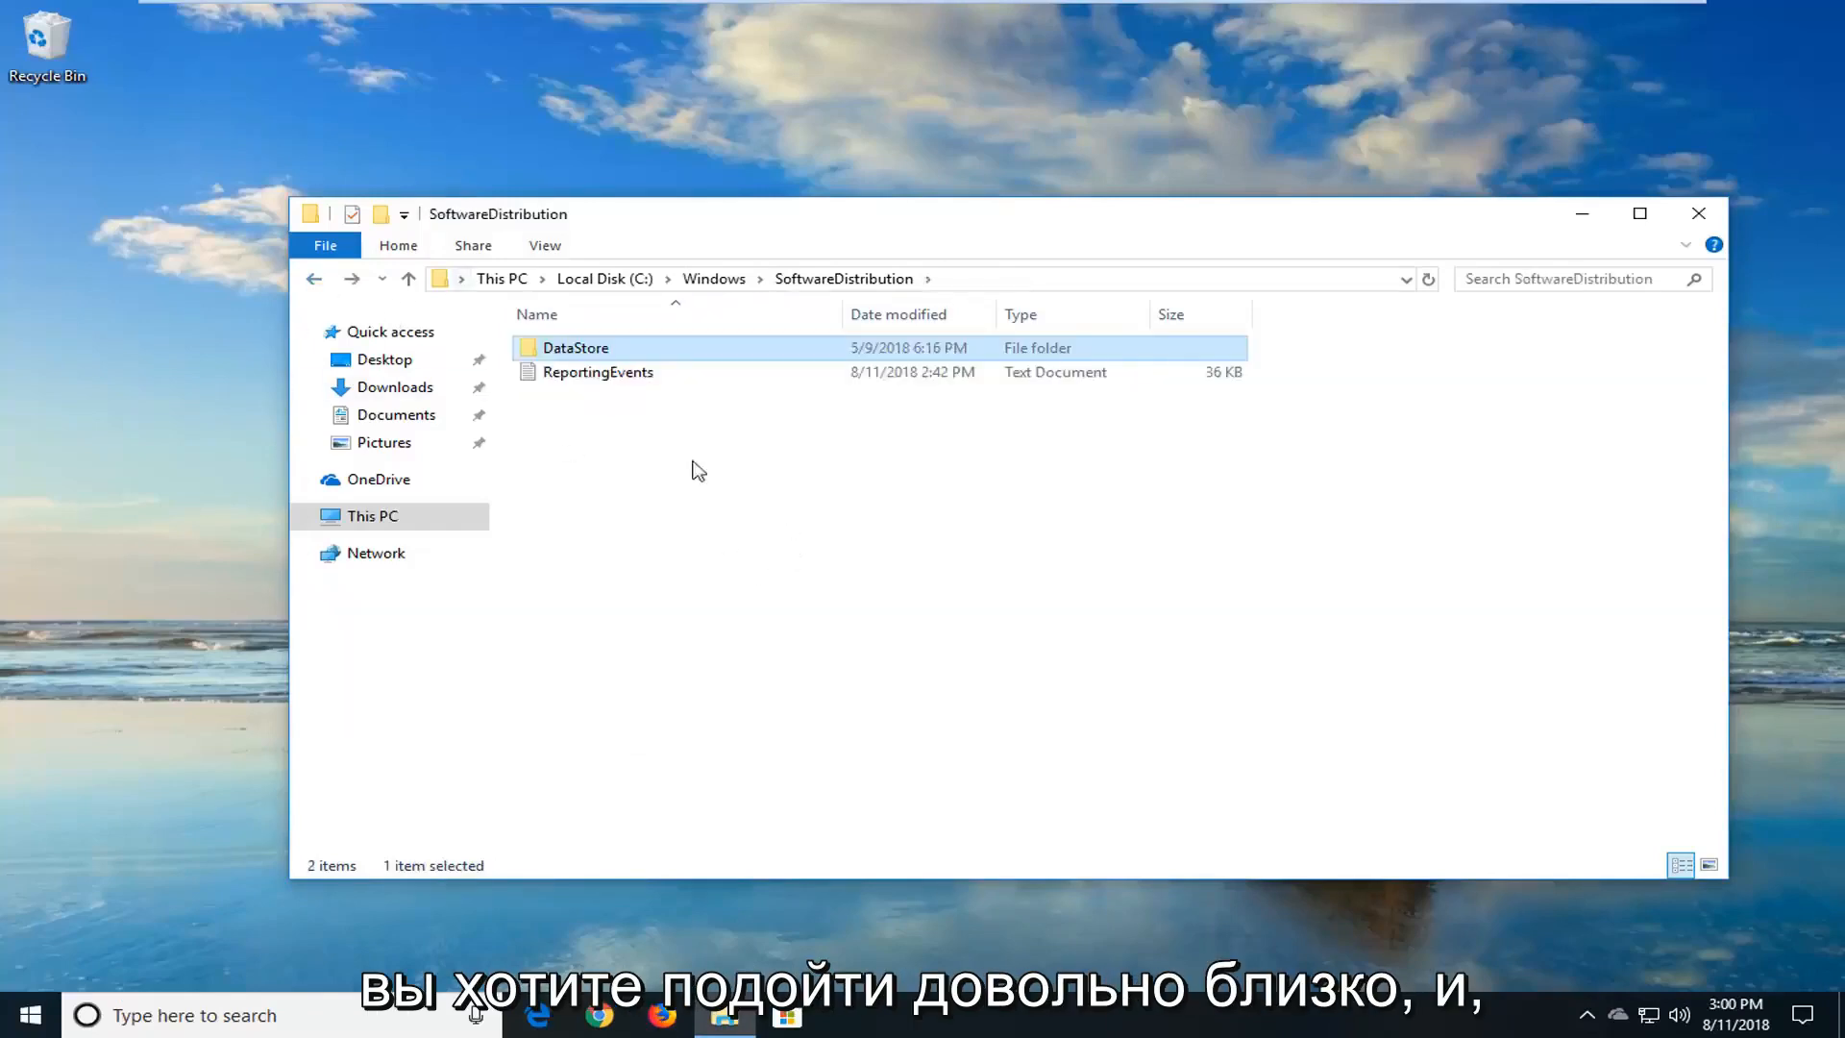
mouse_move(1697, 213)
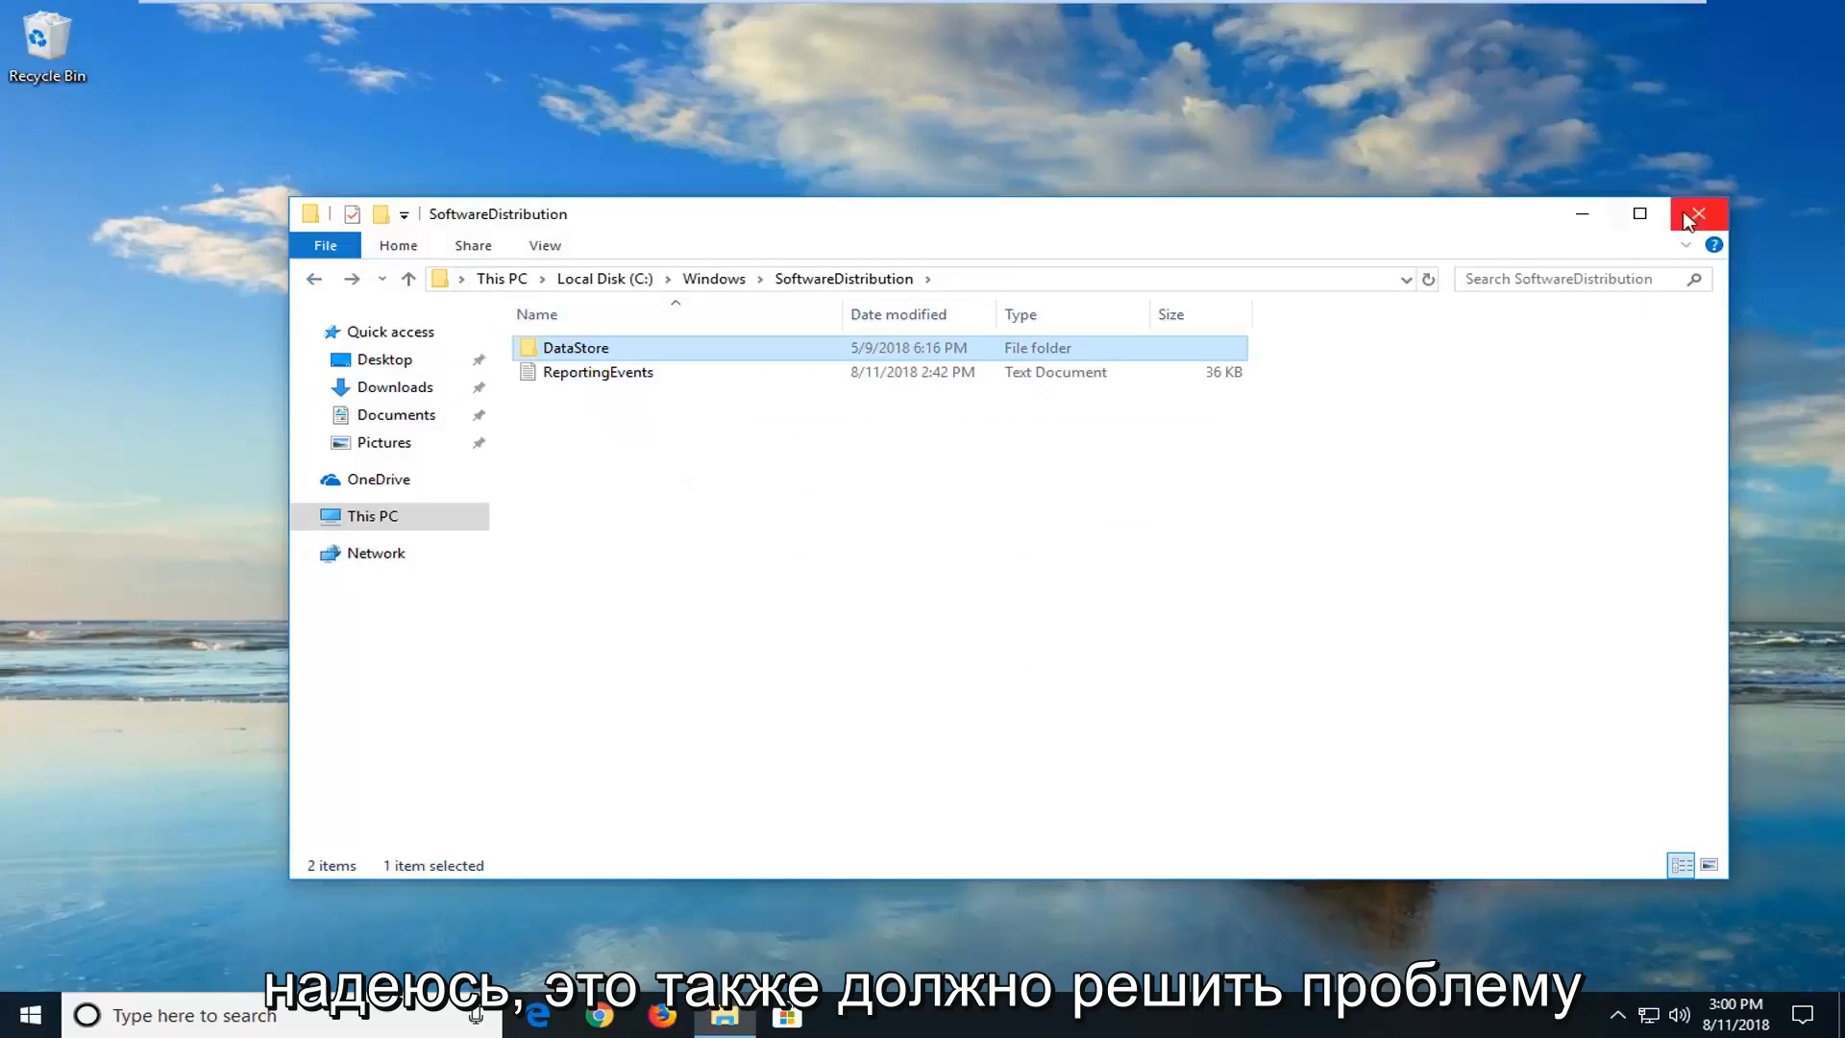
click(1697, 214)
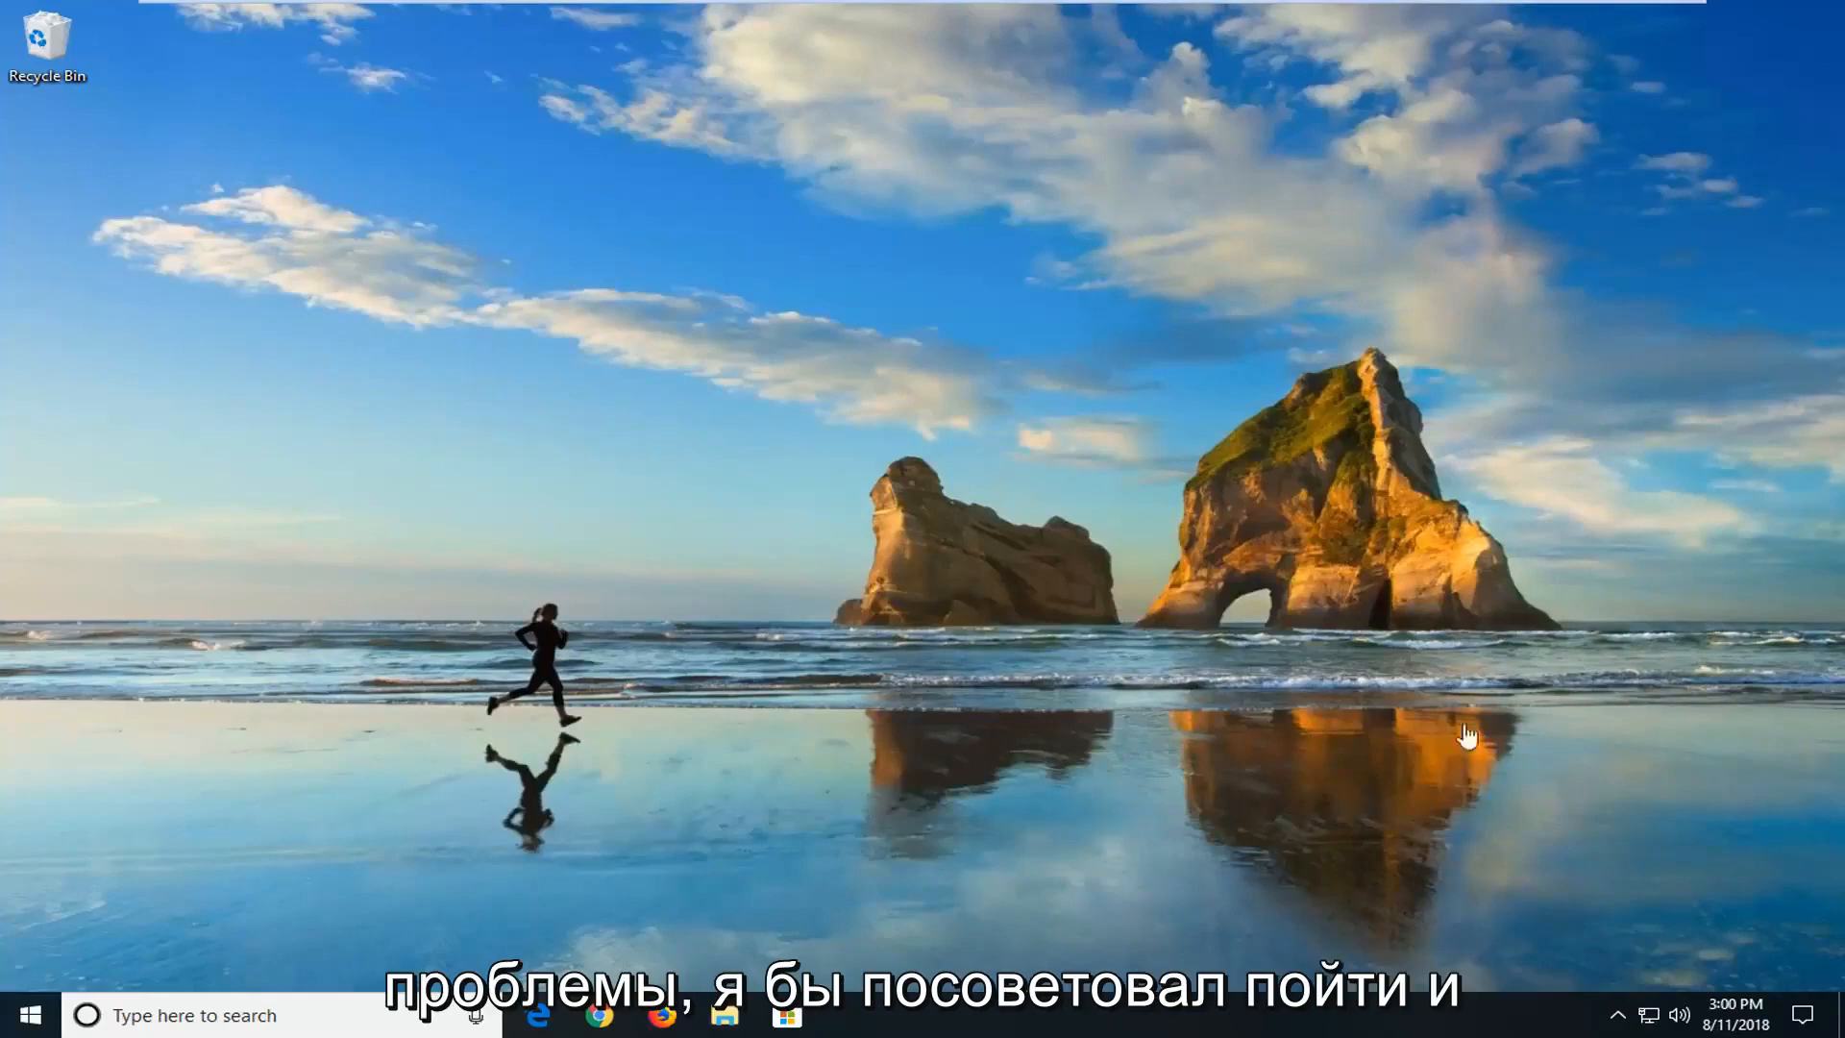
Step: Search 'service' from Start and launch the Services console
click(23, 1015)
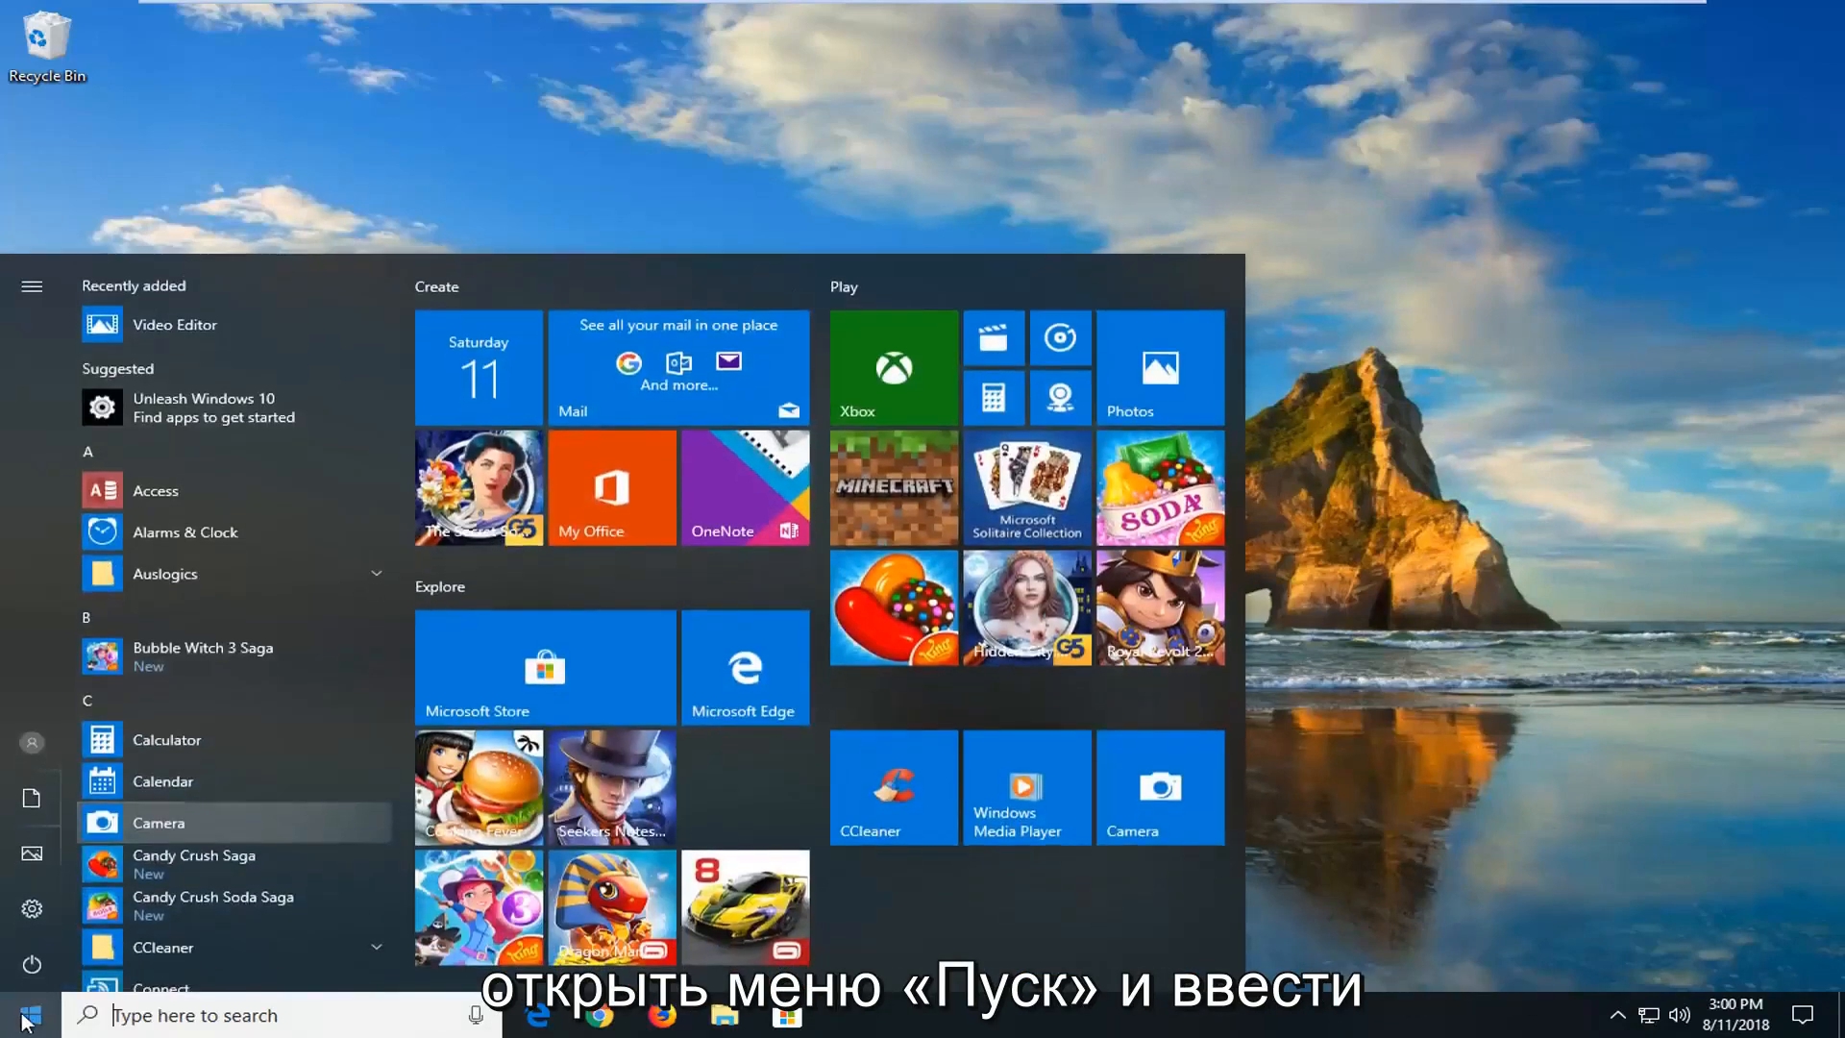
text(service)
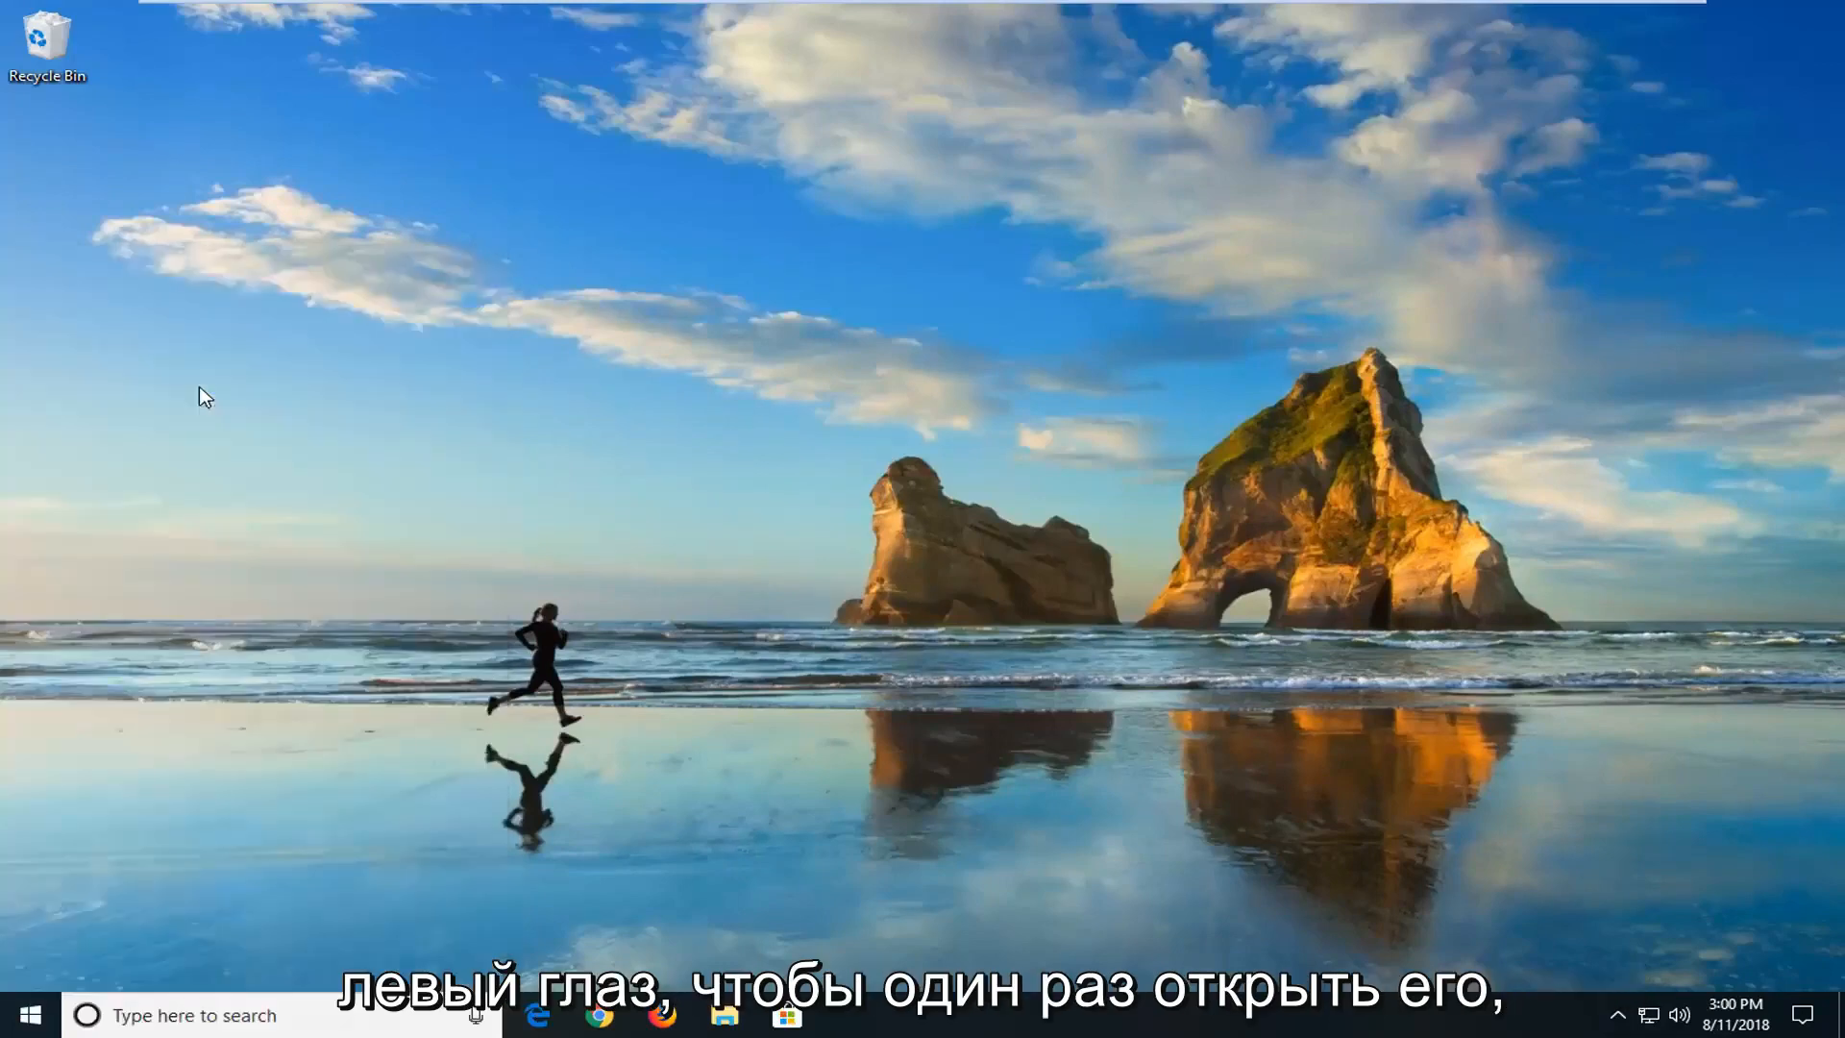
click(848, 1015)
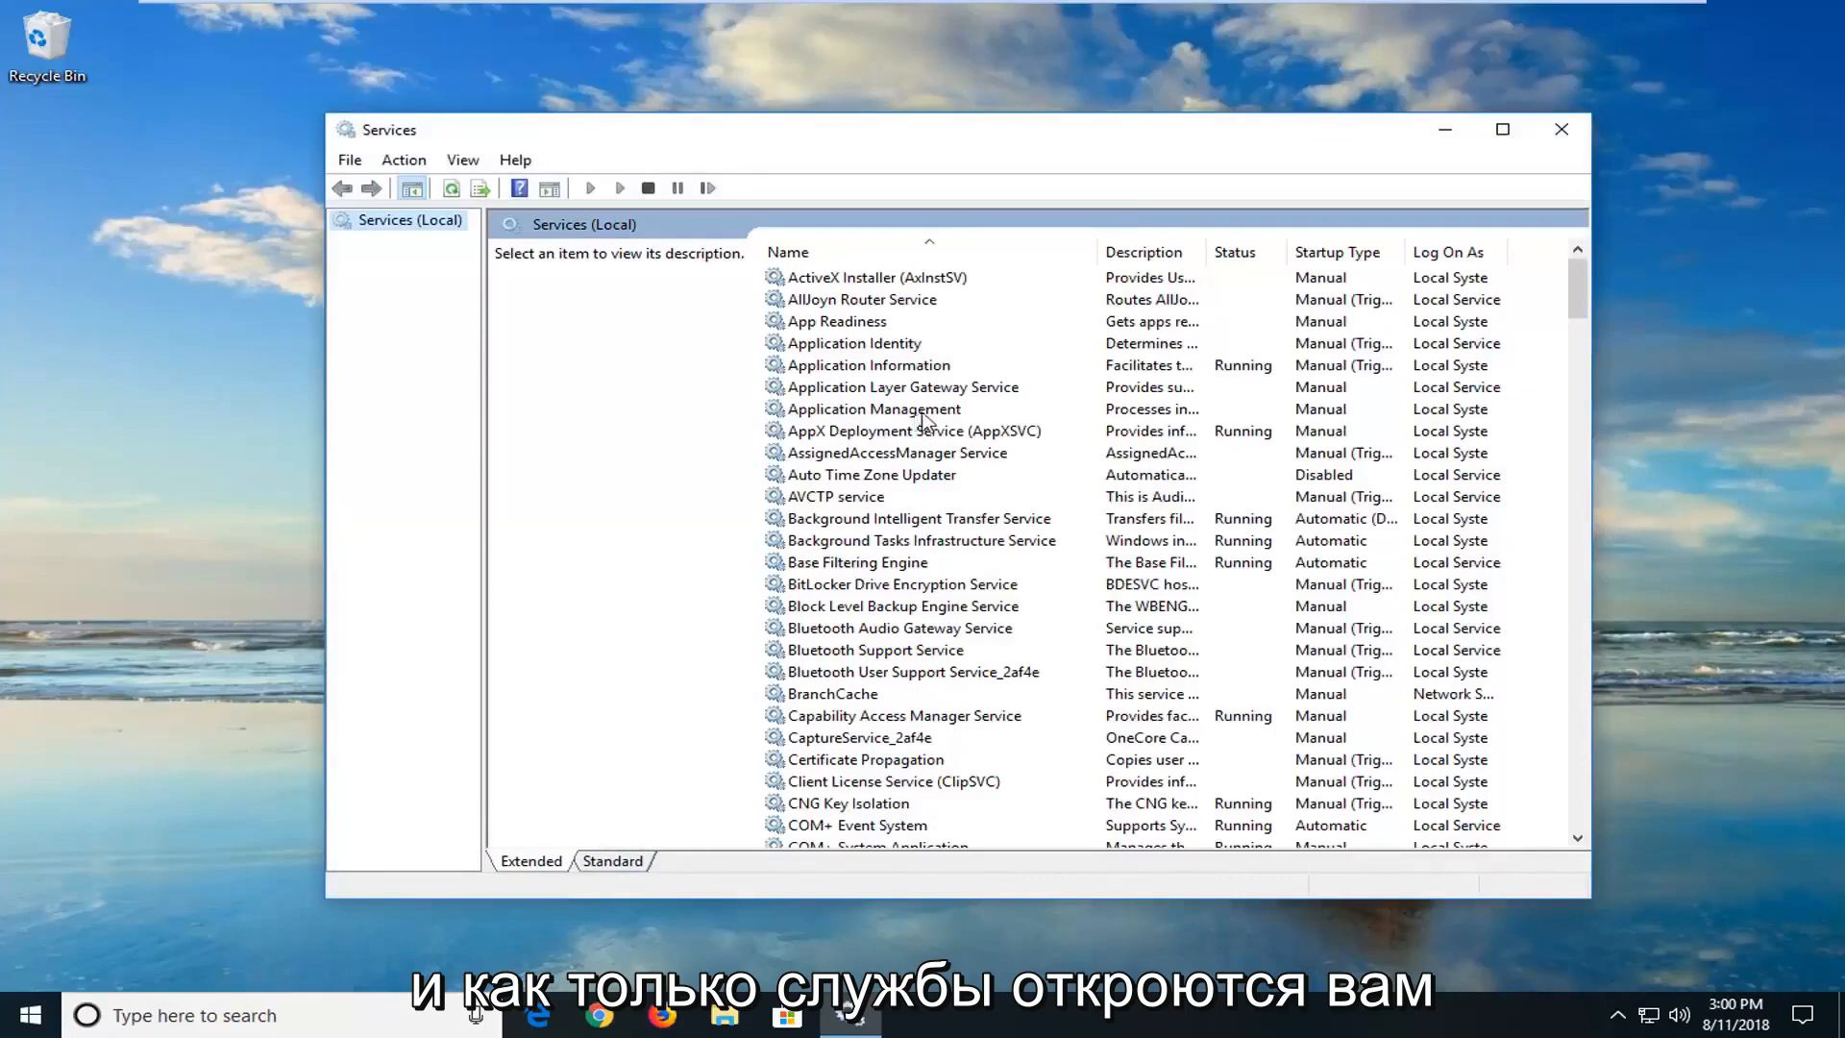
mouse_move(836, 542)
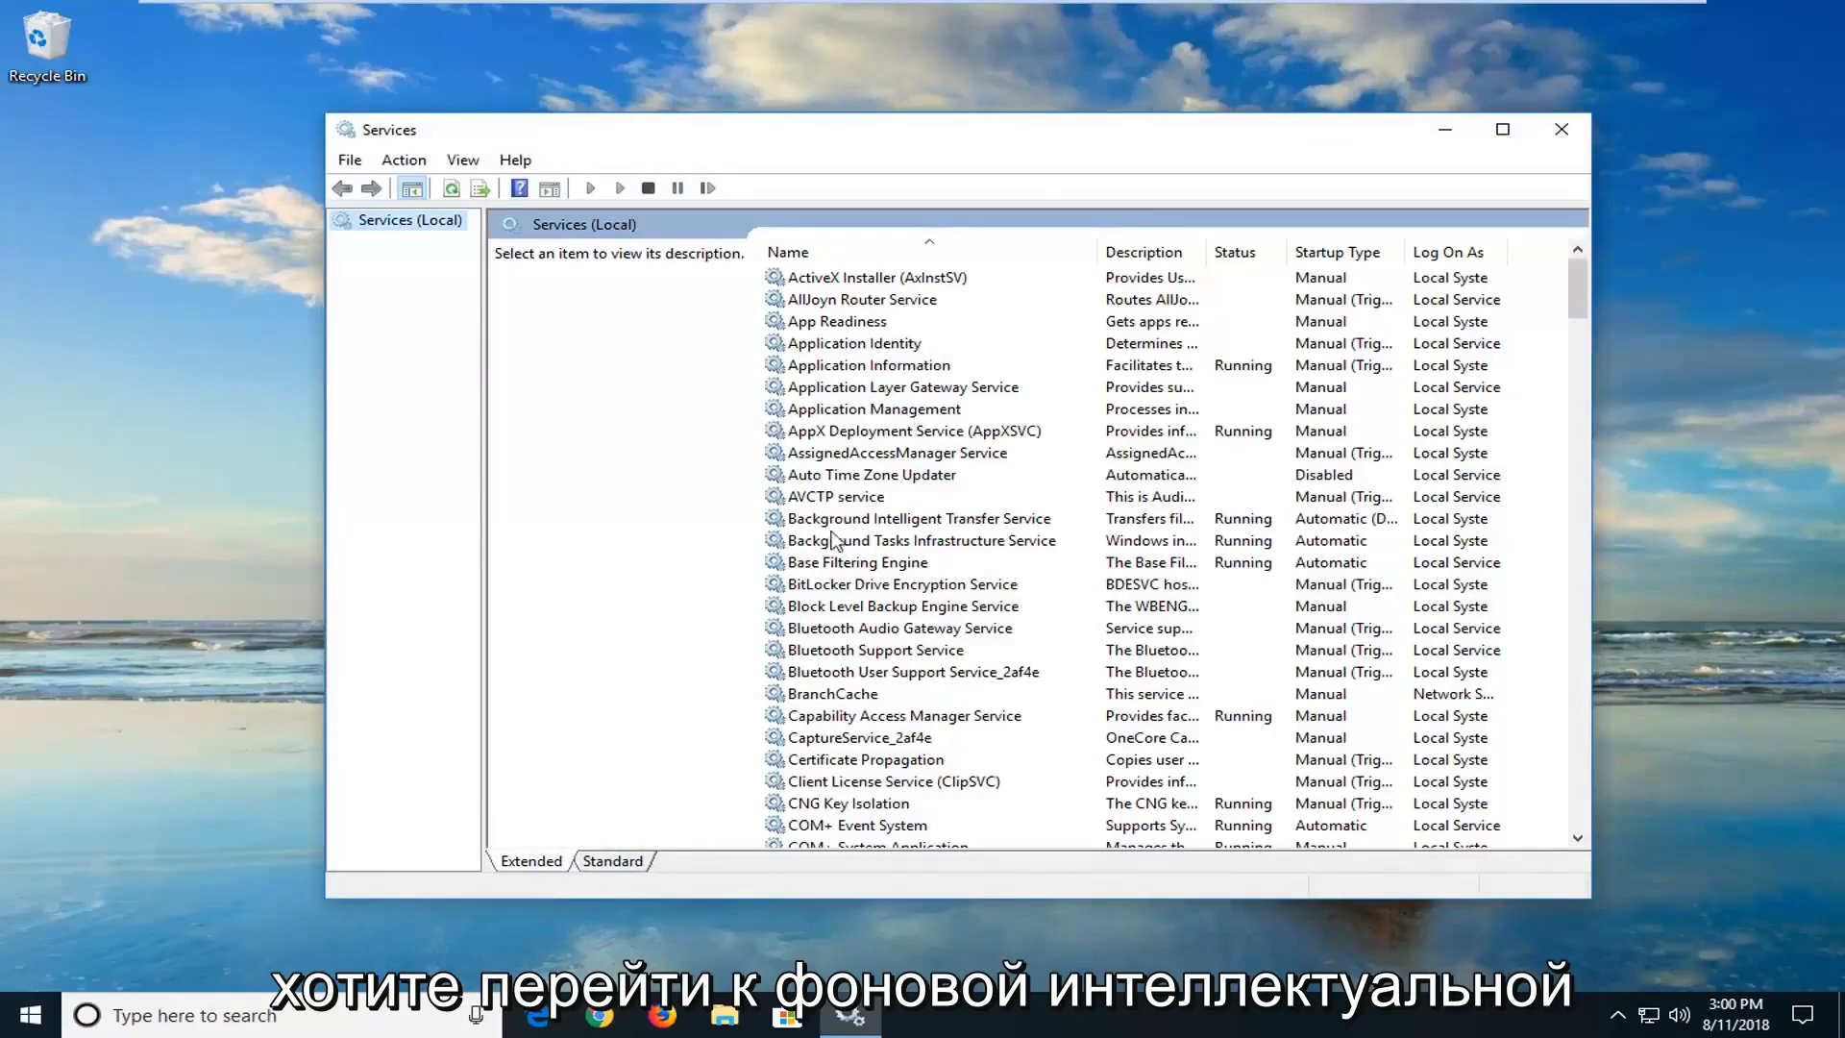
Step: Confirm Background Intelligent Transfer Service stays Automatic (Delayed Start) and close its properties
click(921, 519)
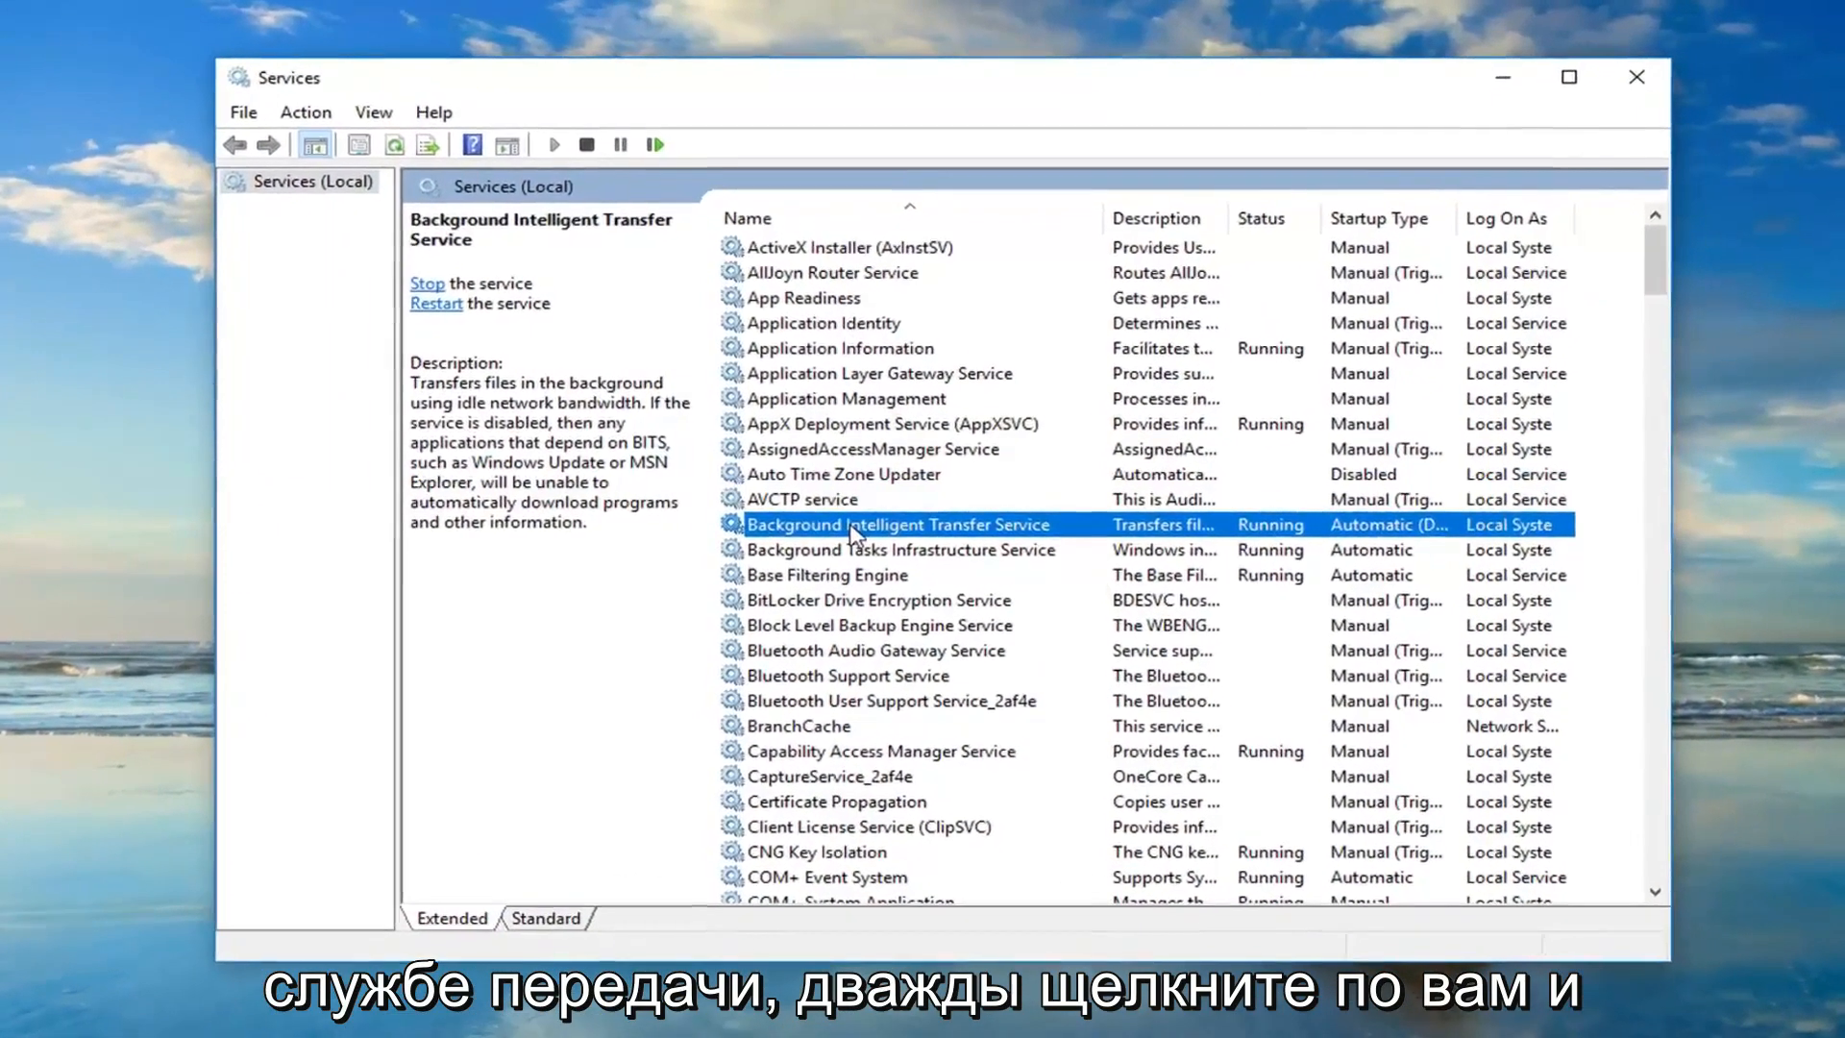
double_click(894, 525)
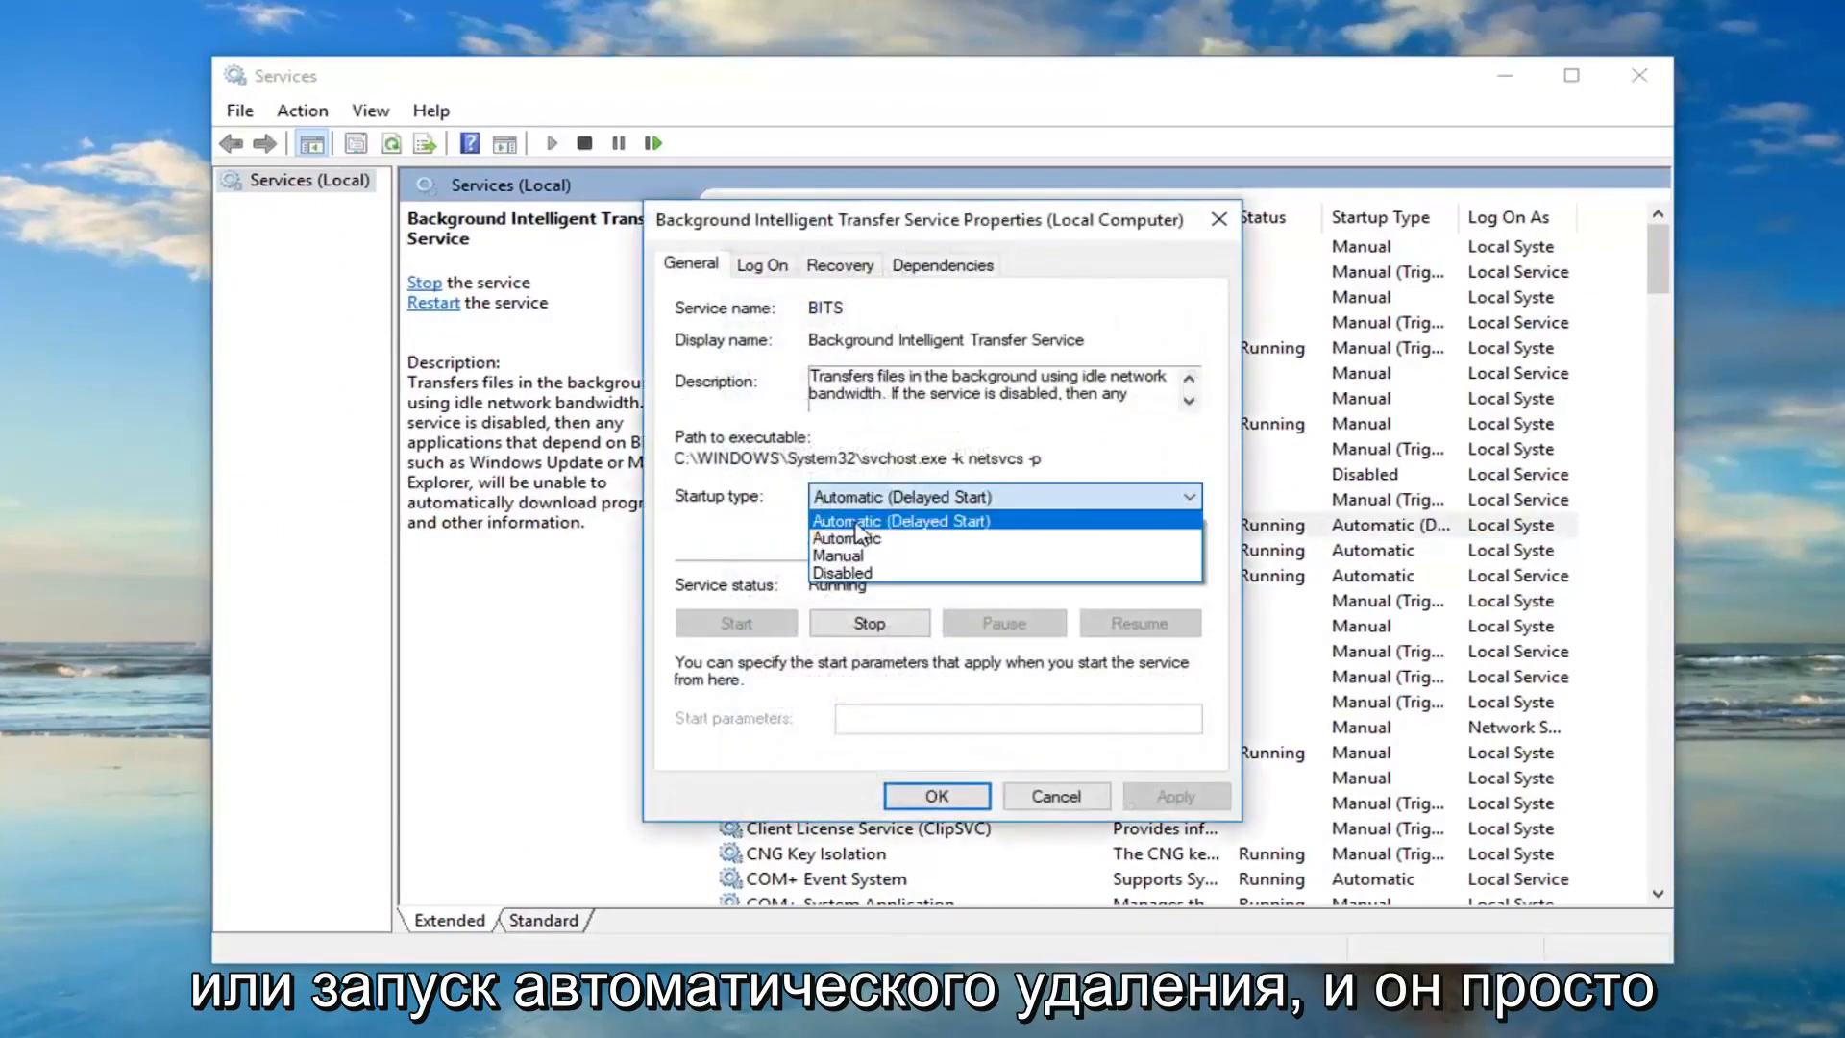
click(899, 520)
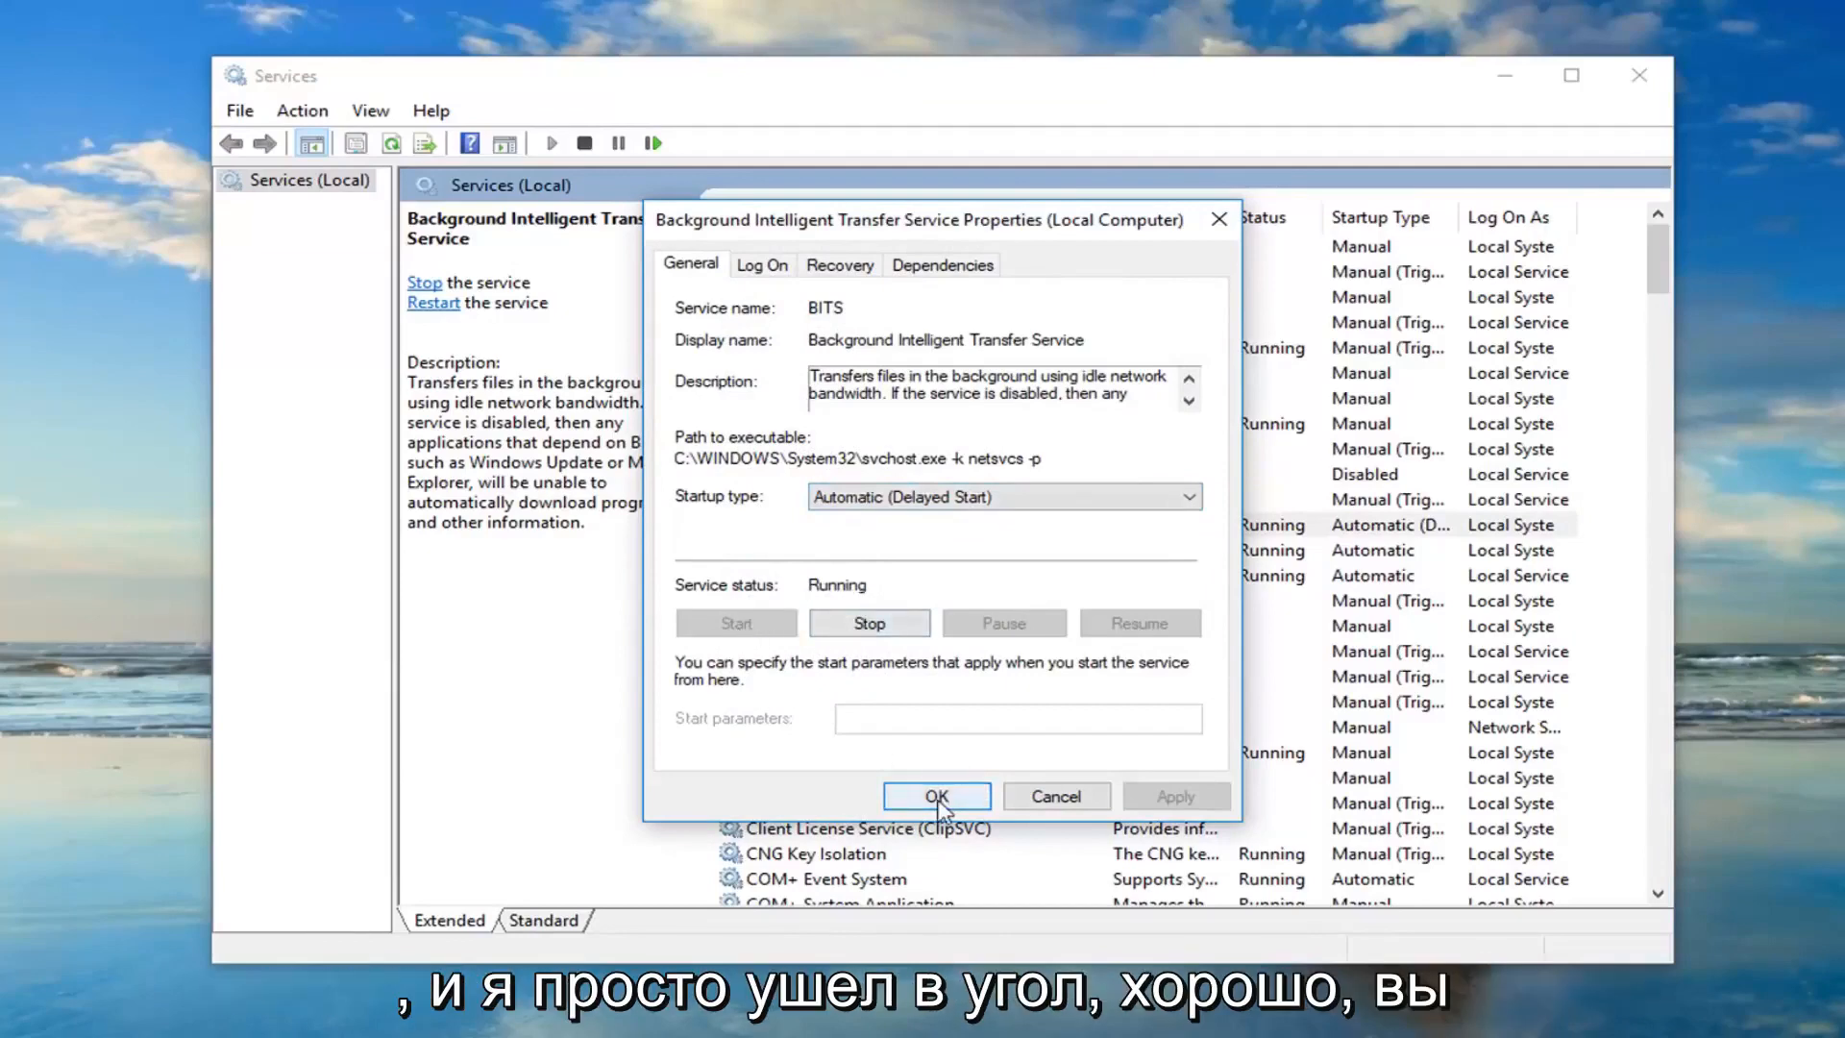
click(936, 795)
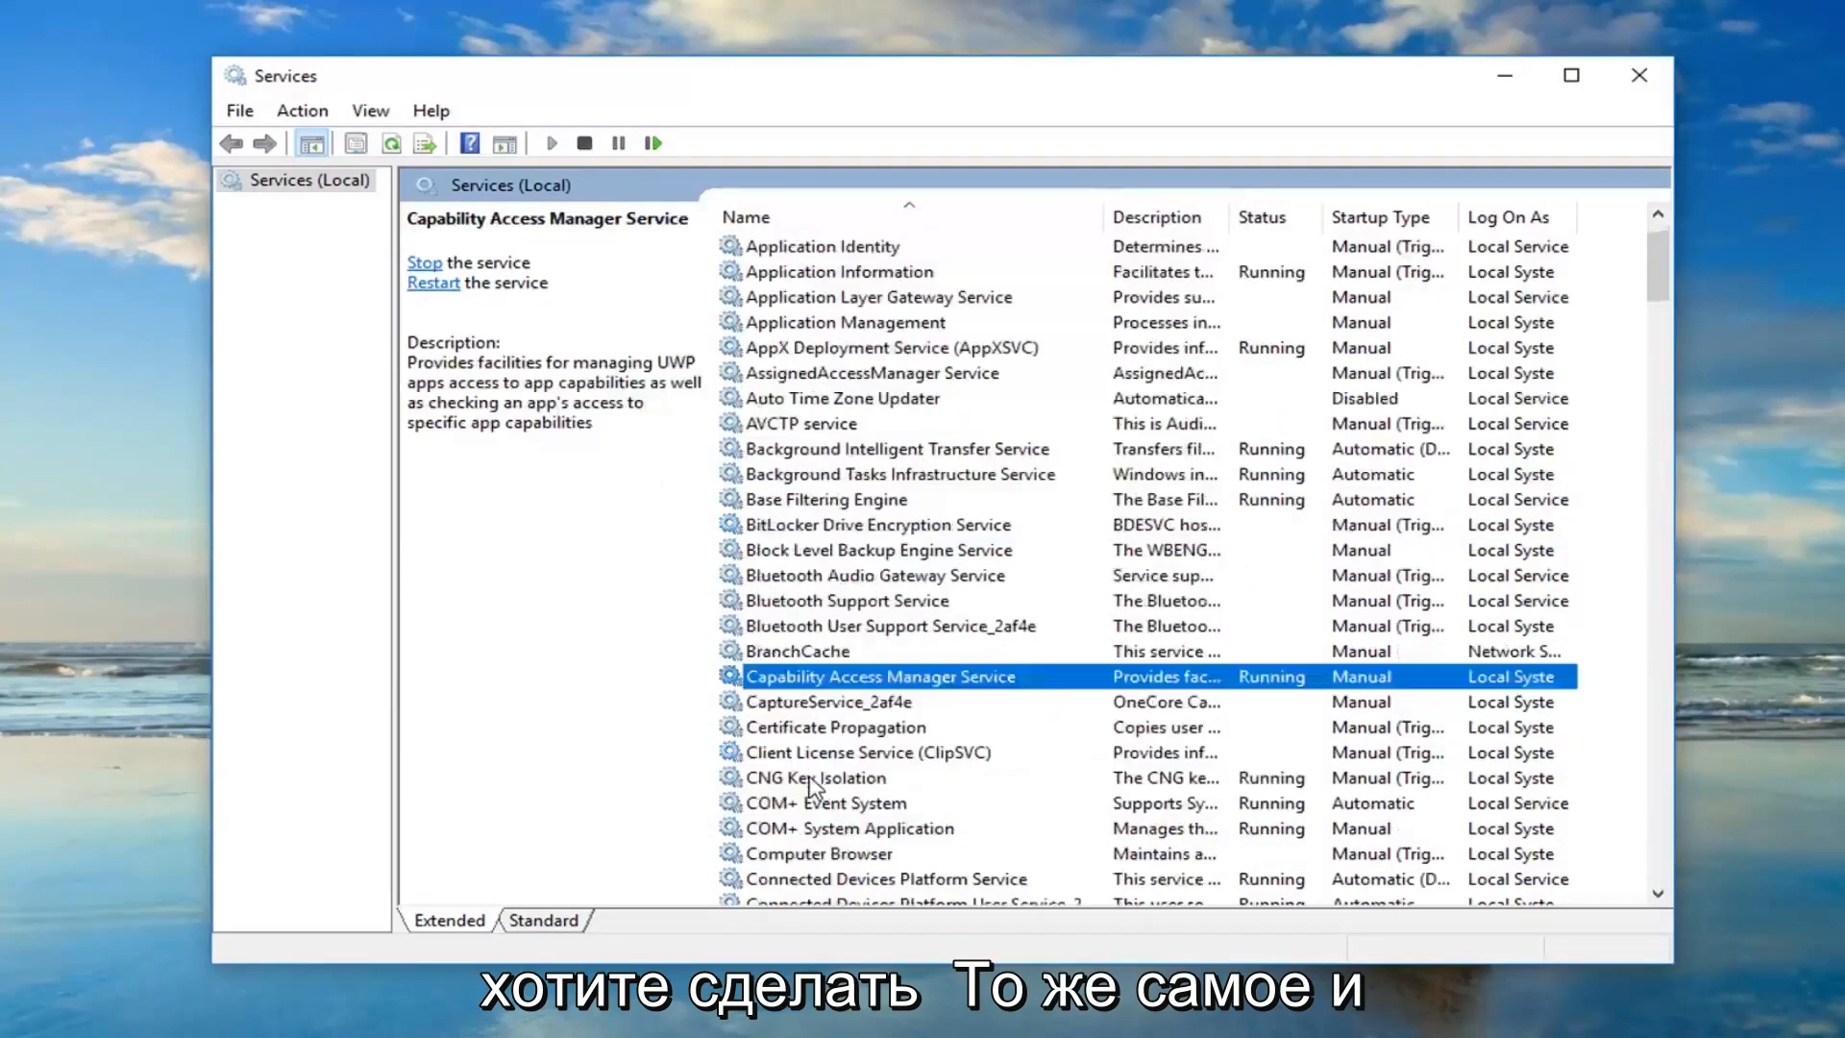
click(836, 803)
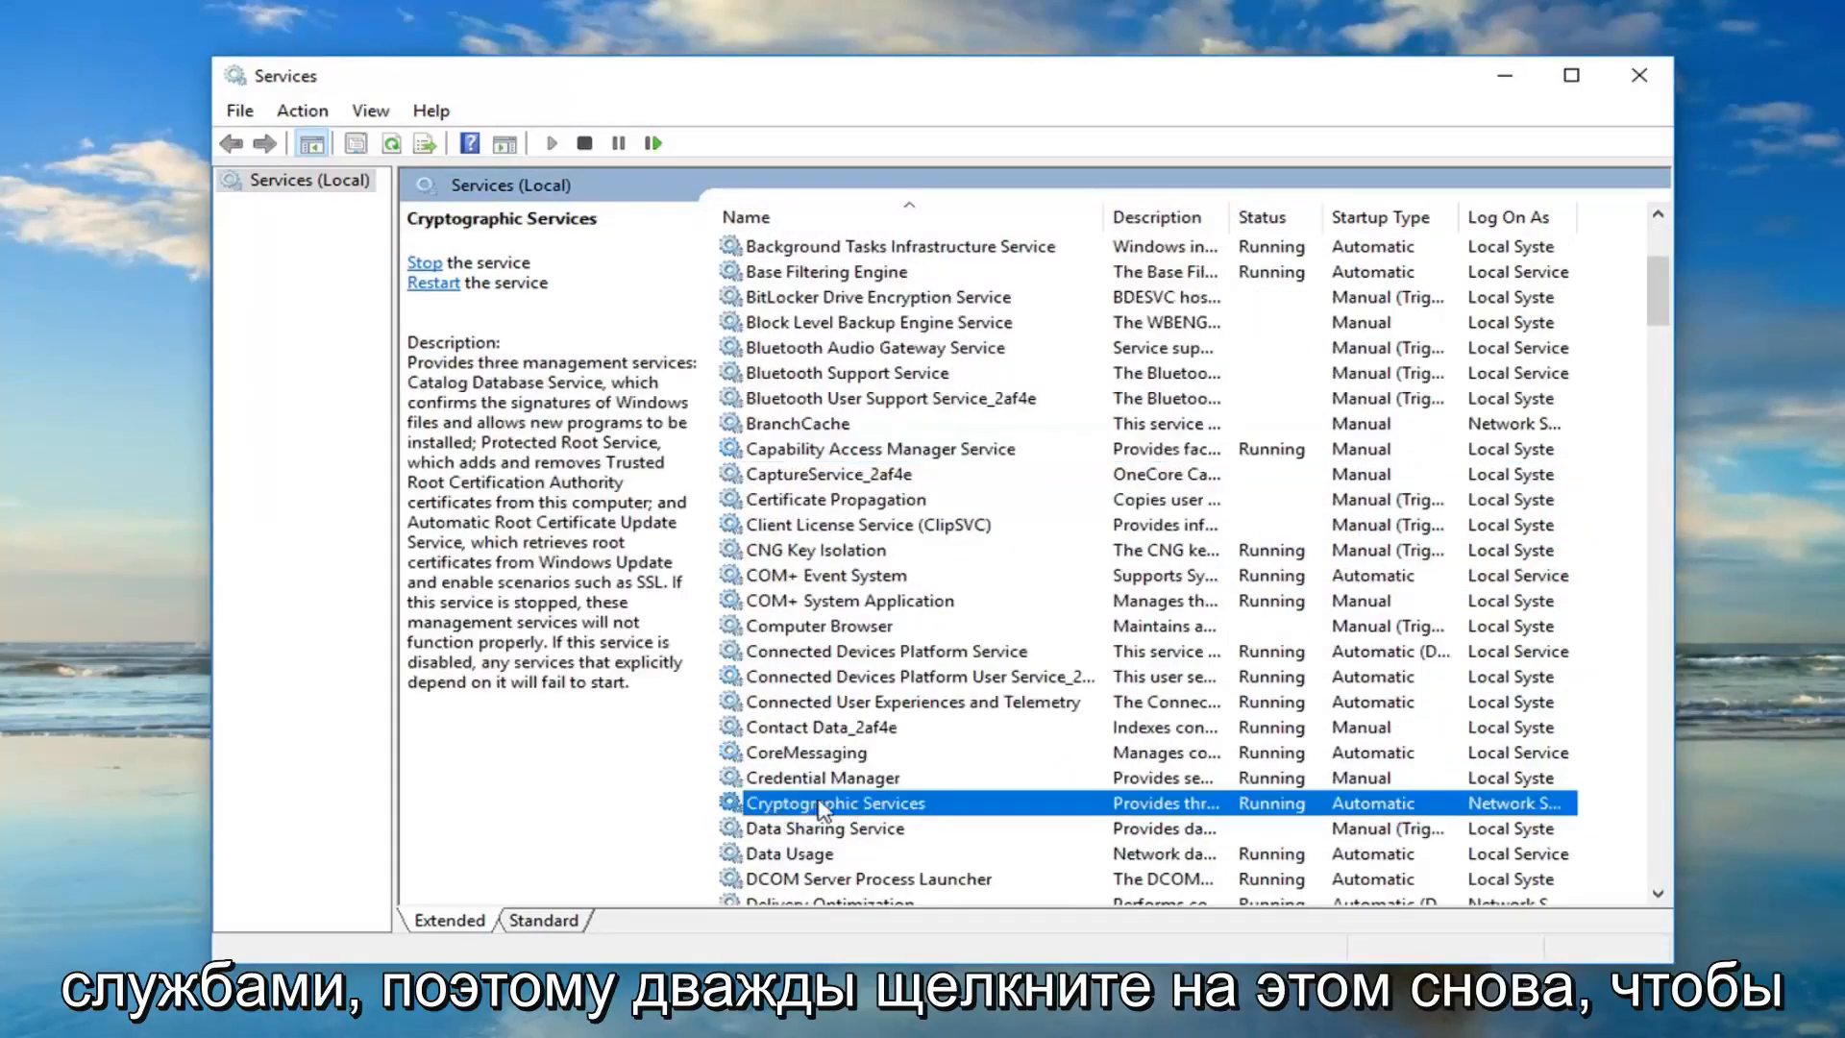
double_click(836, 803)
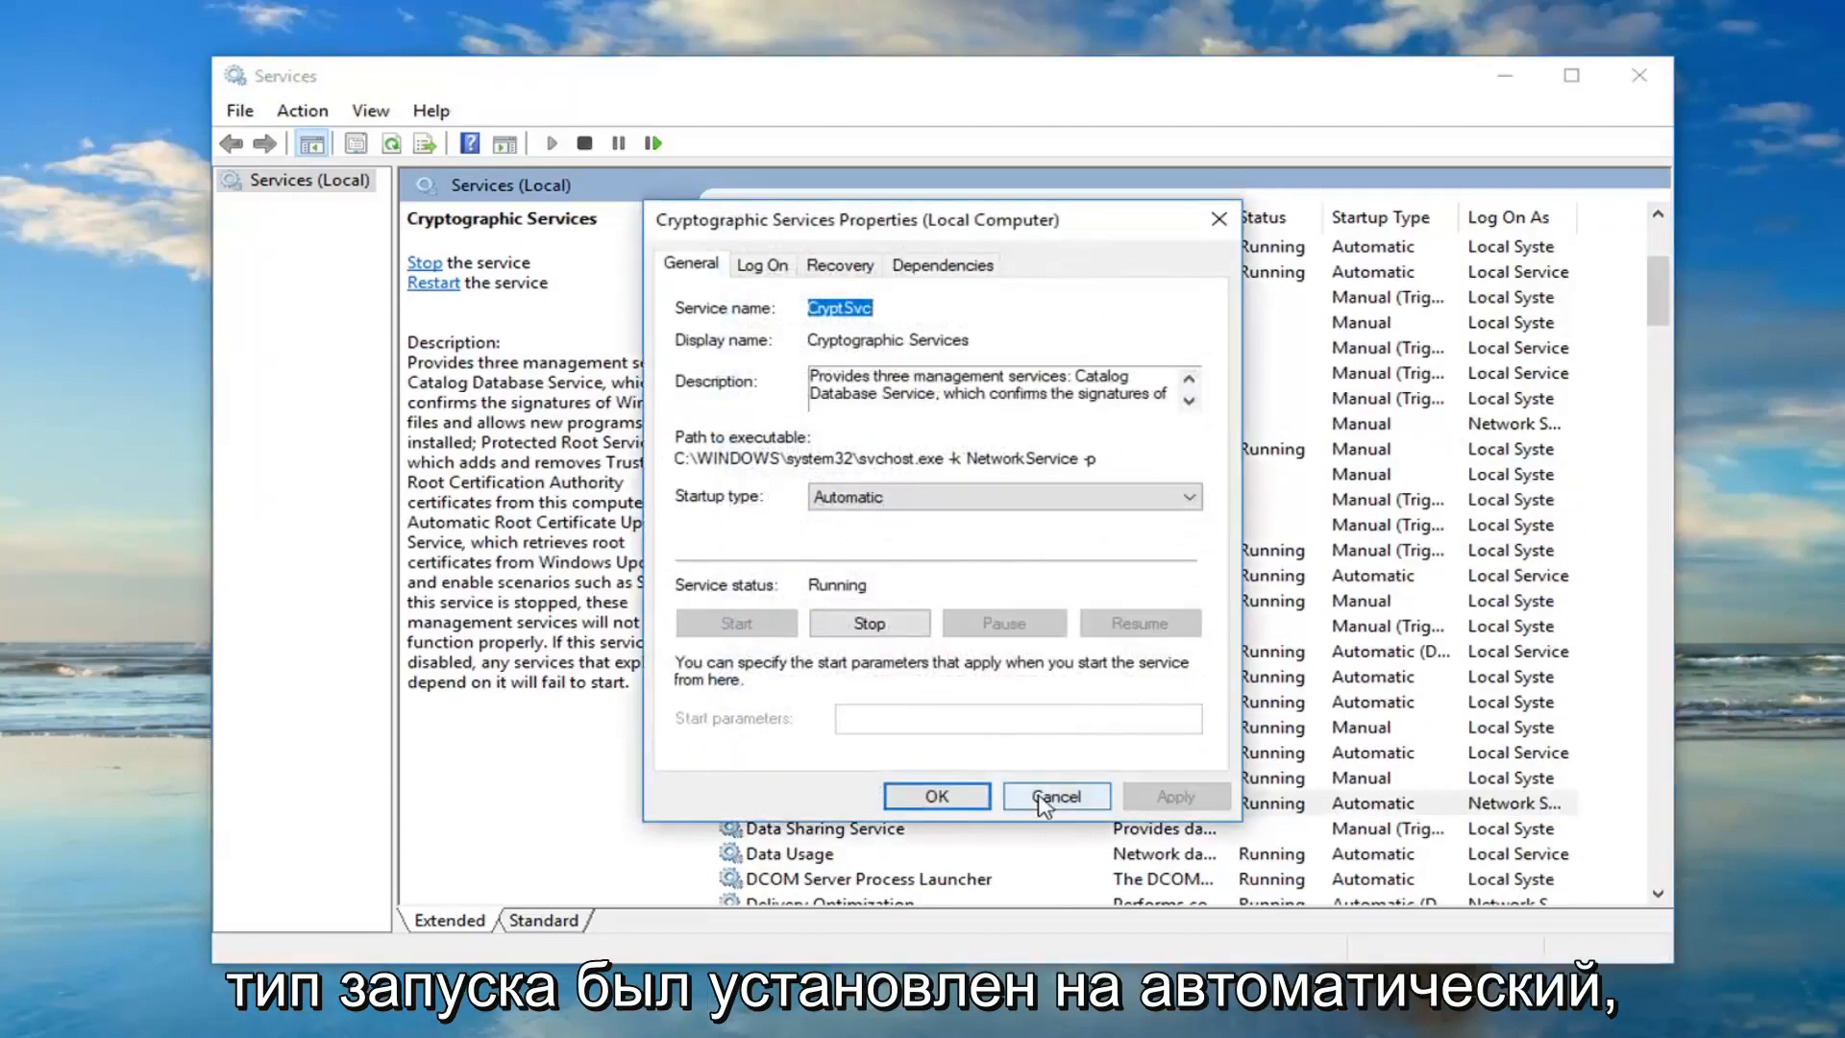
click(1055, 796)
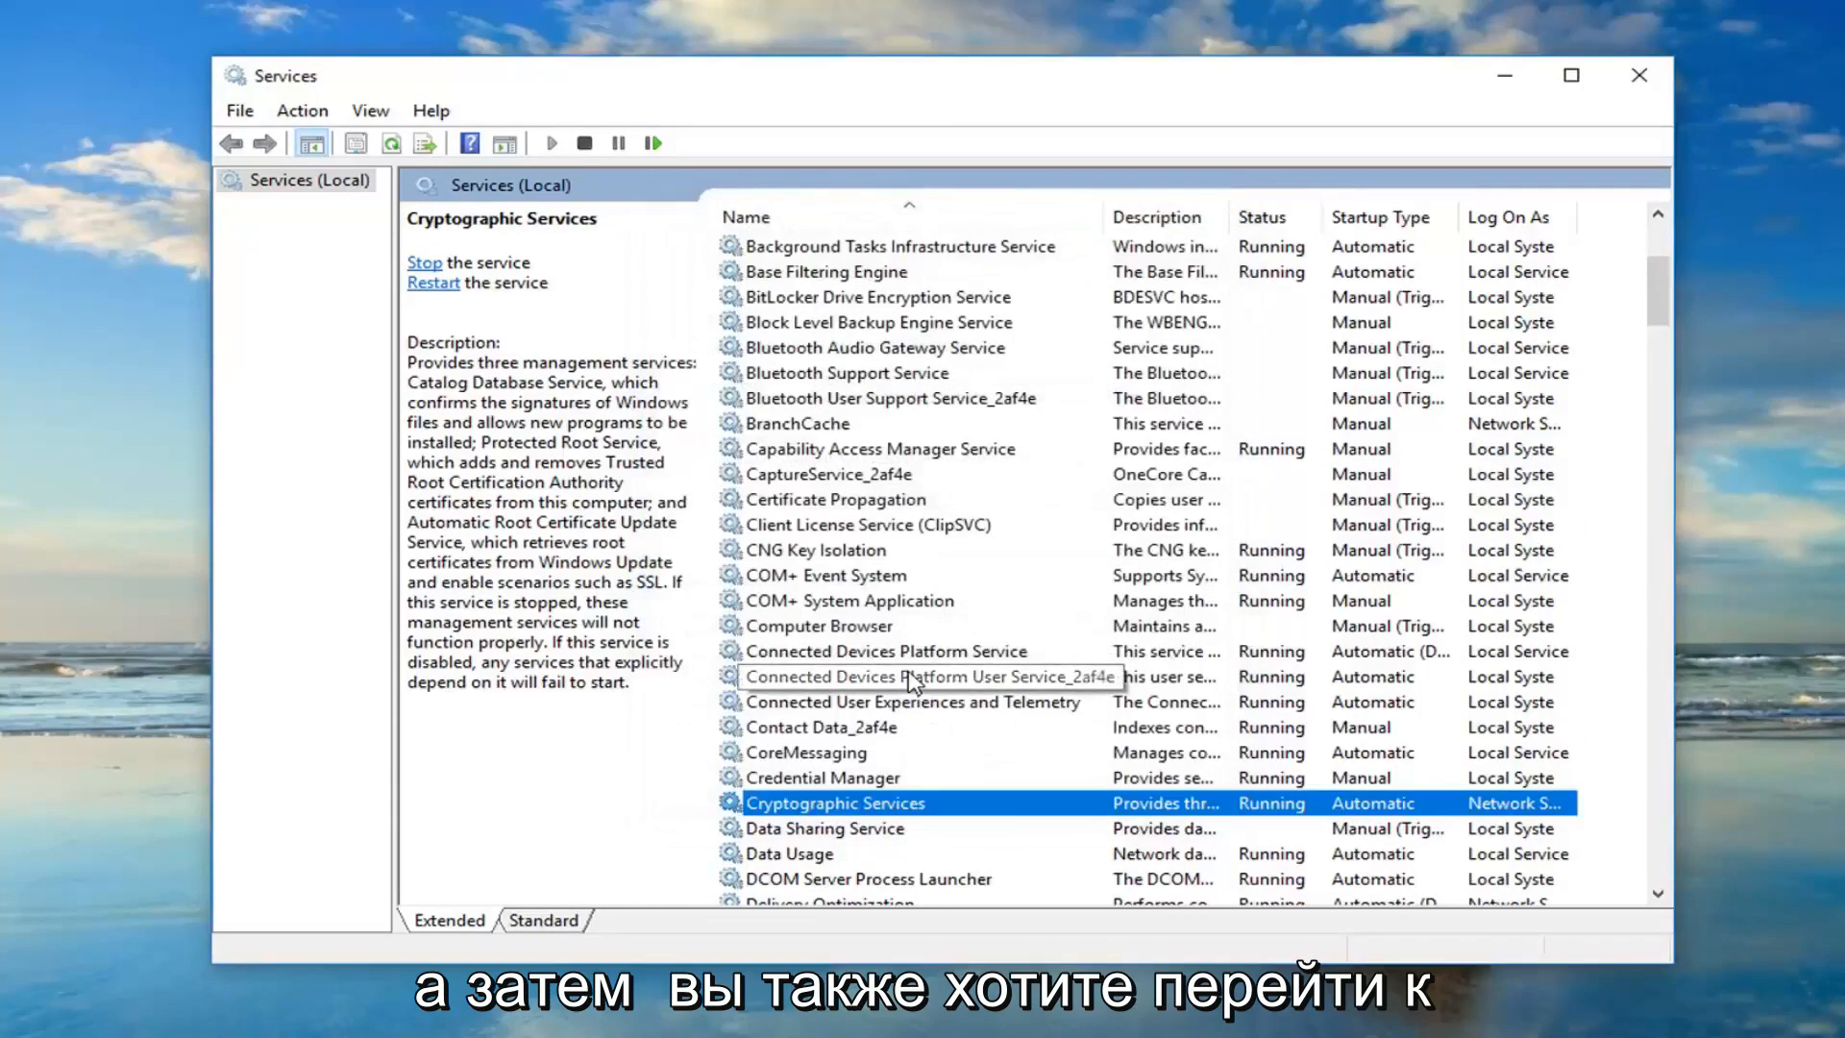
Step: Set Windows Update service to Automatic startup, start it and apply
scroll(down, 3)
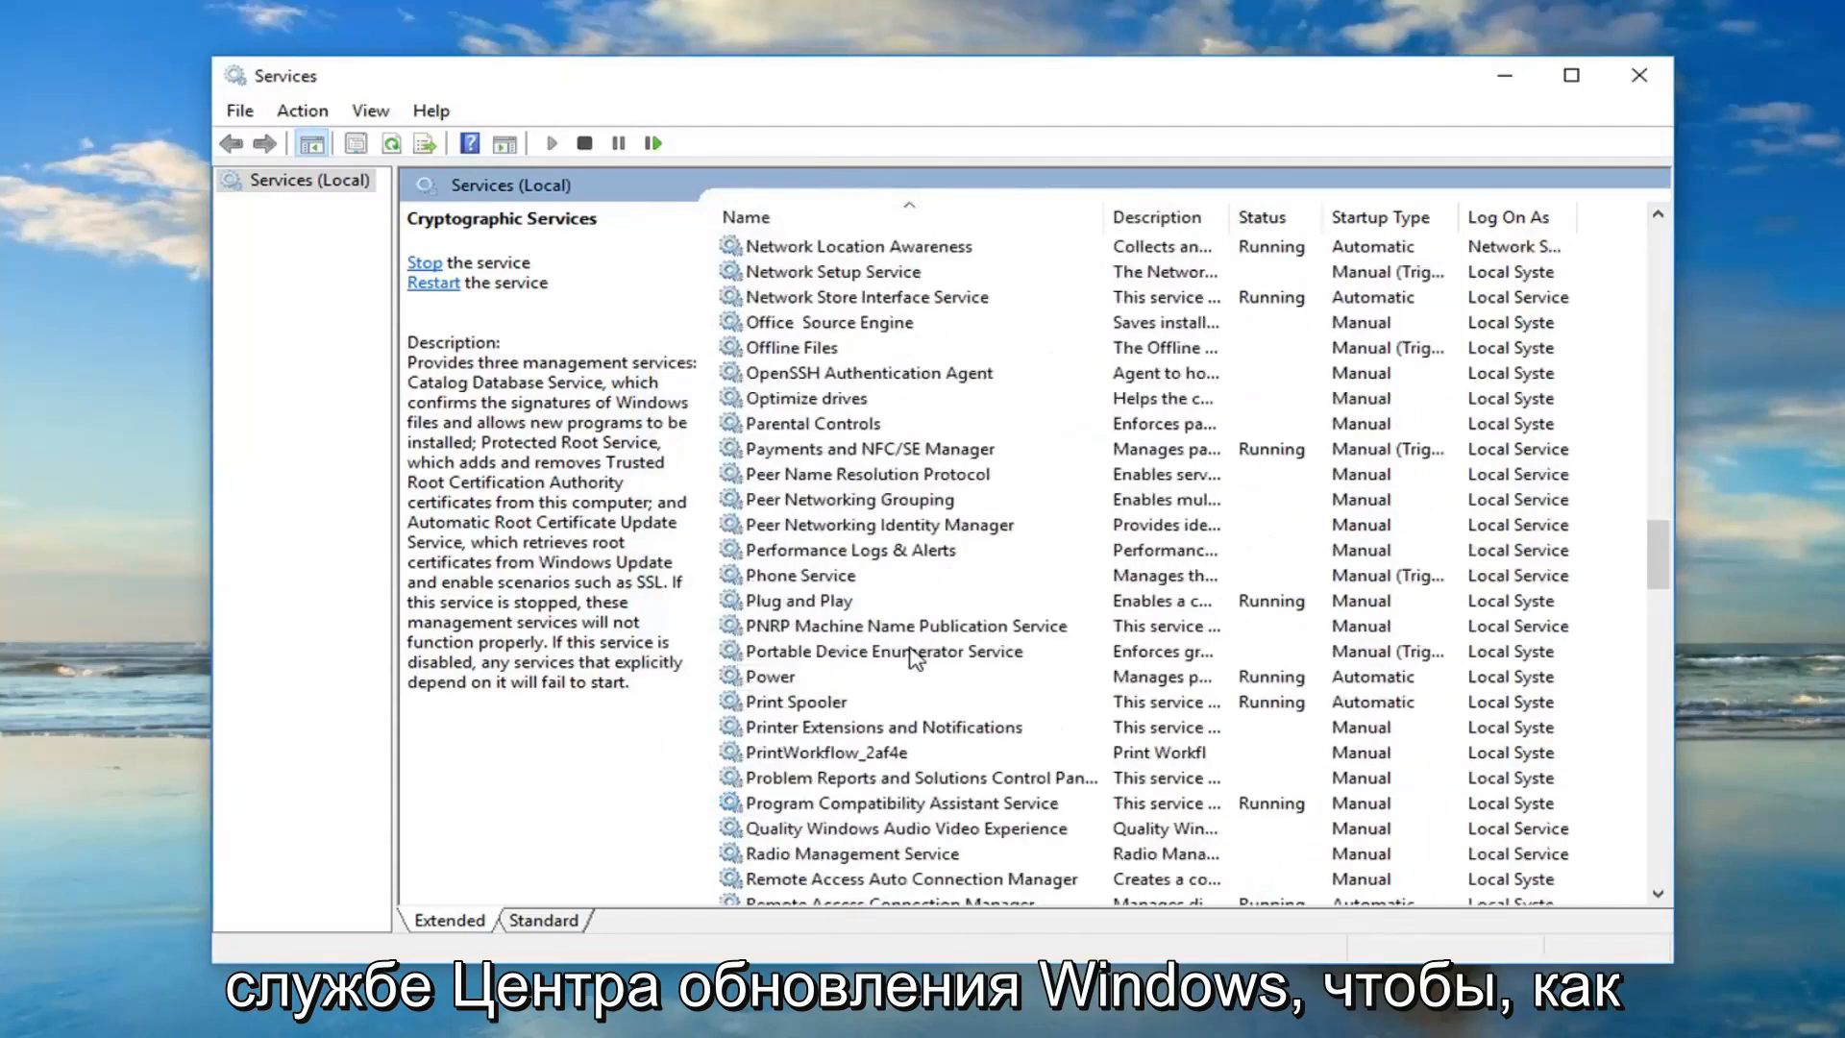
scroll(down, 3)
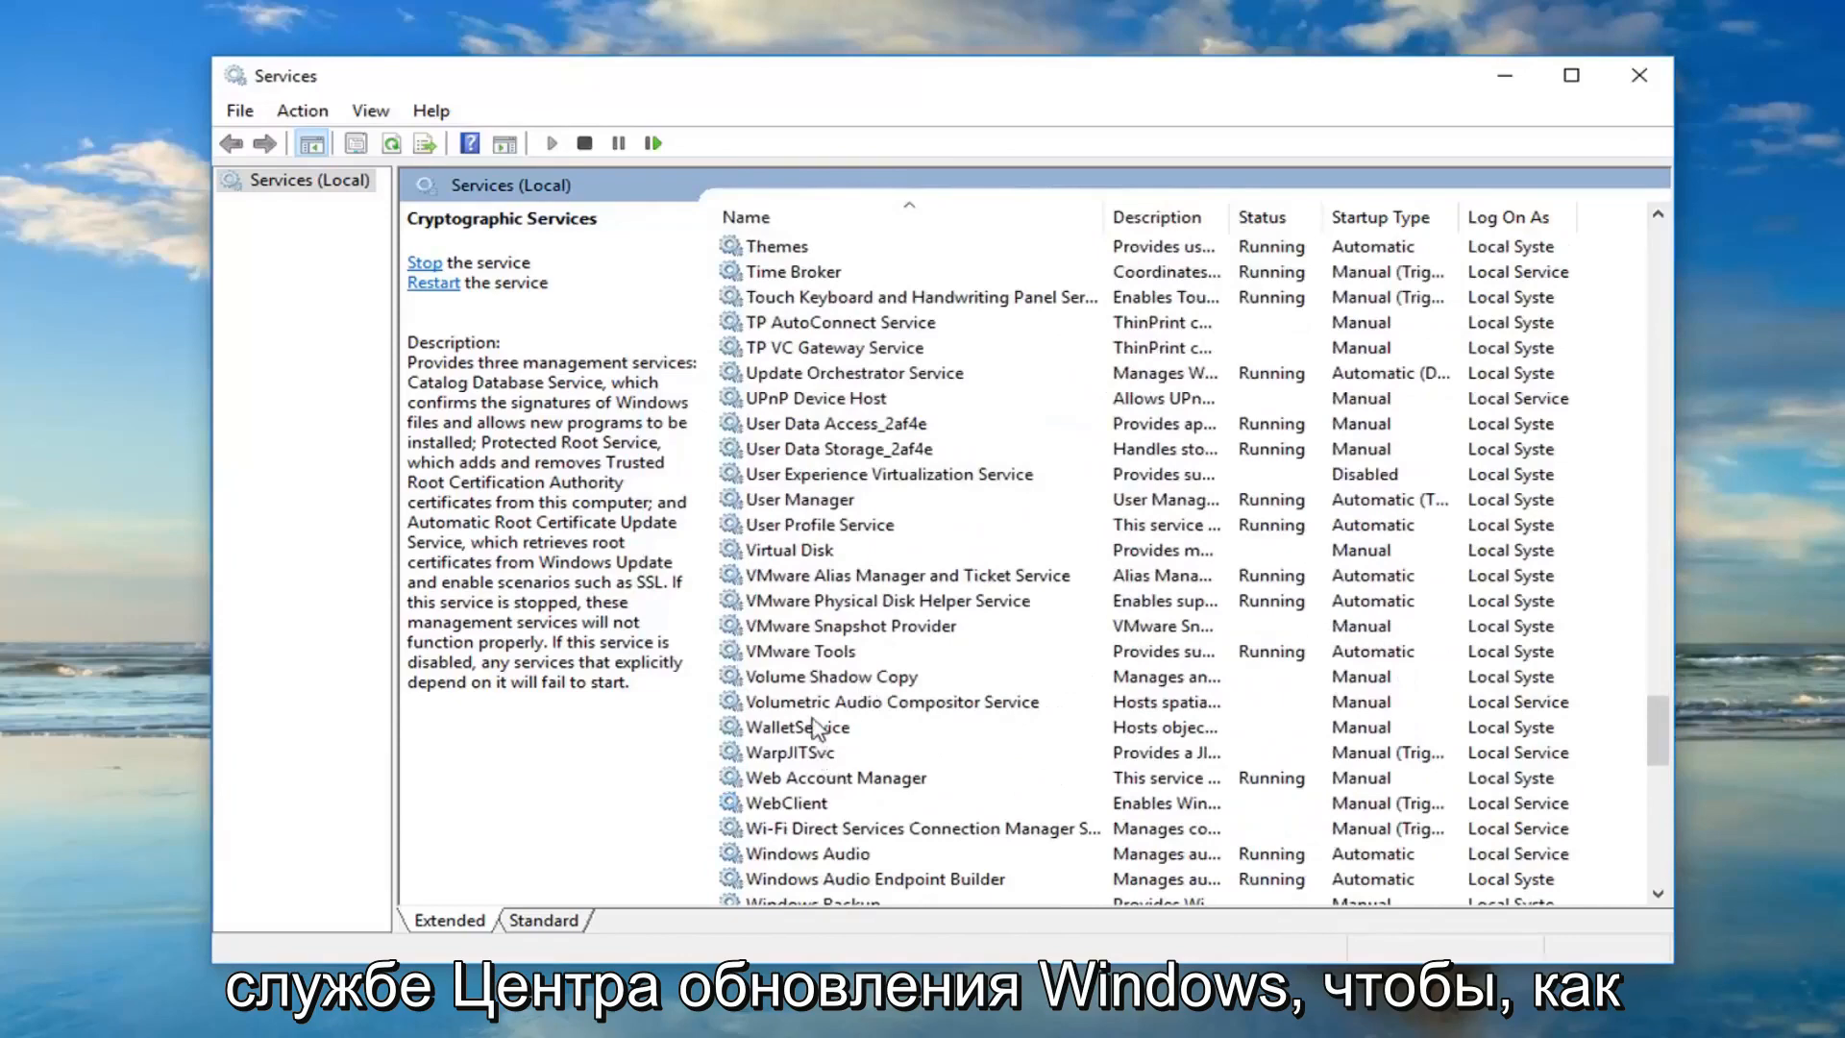
scroll(down, 3)
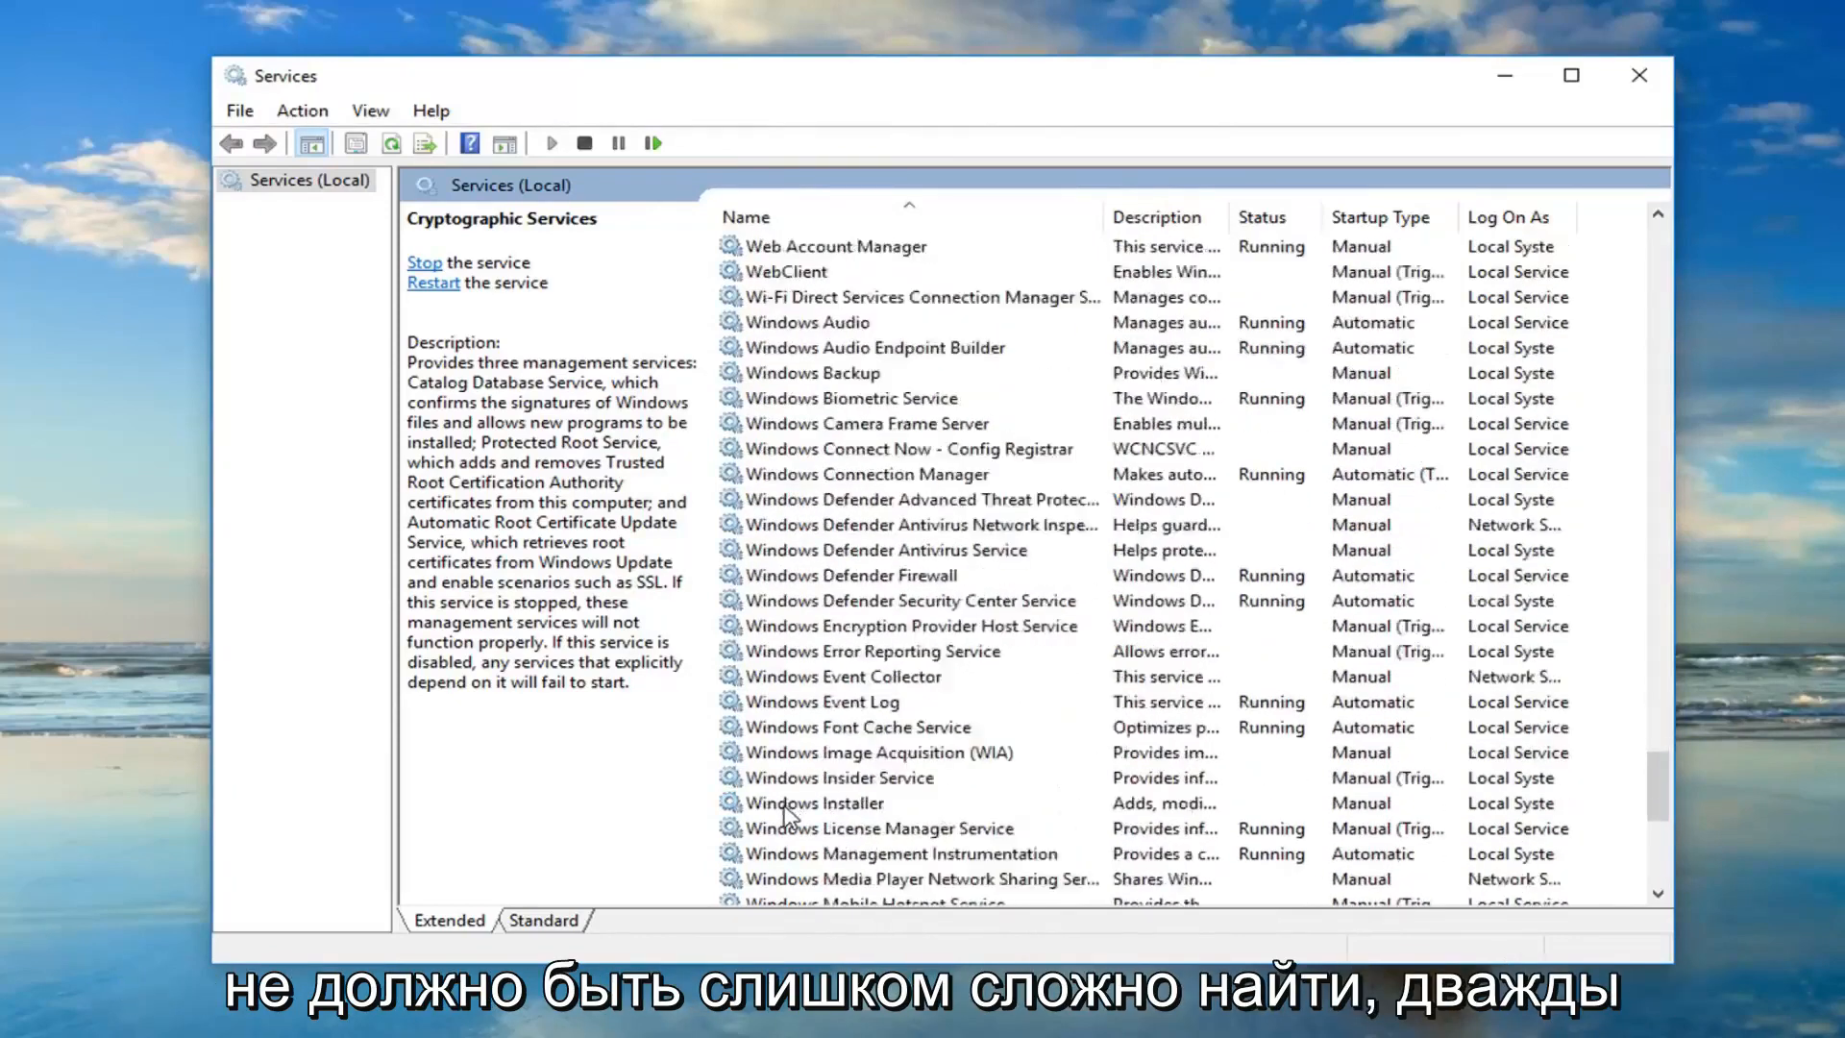
click(811, 826)
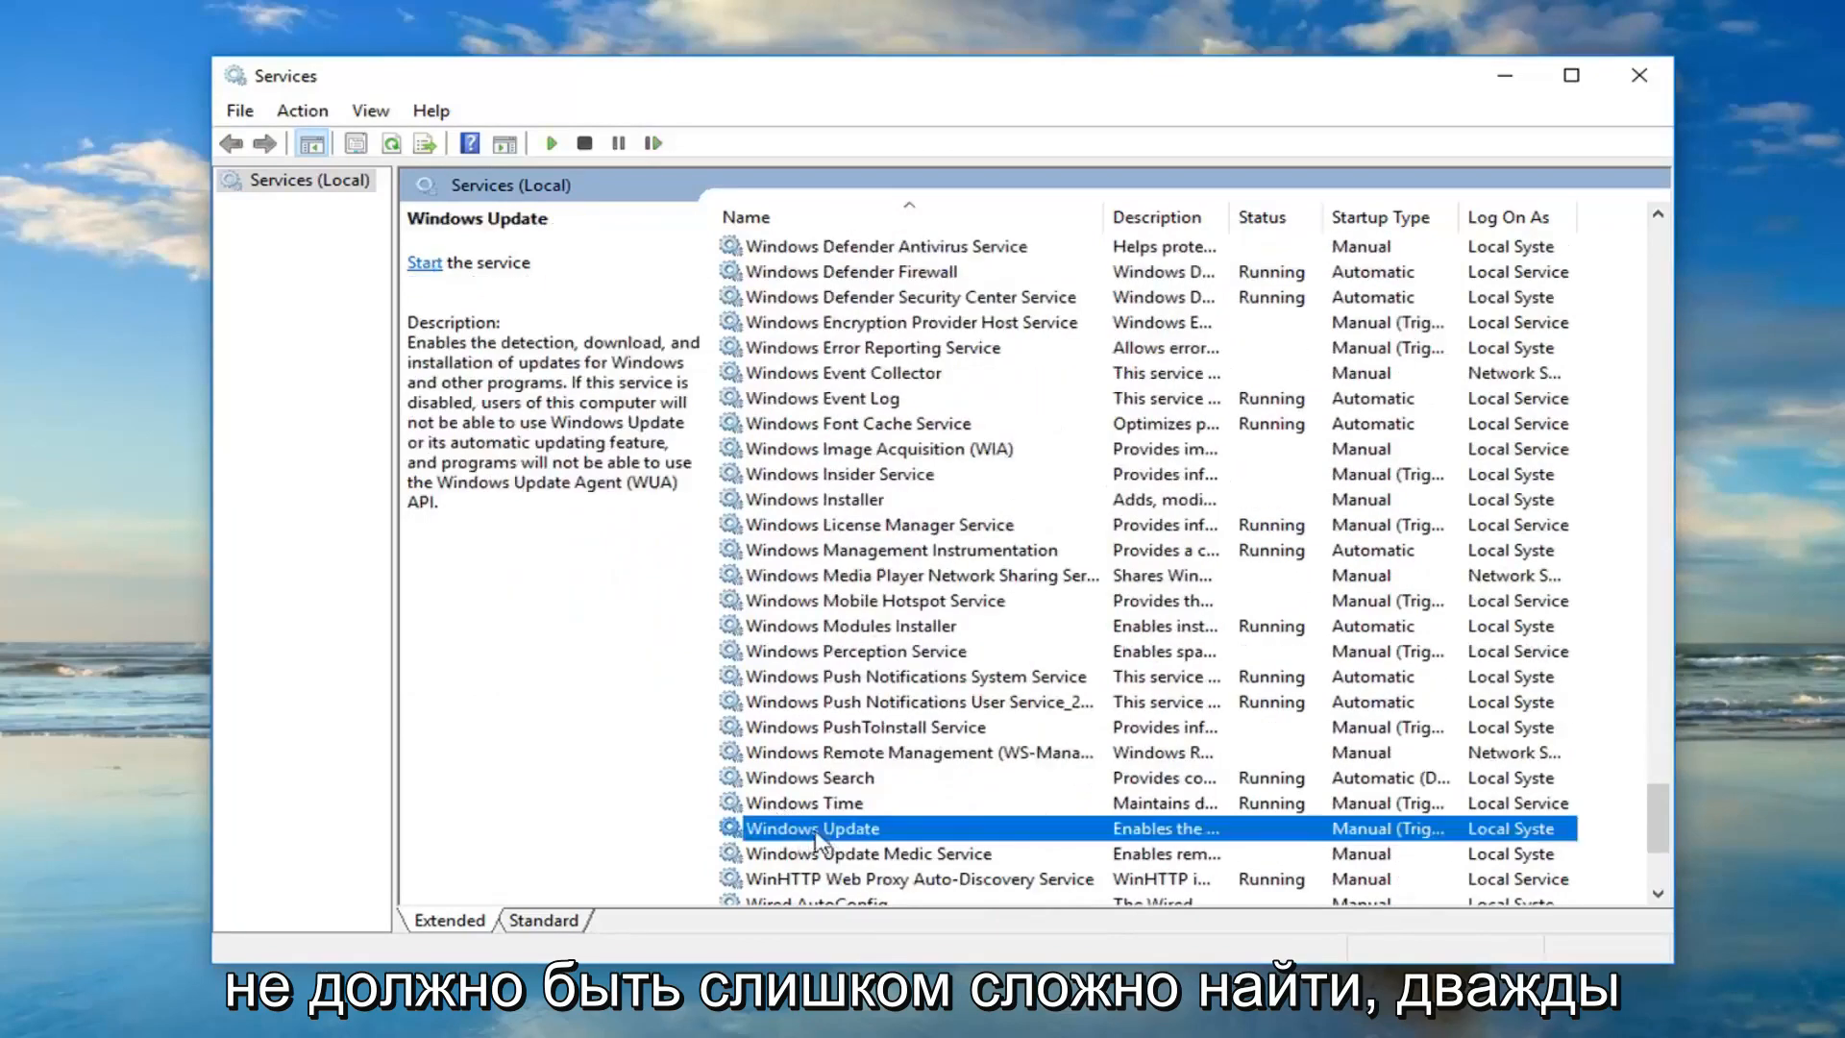
double_click(811, 826)
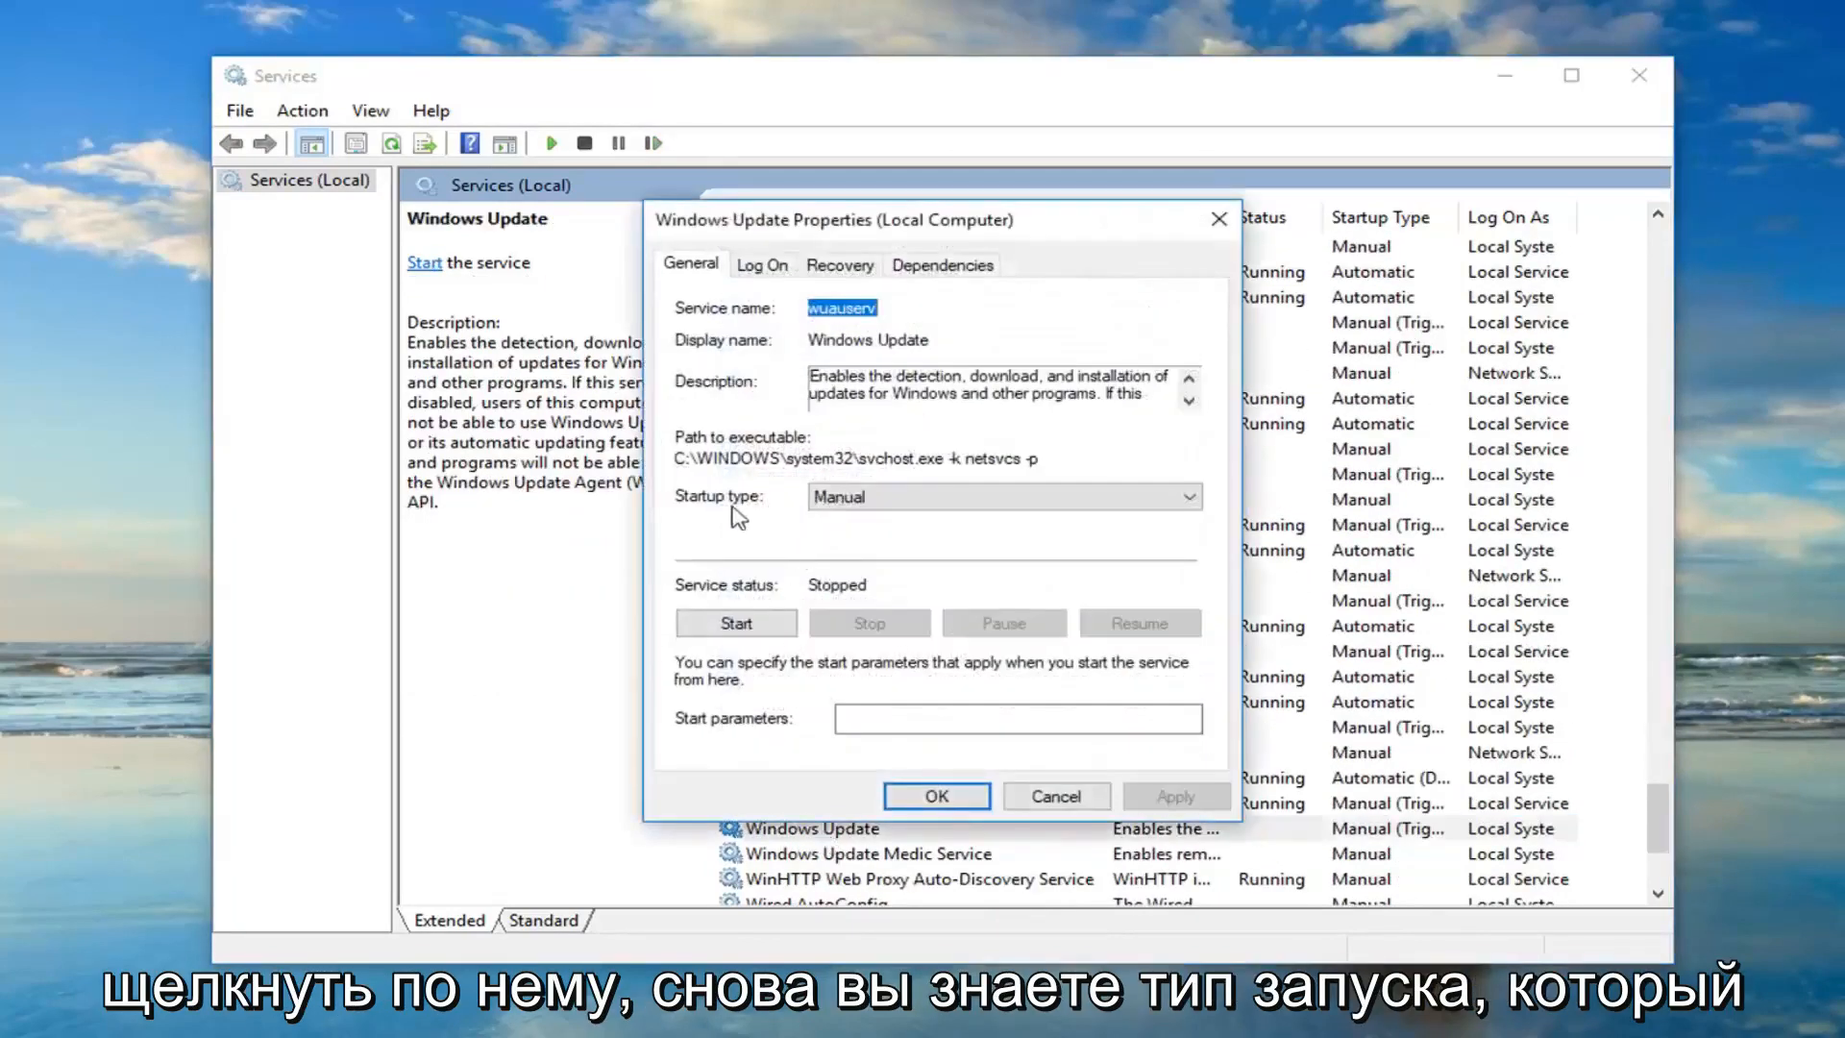
click(1003, 496)
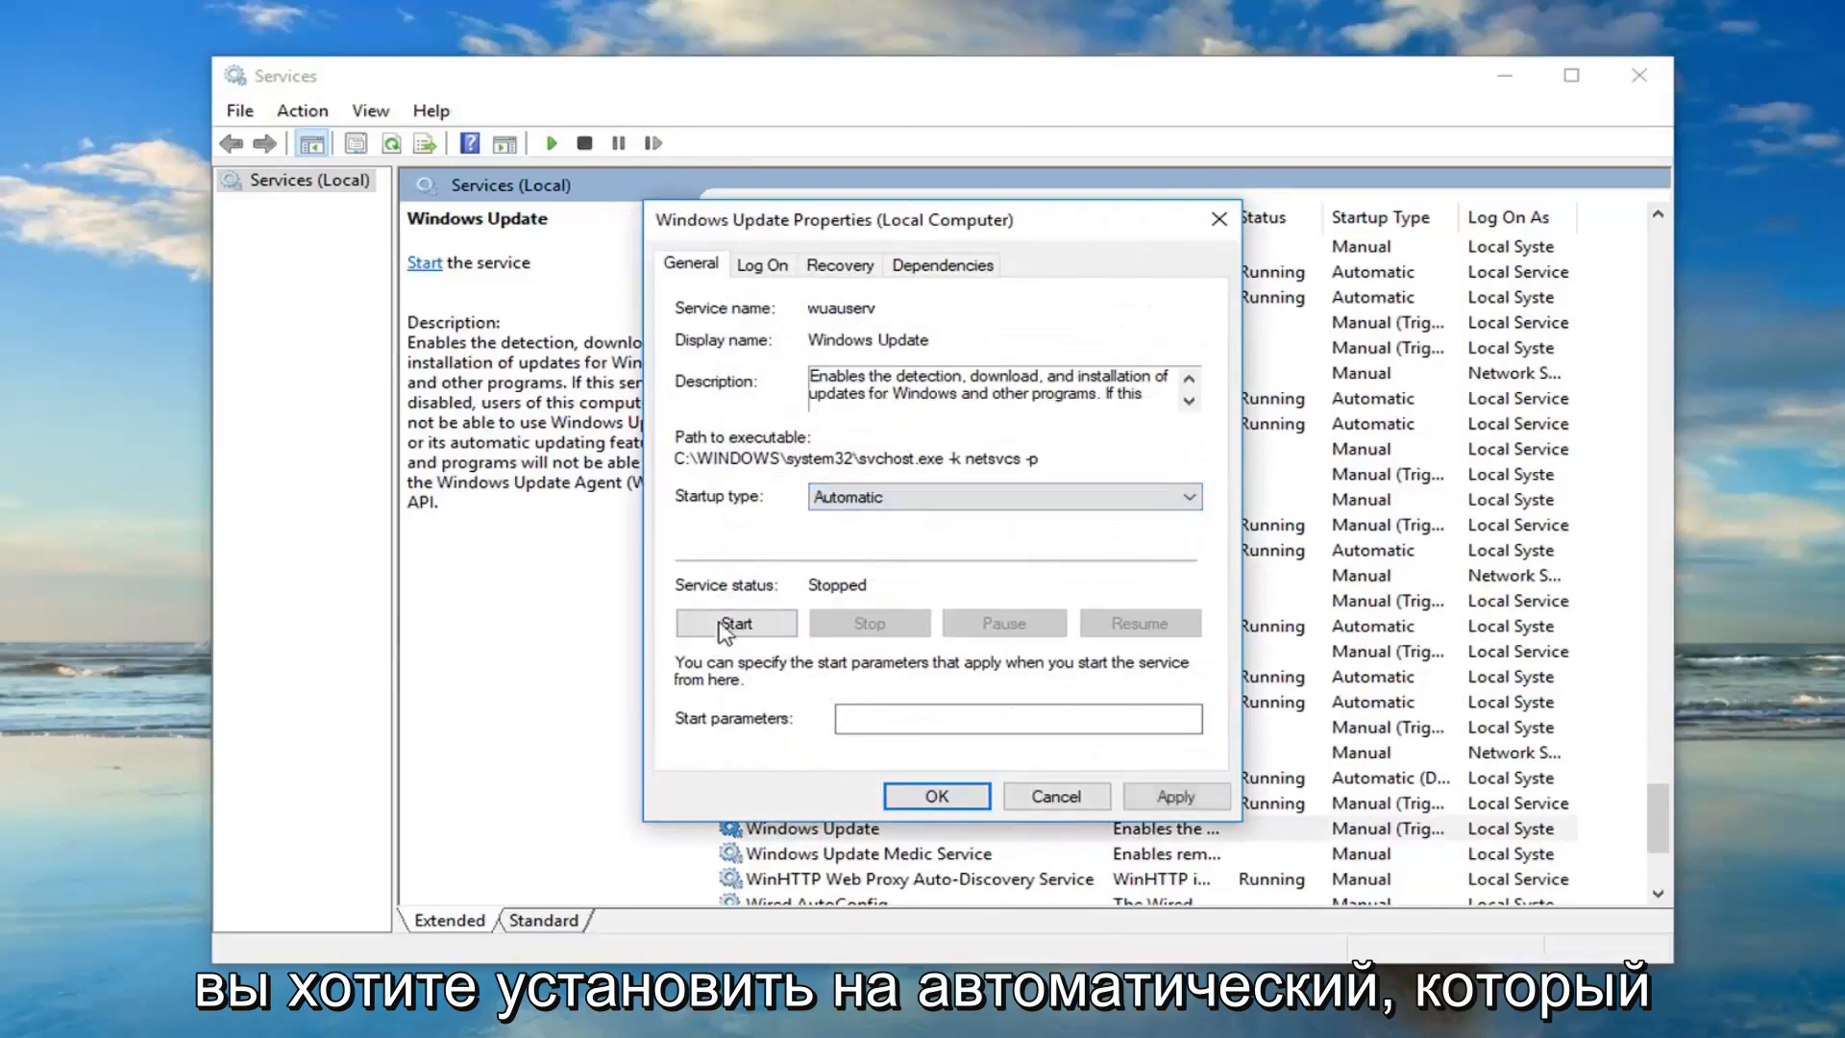
click(736, 623)
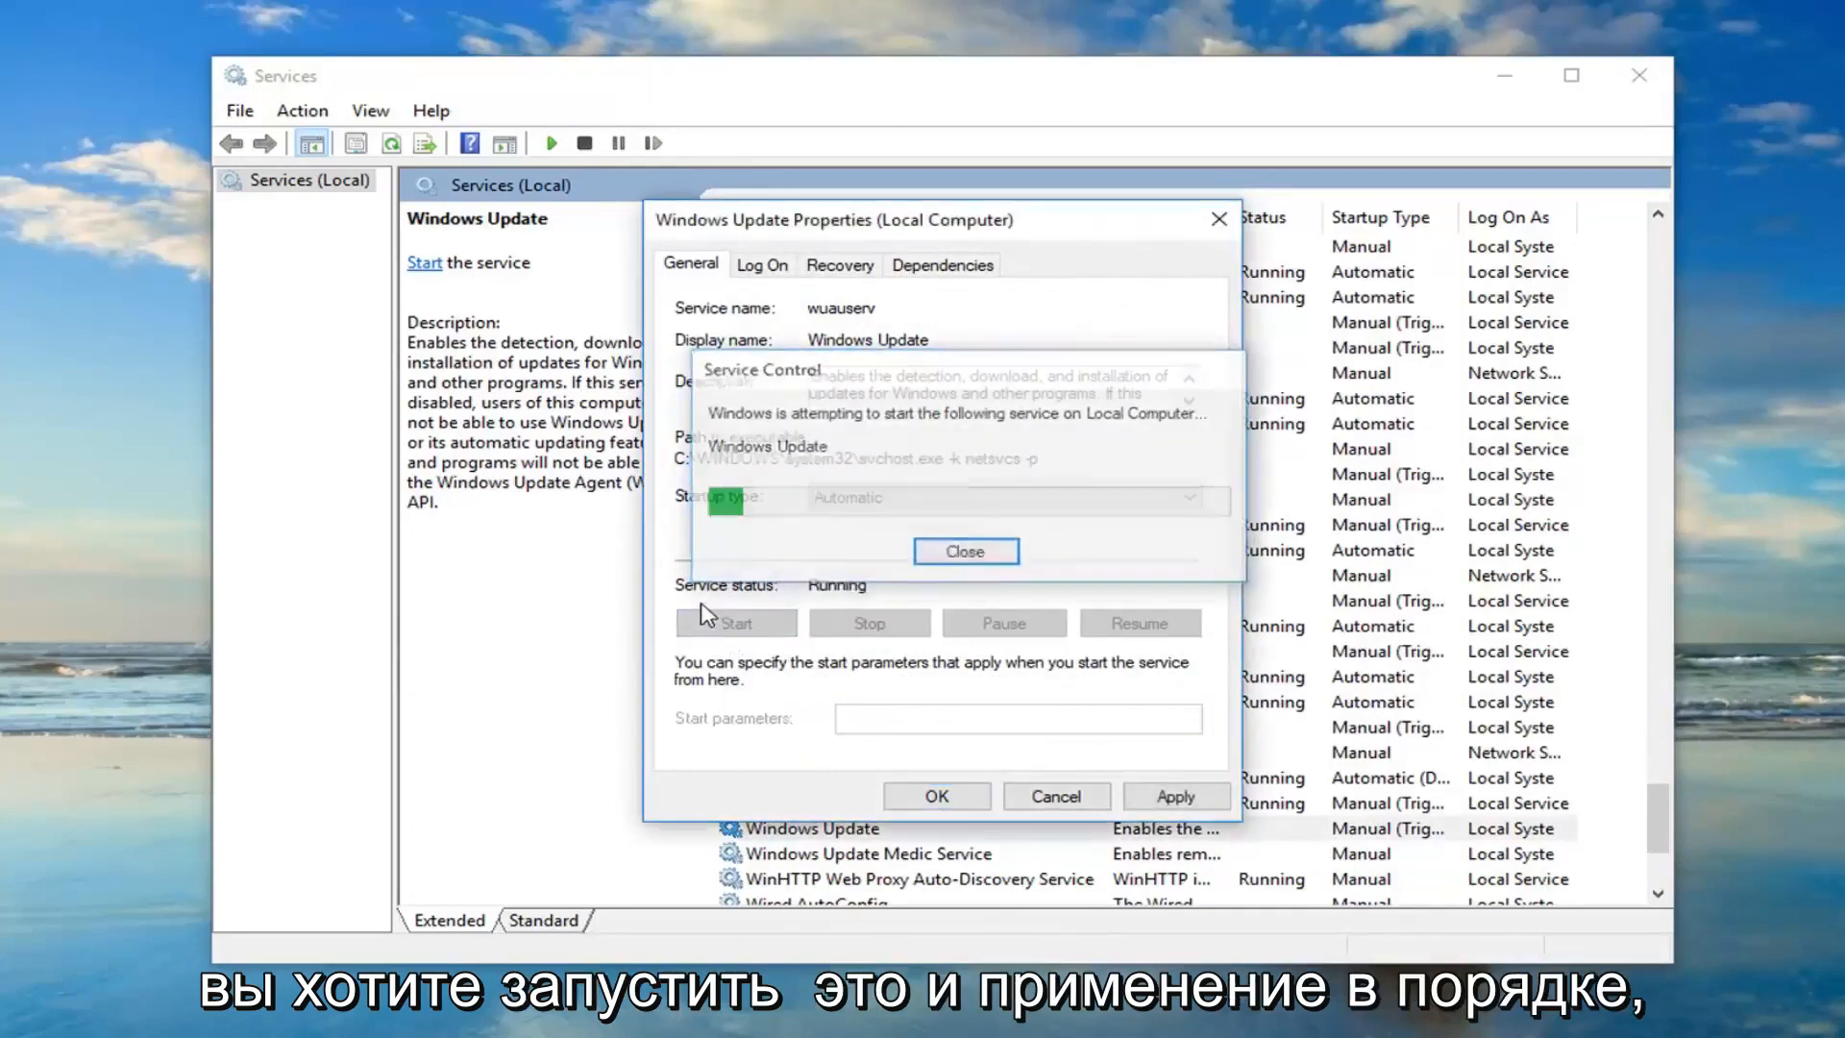
click(936, 796)
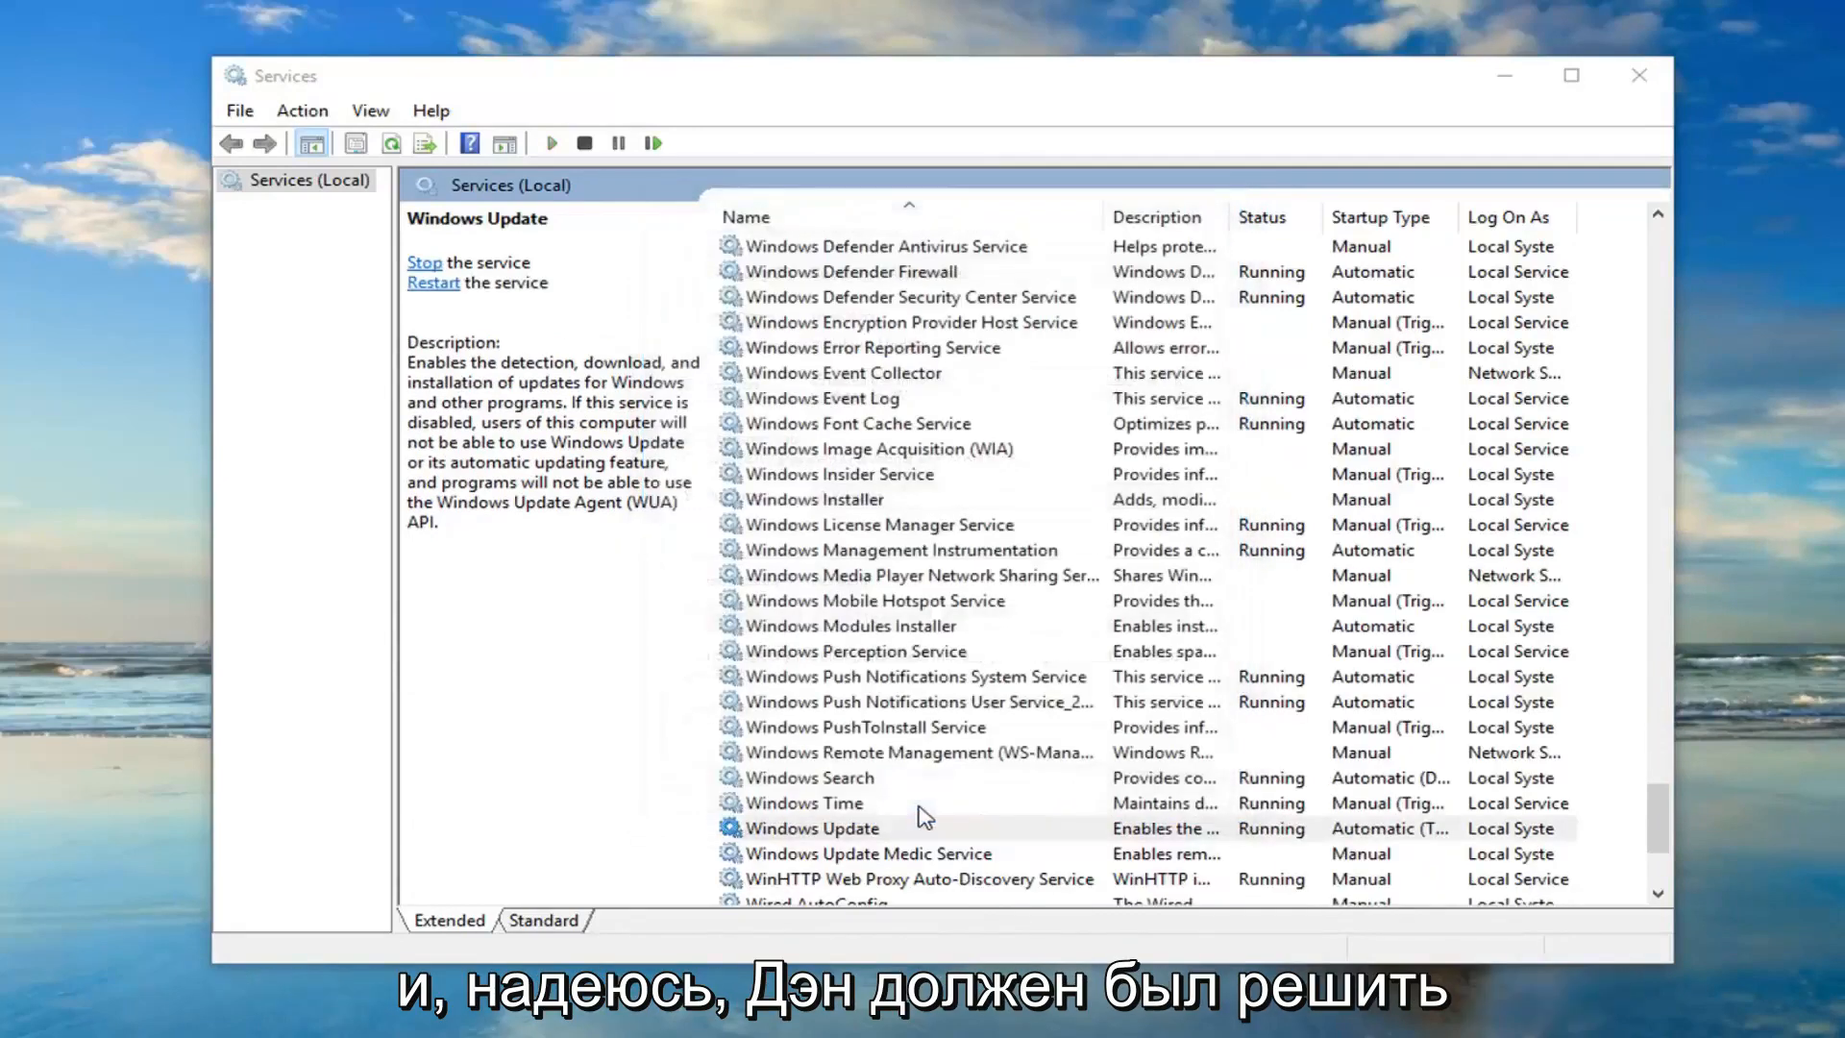
click(811, 826)
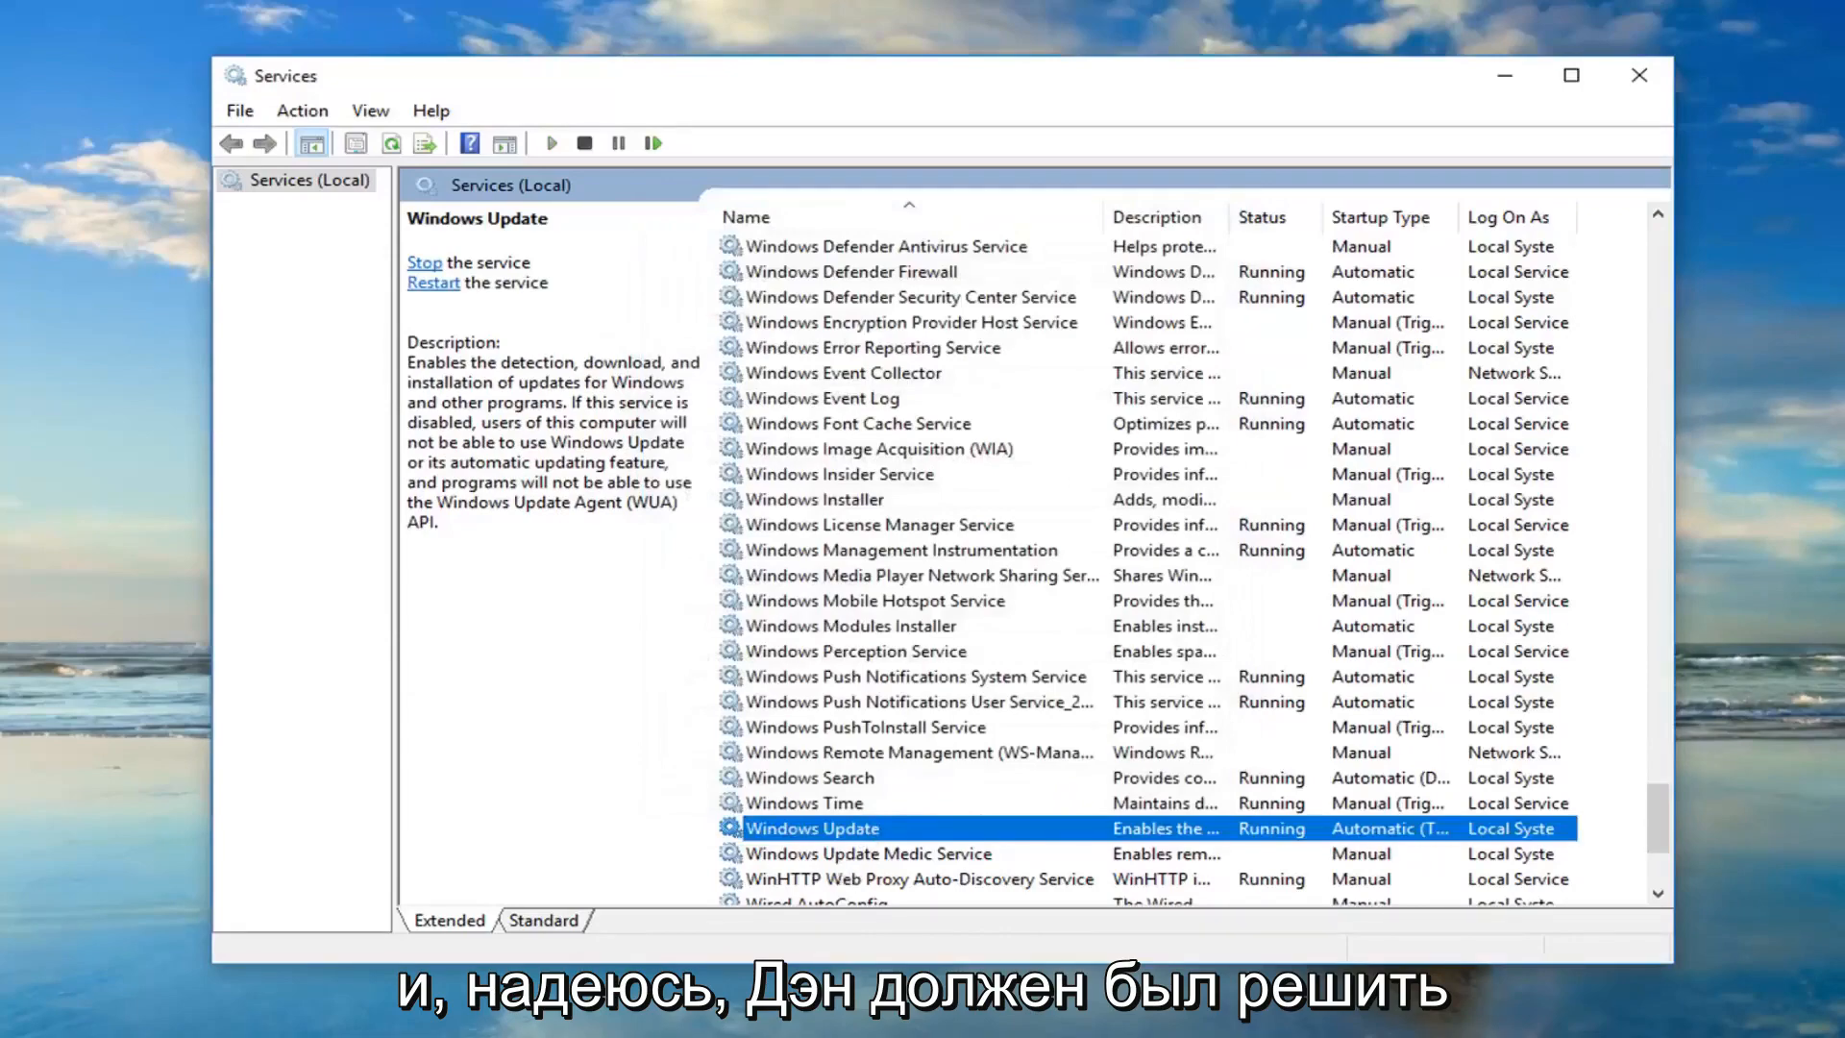